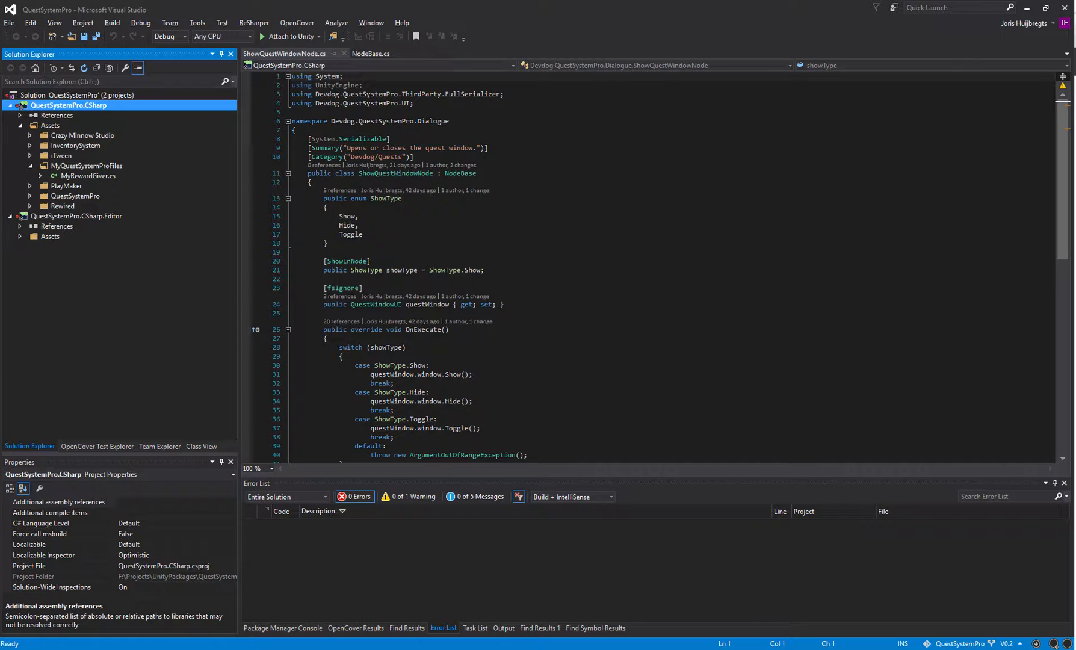
Create MyCustomNode.cs under MyQuestSystemProFiles as a public class inheriting NodeBase.
left_click(62, 155)
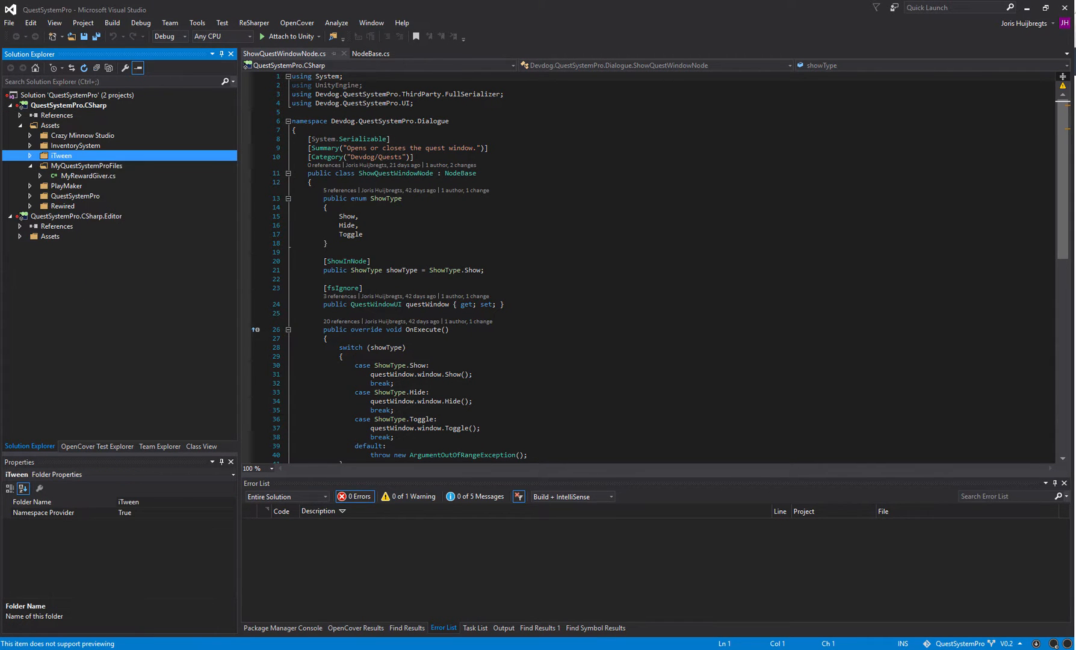
left_click(86, 165)
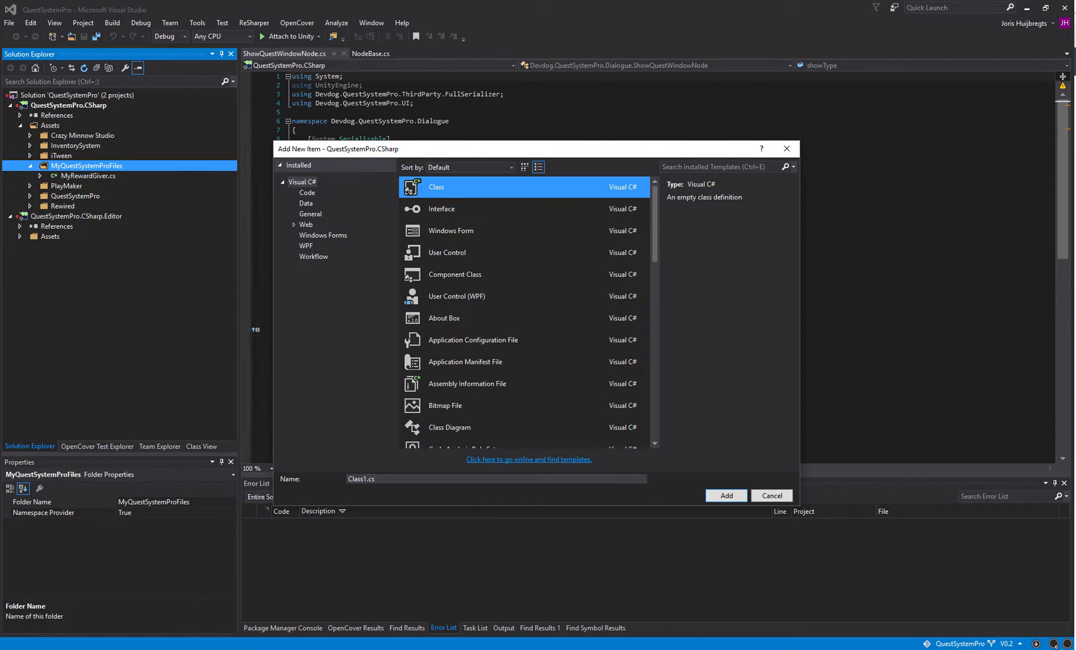
triple_click(496, 478)
type("MyCustomNo")
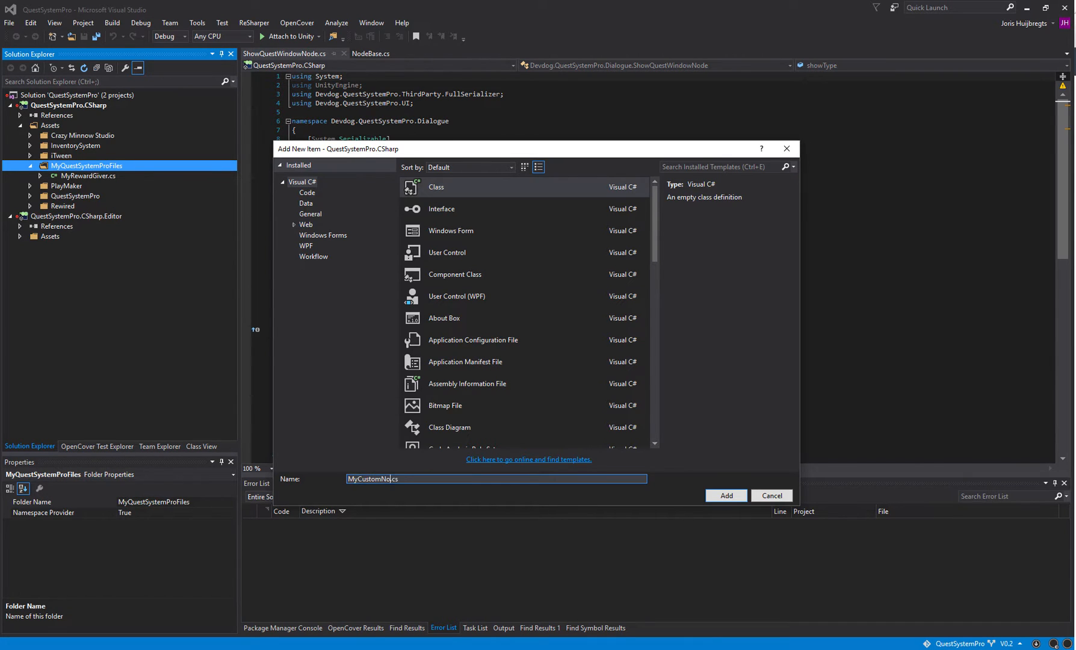
left_click(725, 496)
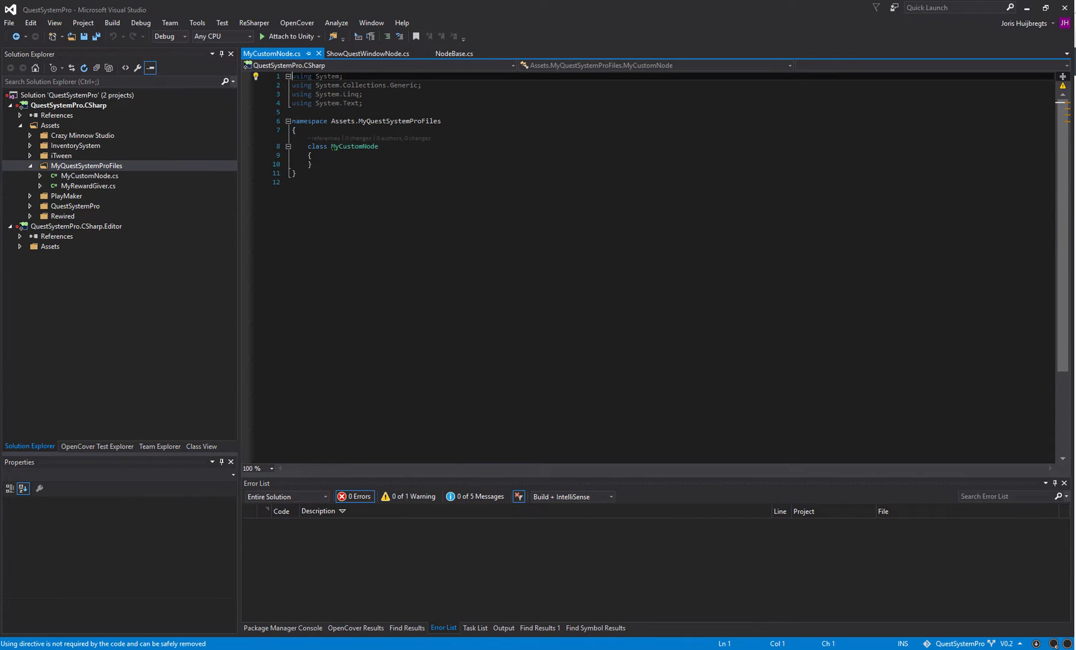
double_click(354, 145)
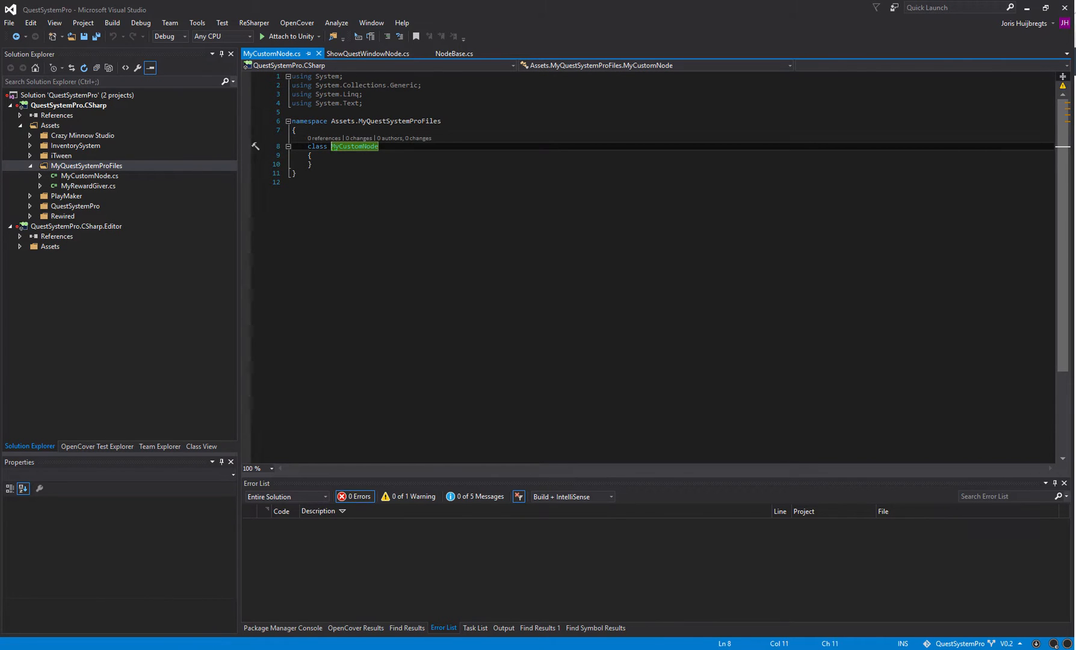
type("public")
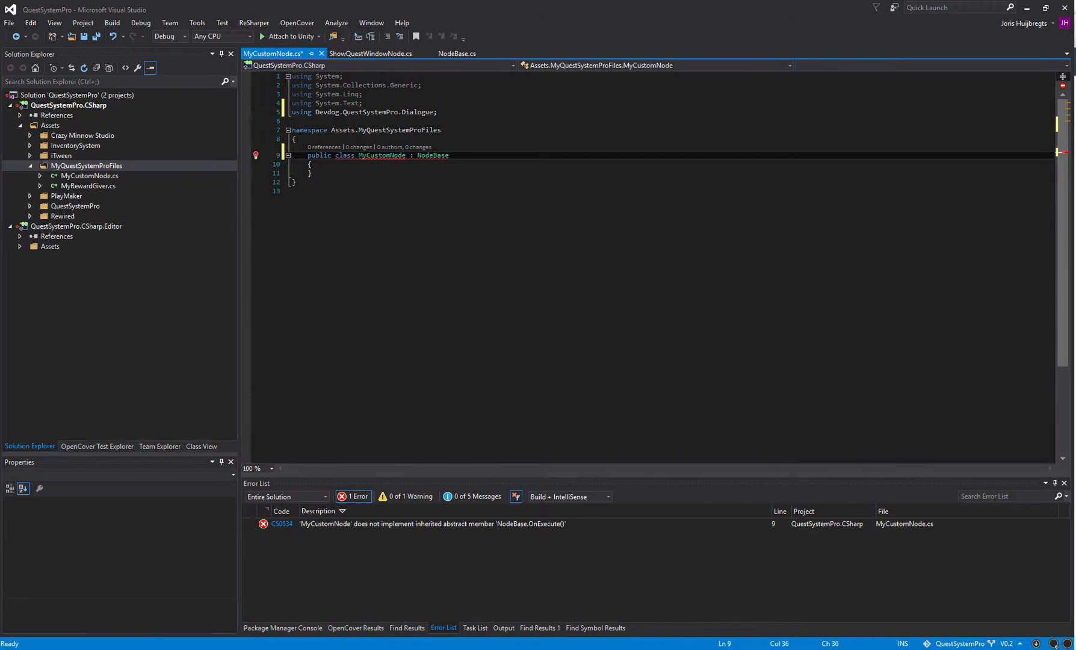
Generate the missing OnExecute override via quick action and remove the placeholder throw.
left_click(267, 149)
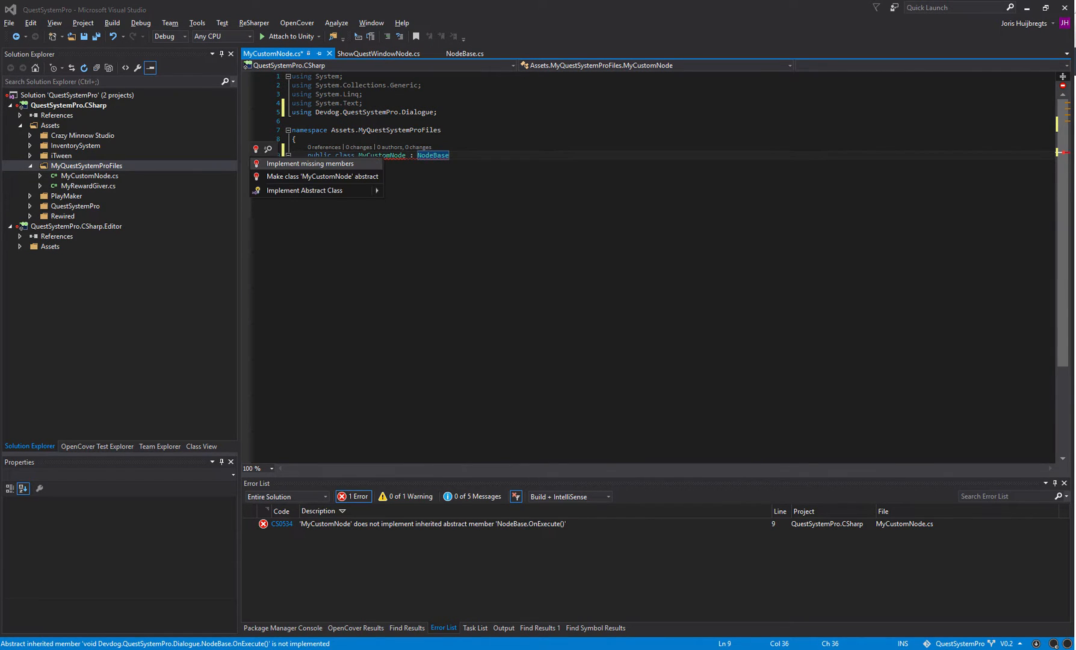
left_click(309, 164)
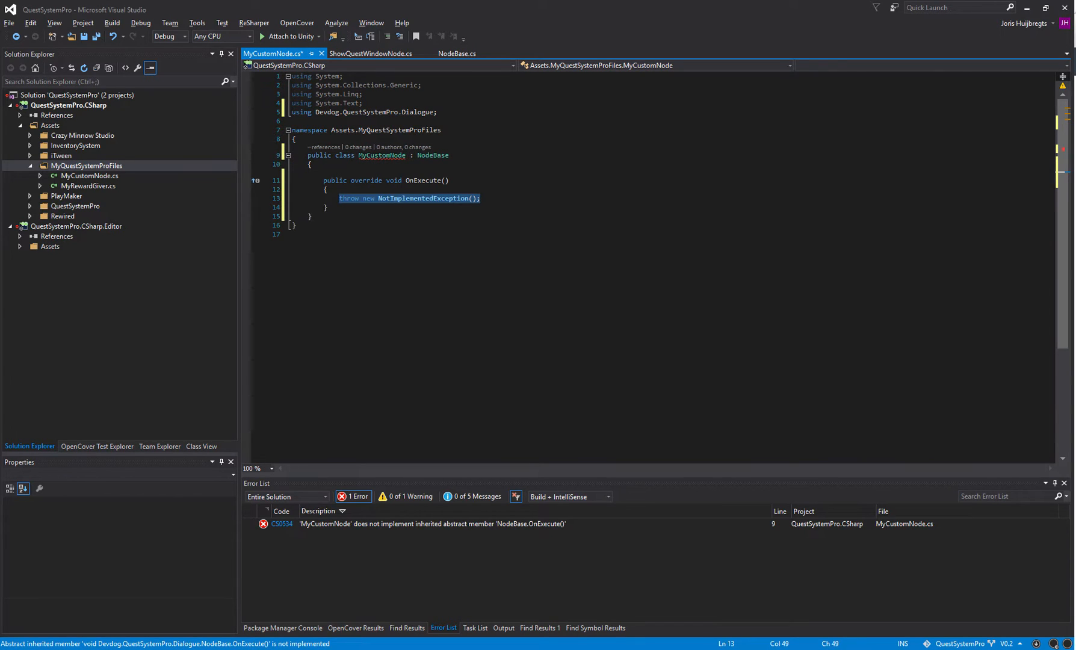
key("Delete")
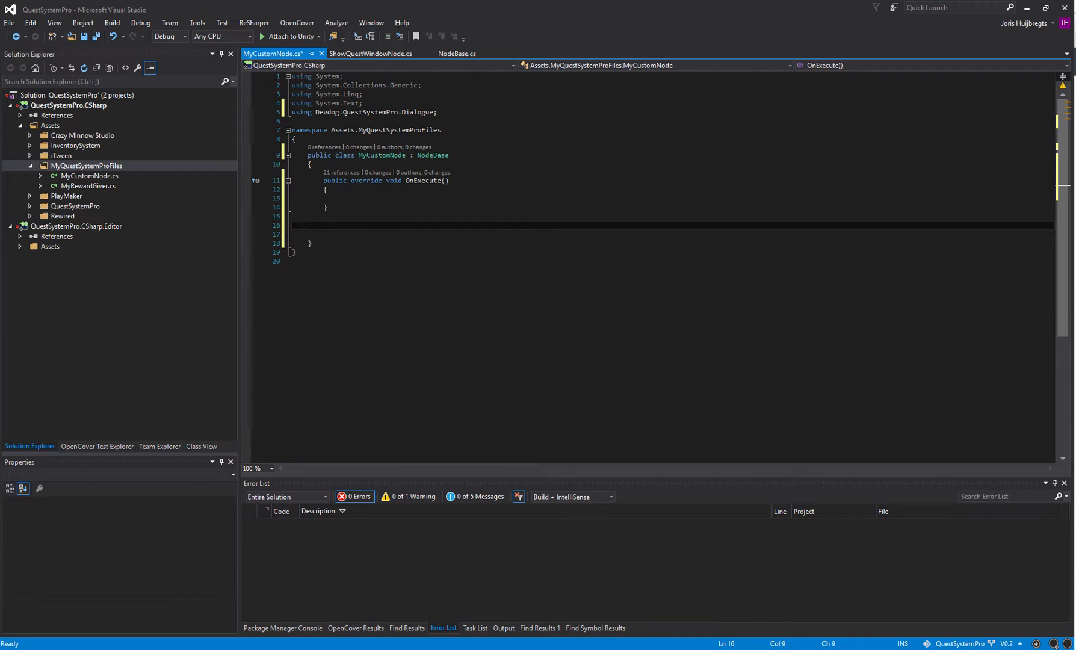
type("override")
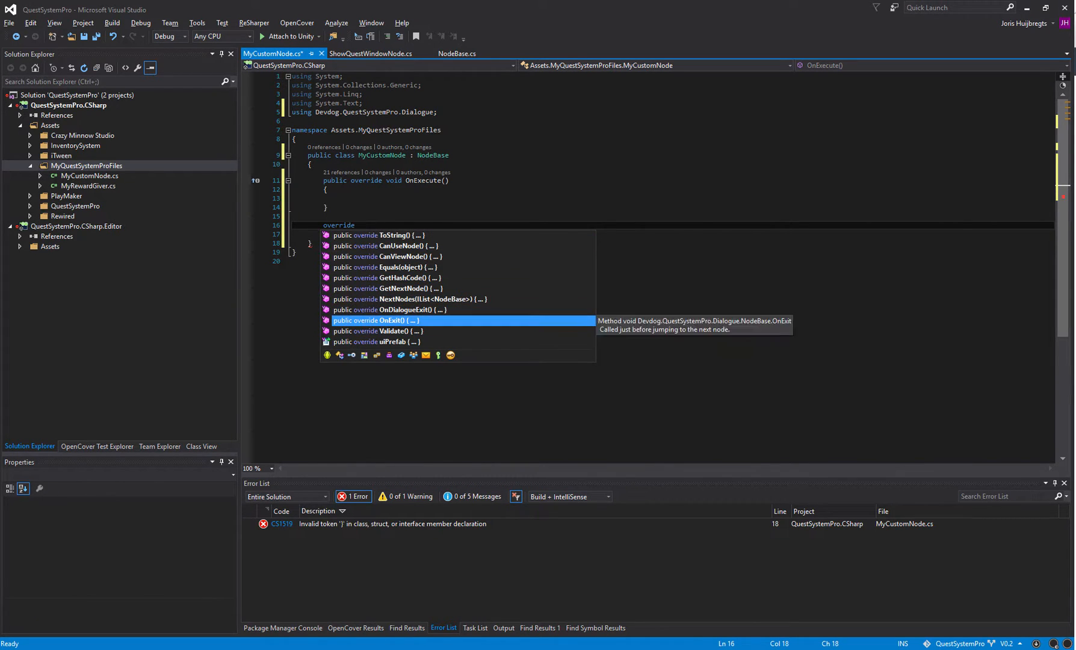
type("On")
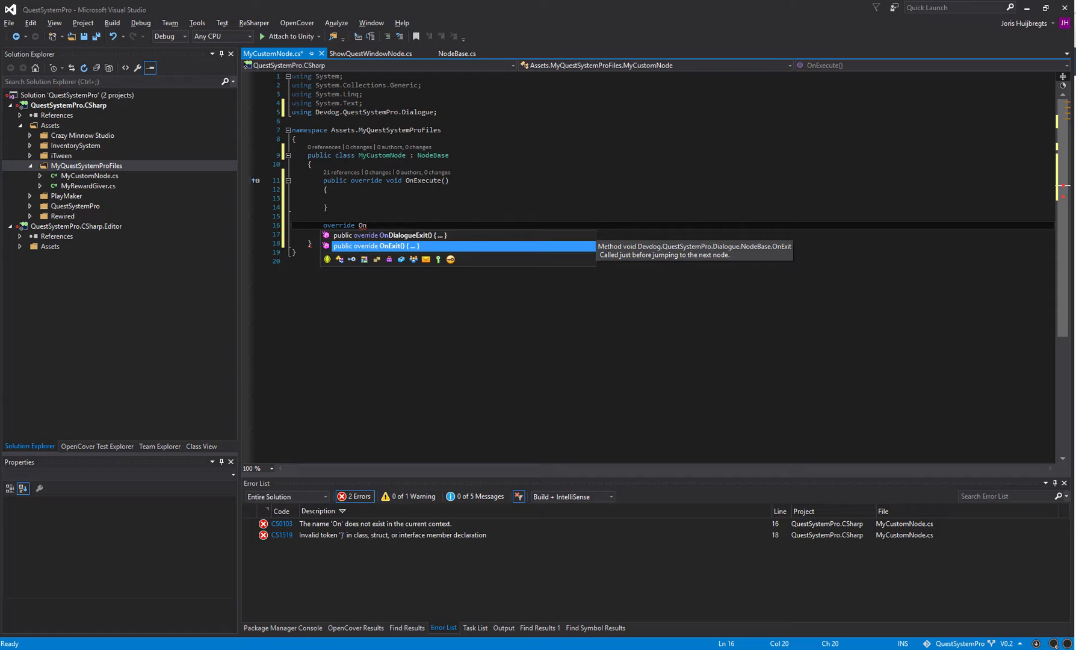
mouse_move(366, 225)
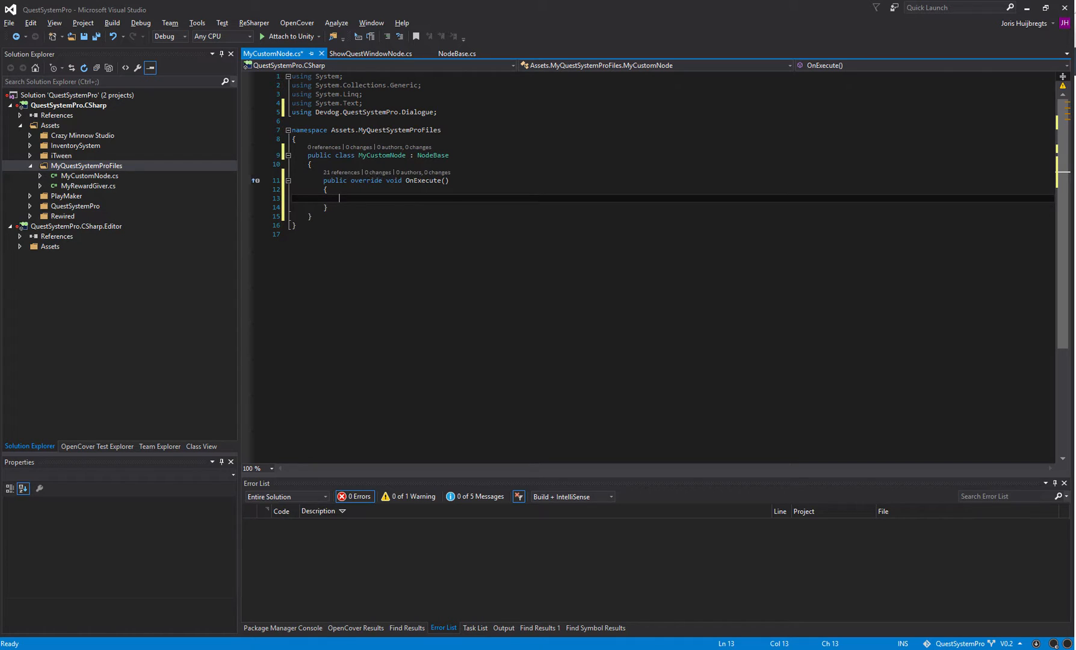
Have OnExecute call Finish(true), save, and start a new line below the method.
type("Finsh();")
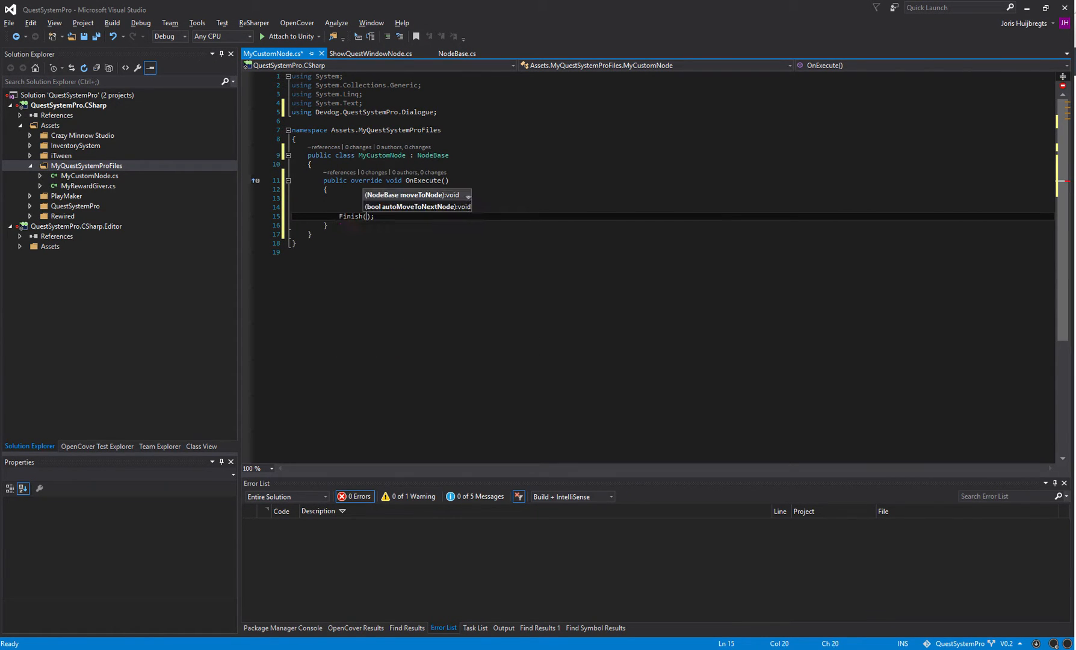
type("f")
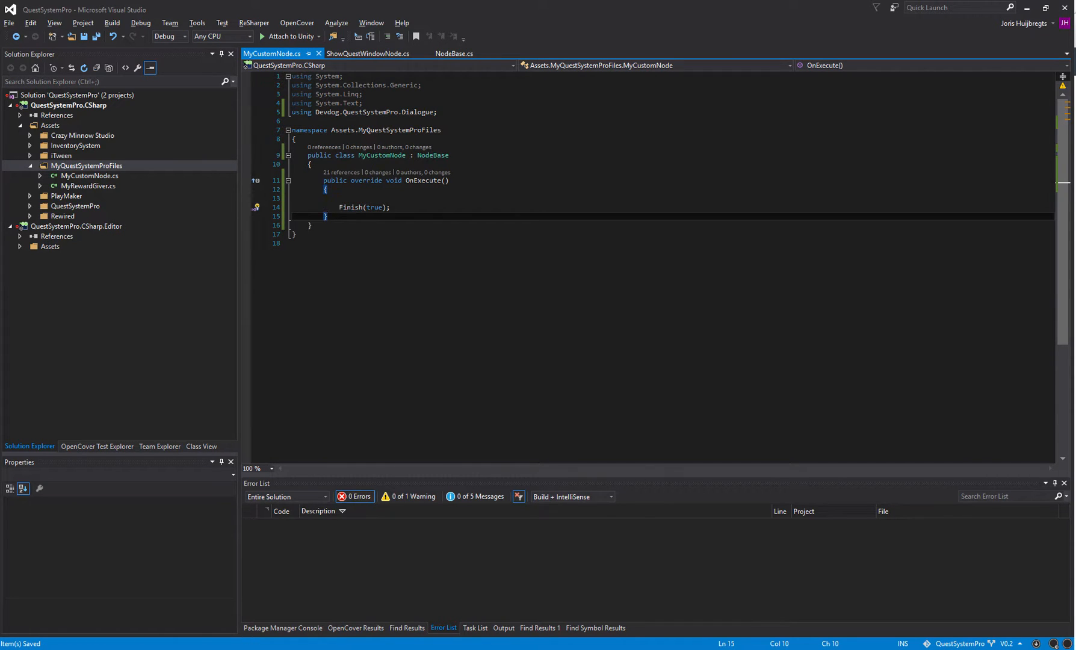
double_click(349, 207)
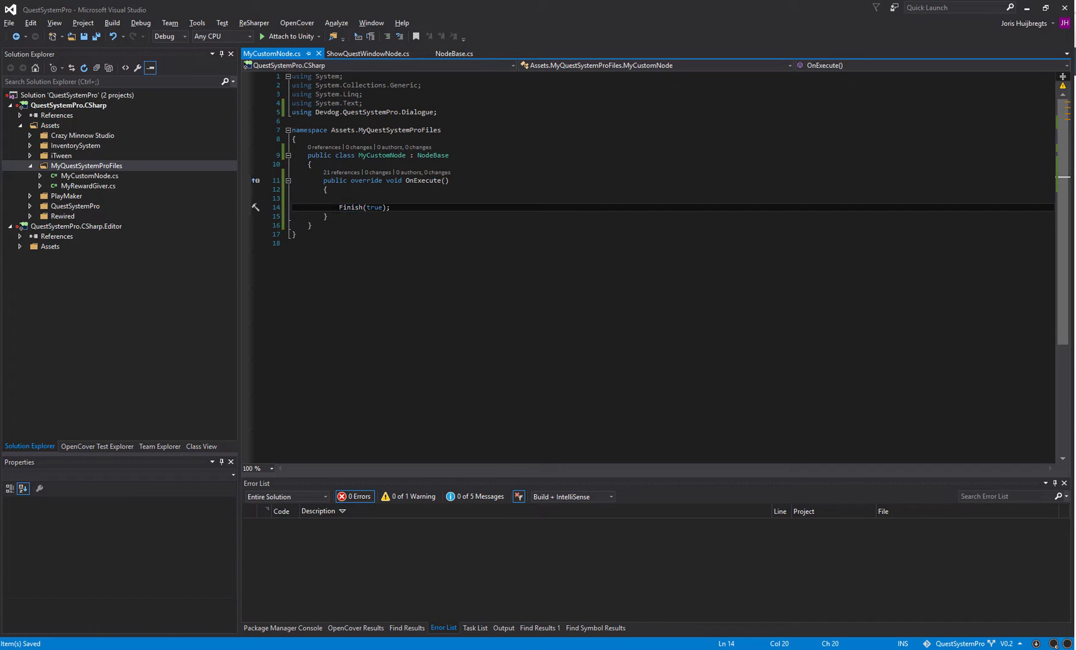
left_click(326, 216)
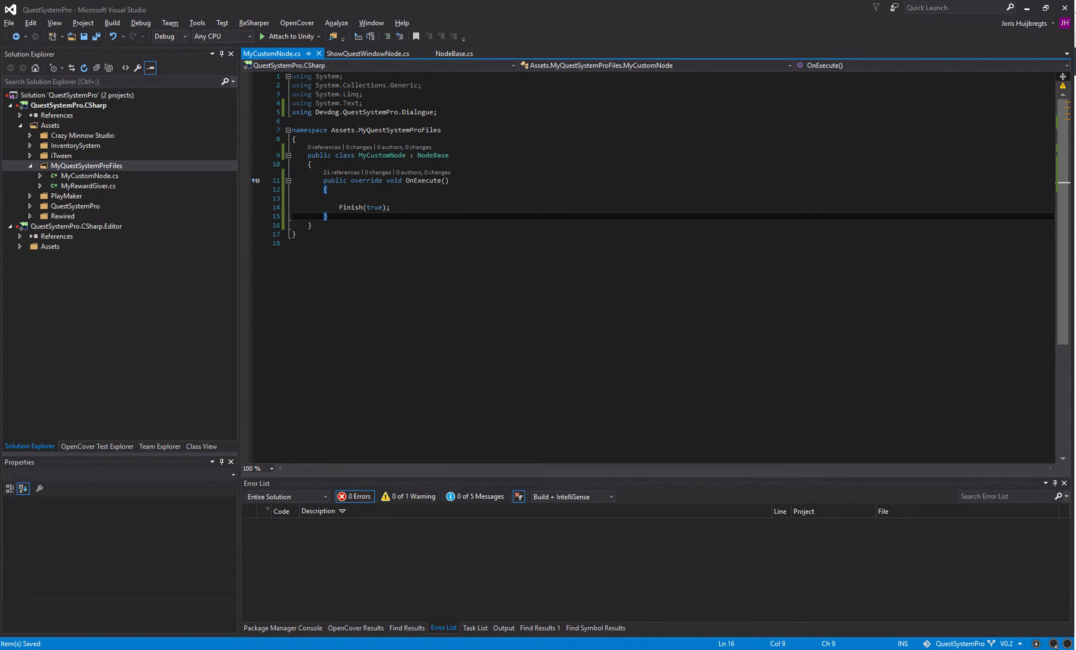
type("ov")
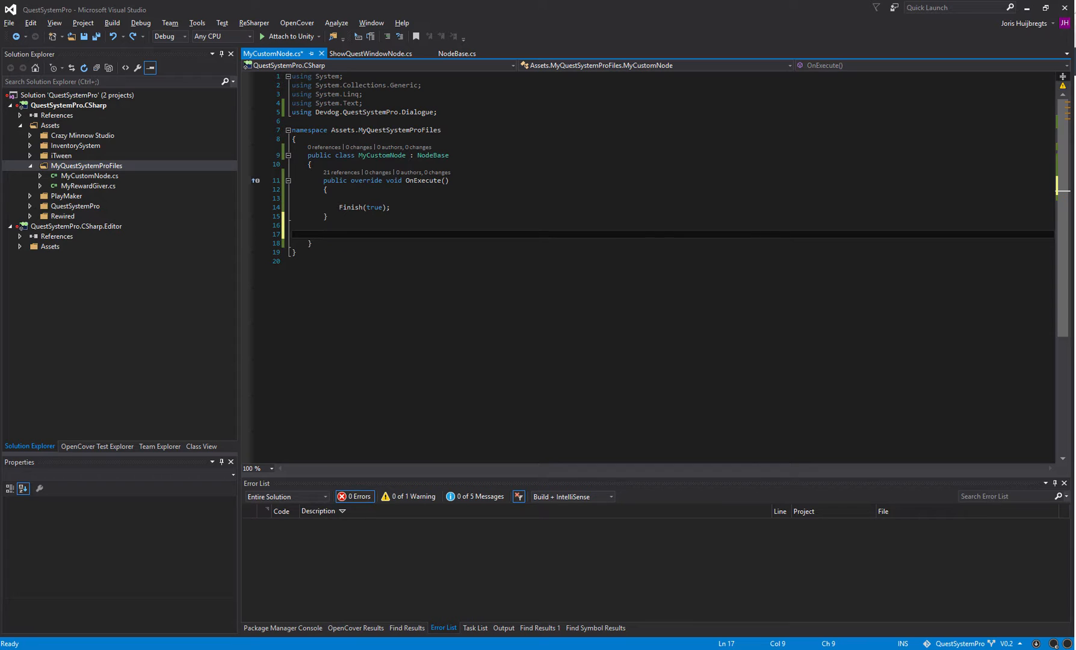
Override GetNextNode and add UnityEngine.Debug.Log("On MyCustomNode Execute") before Finish.
type("override G")
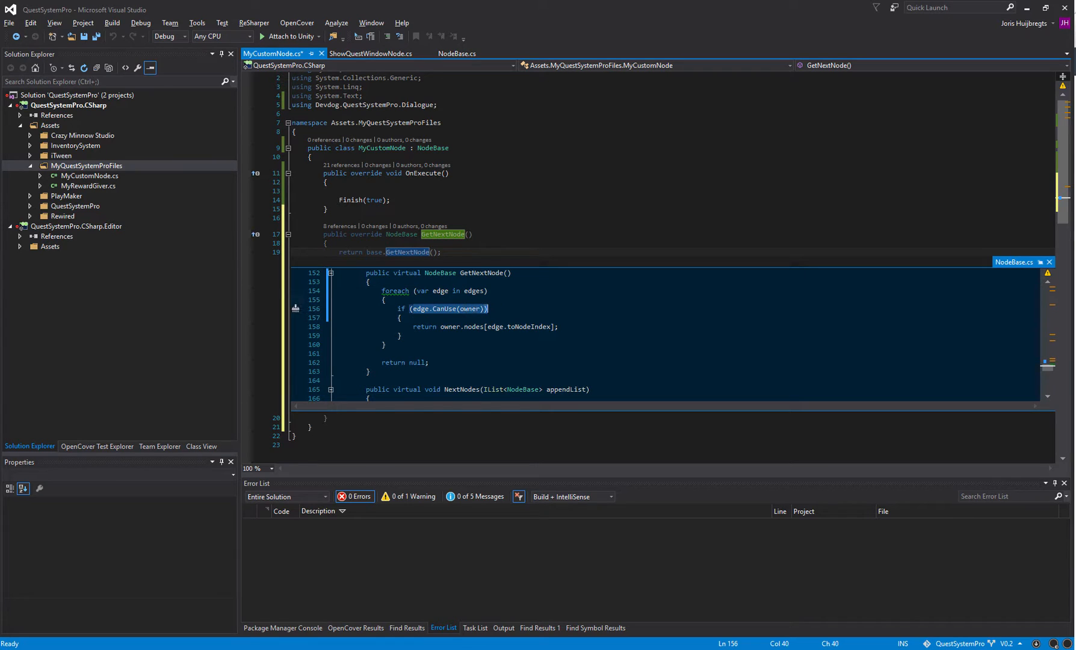
left_click(1049, 261)
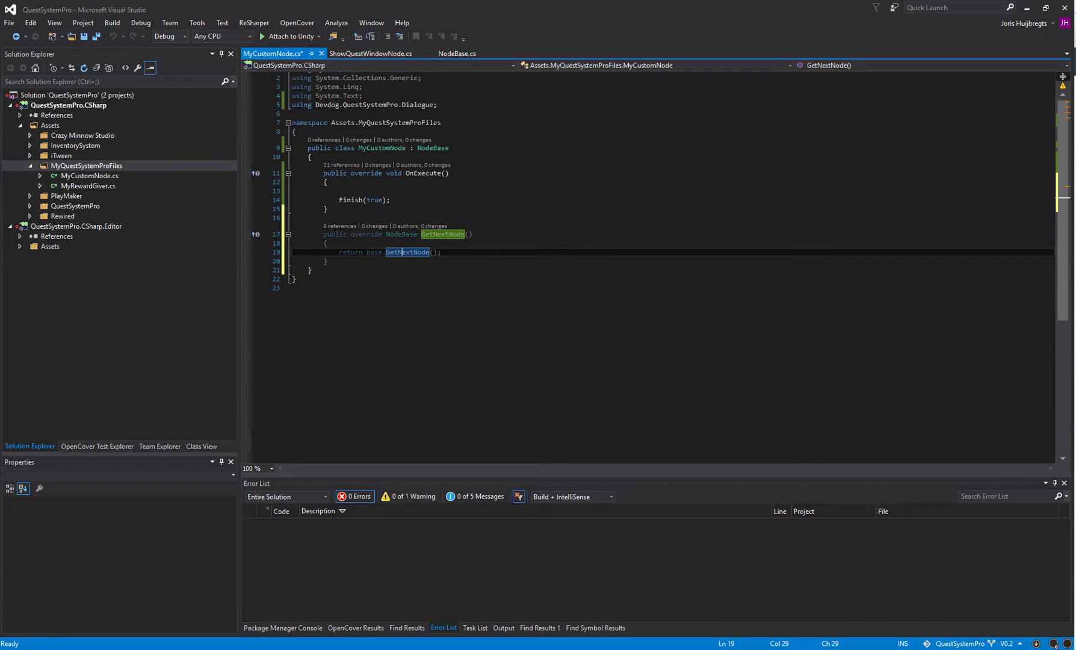
left_click(338, 191)
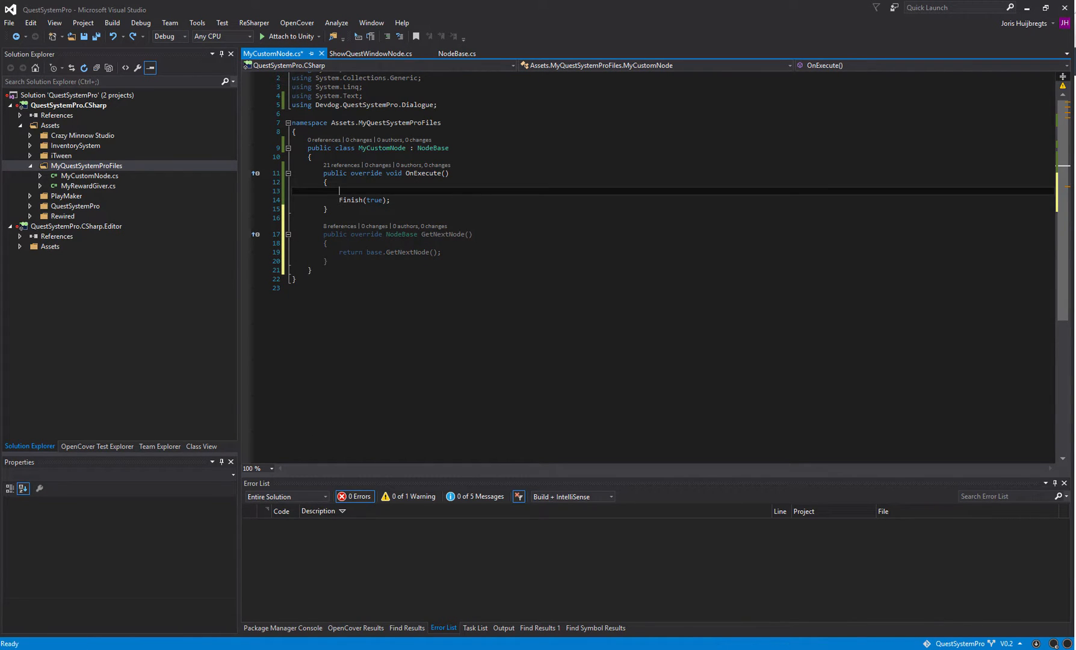
type("Debug.Log")
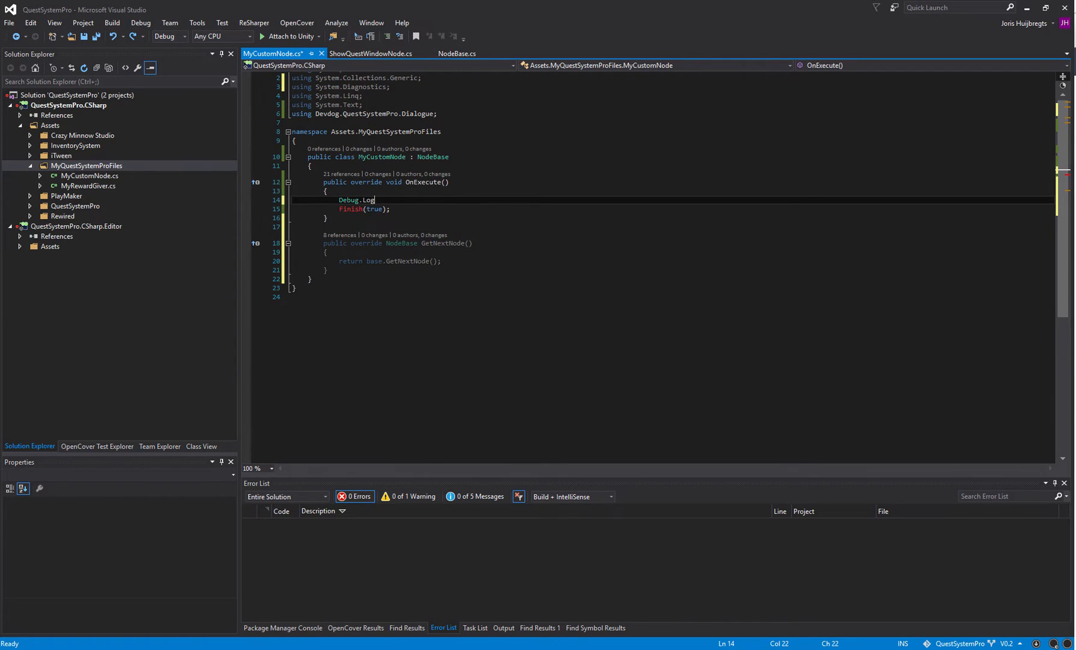
type("UnityEngine.")
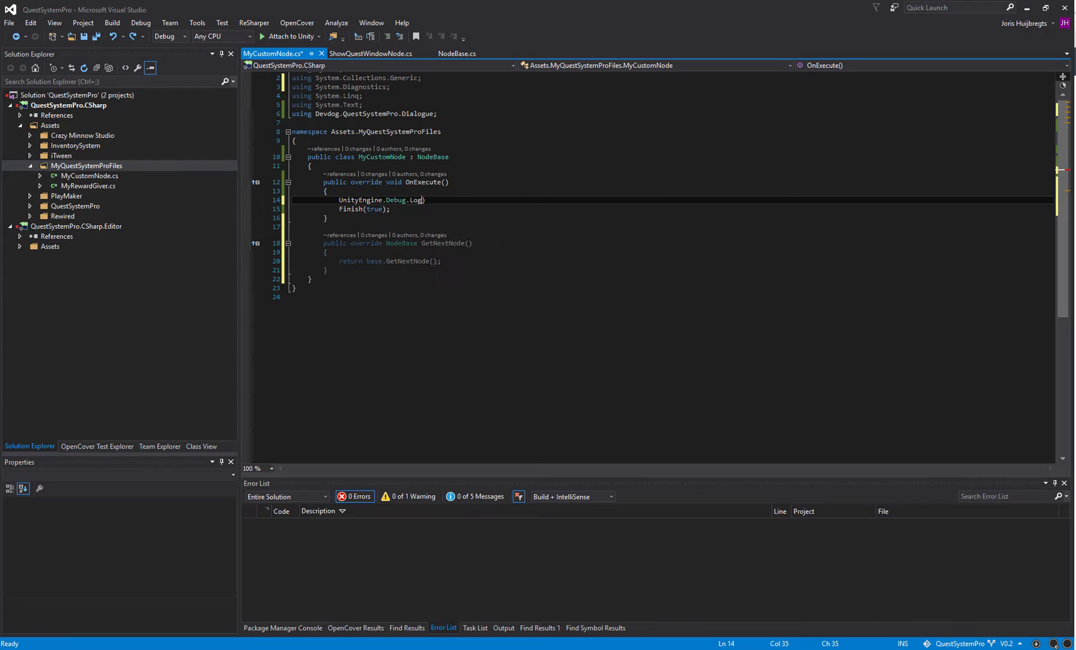
type("\"On \");)")
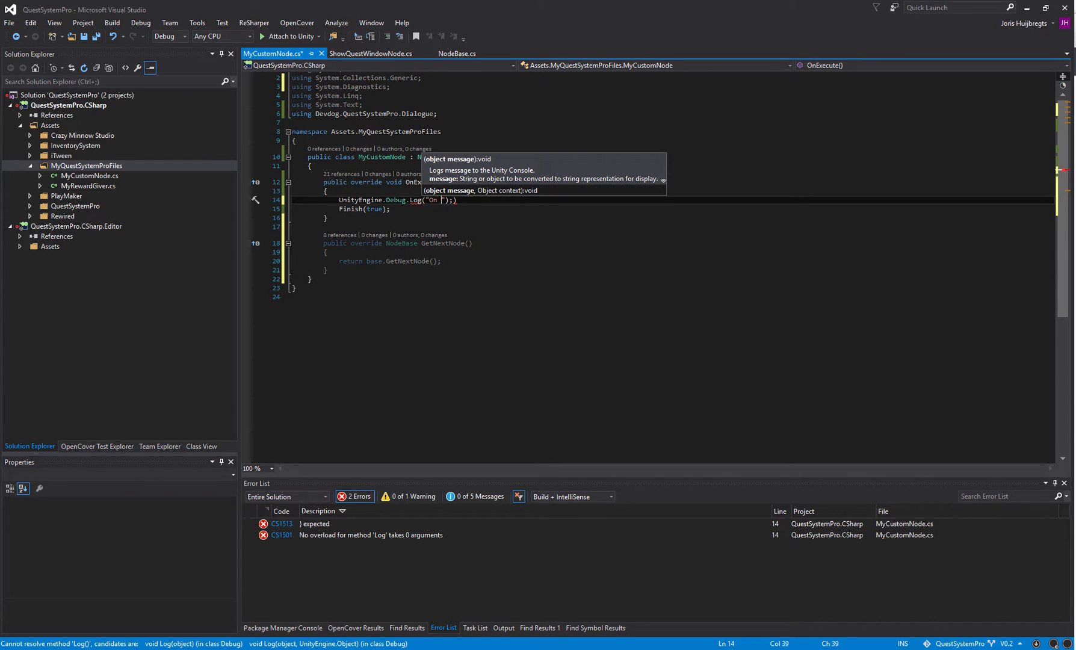
type("MyCustomNodeExecute")
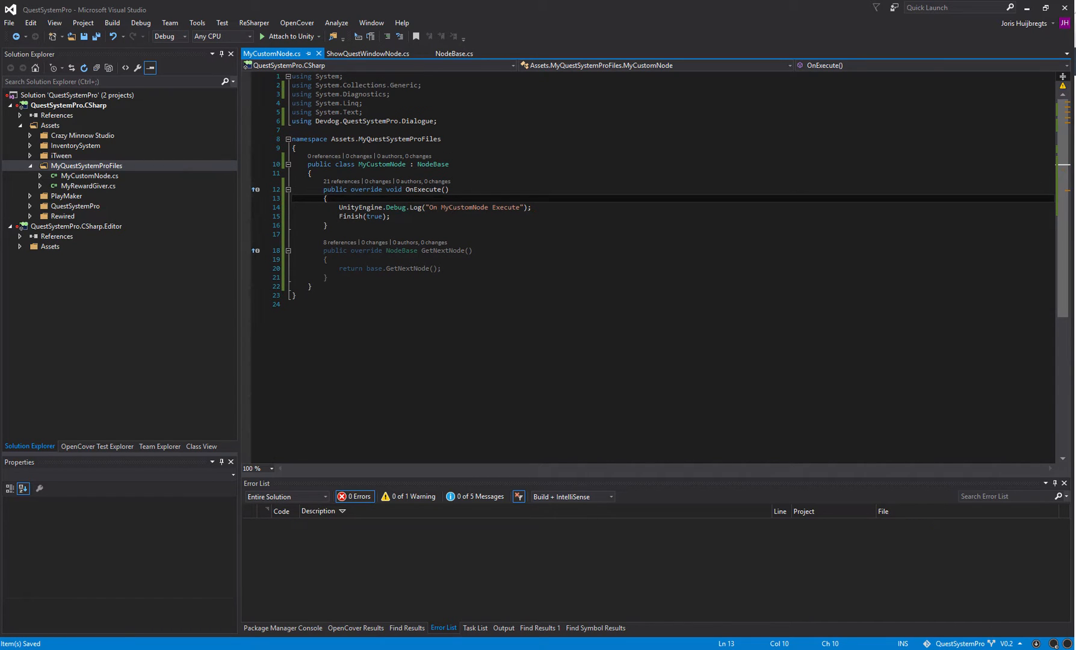
Add a [Category("Custom/MyCustomNode")] attribute, trying then dropping a [Summary] line, and save.
type("[Category(")
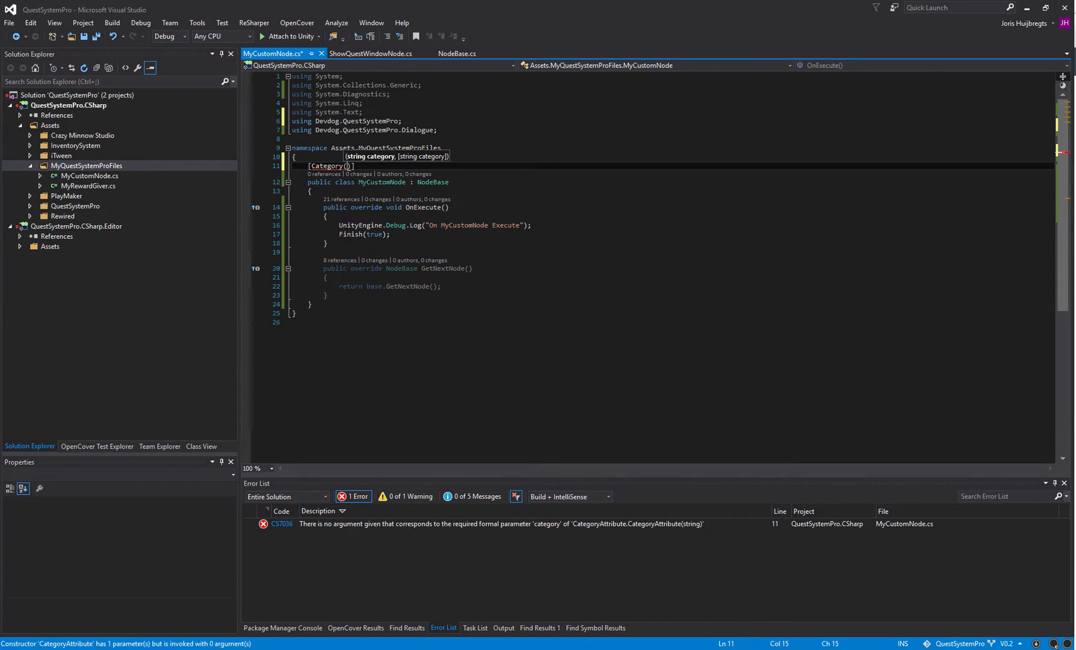
type("\"\"")
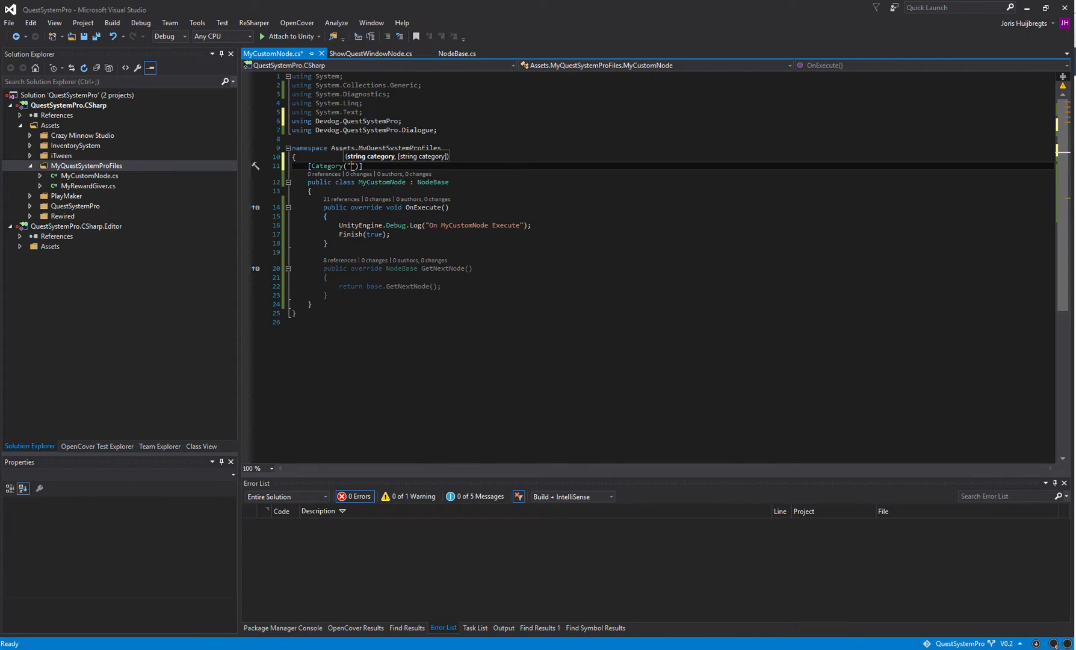
type("Custom/MyCustomNode")
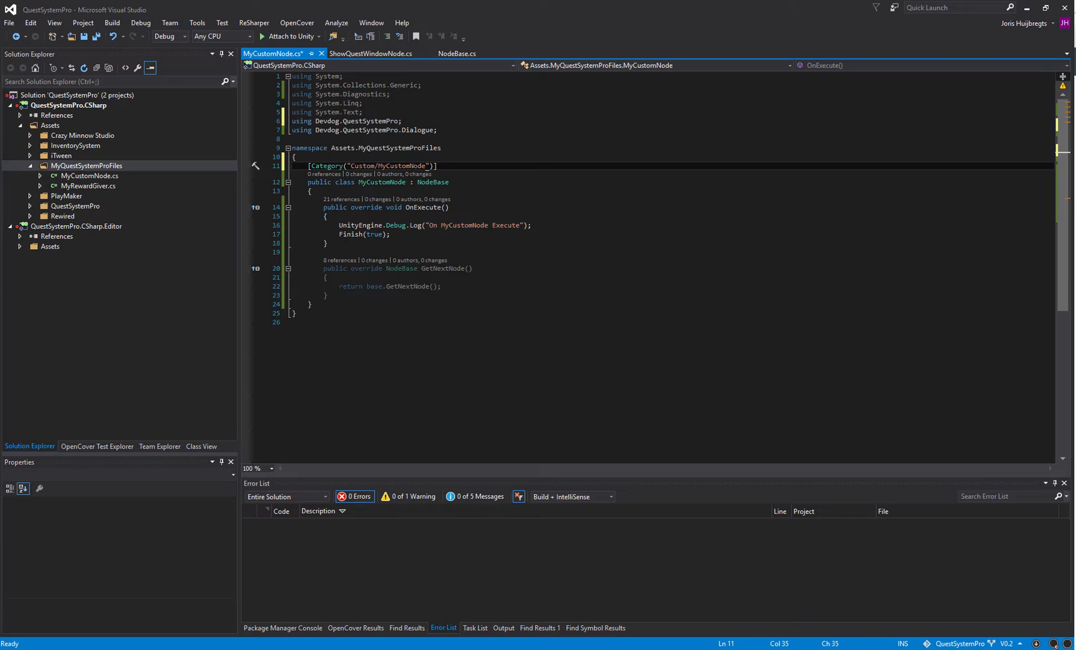
type("[S")
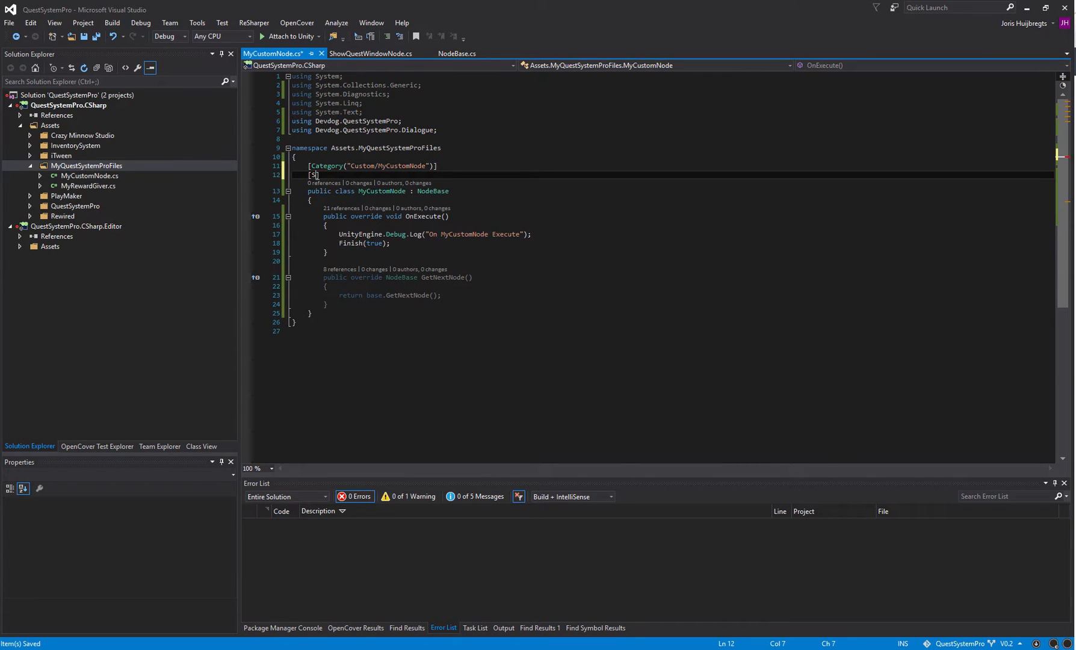
type("Summary()]")
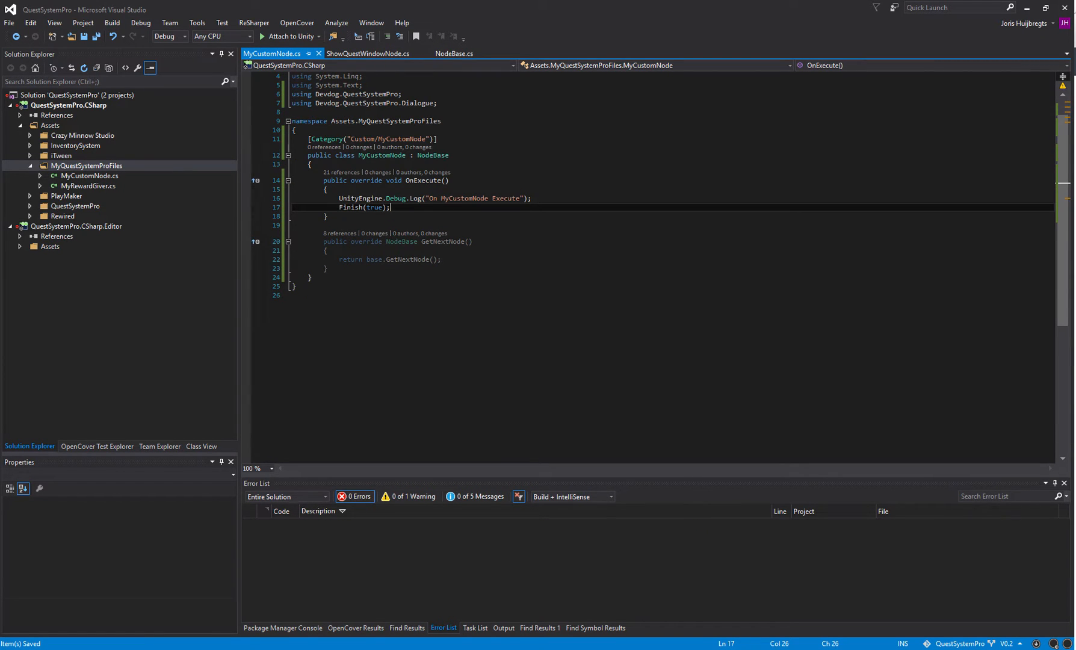
Switch to Unity, delete the four old dialogue nodes and add Custom/MyCustomNode after the entry node.
key("alt+tab")
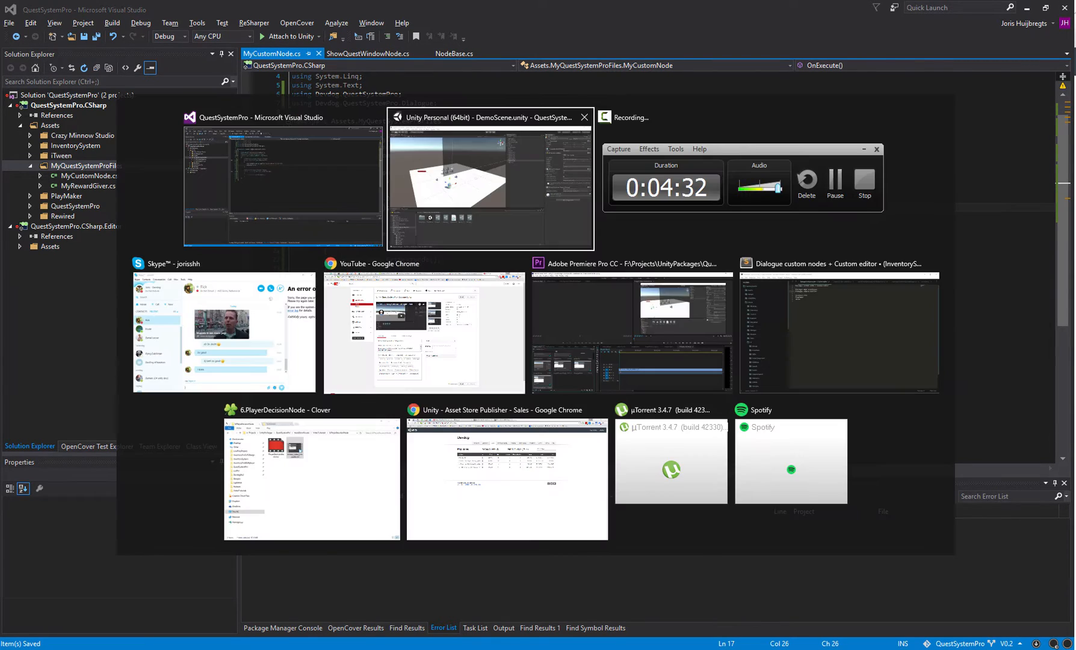
left_click(490, 179)
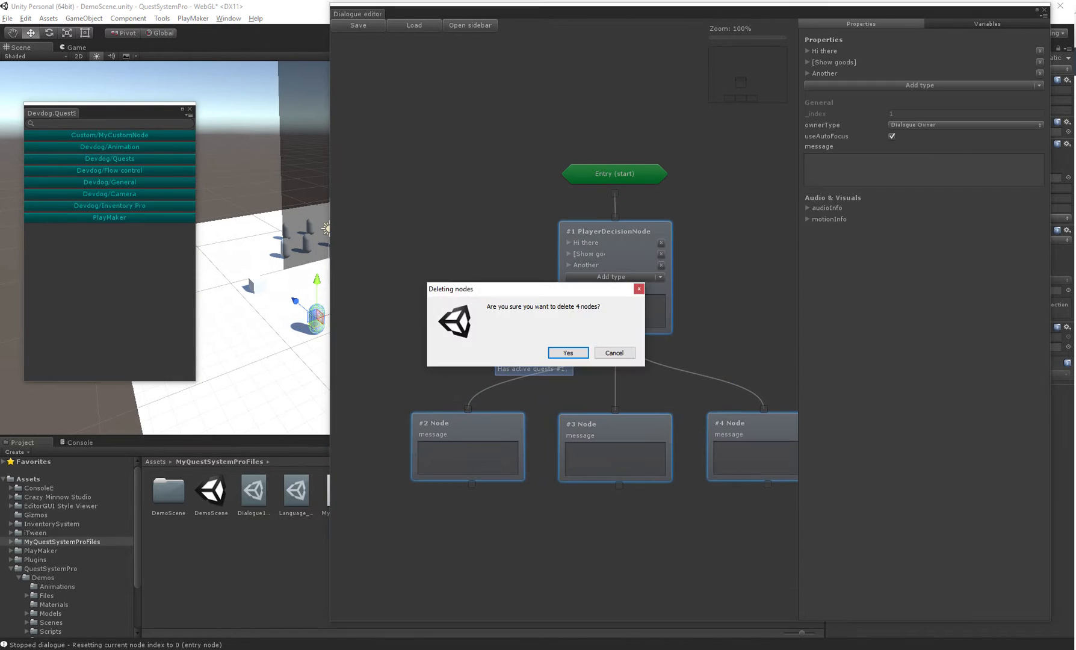
left_click(566, 352)
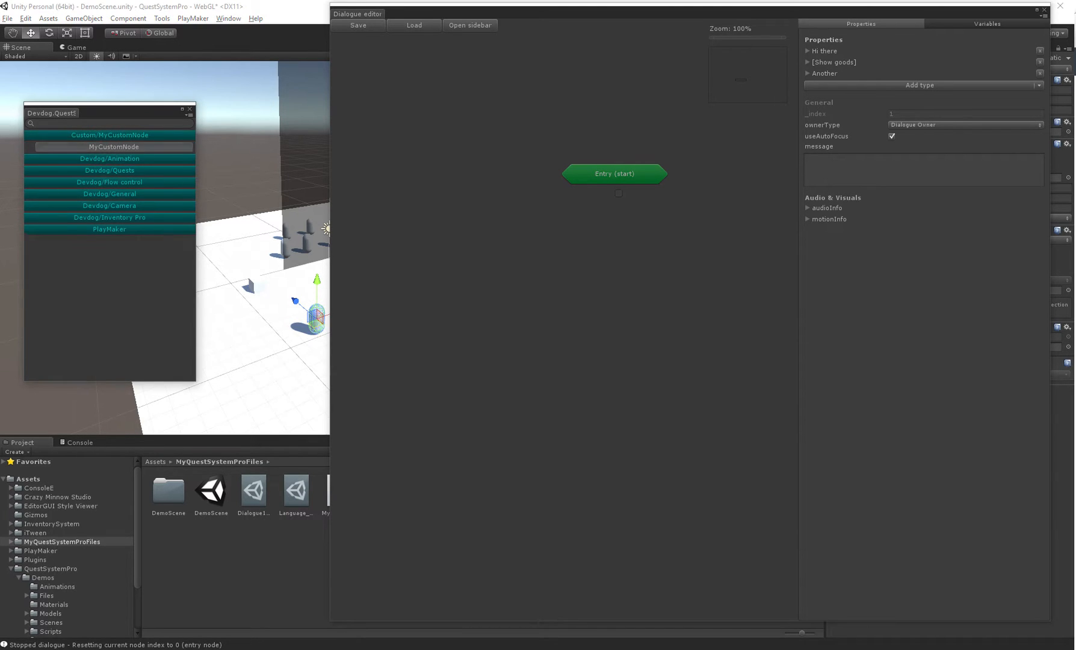
left_click(113, 146)
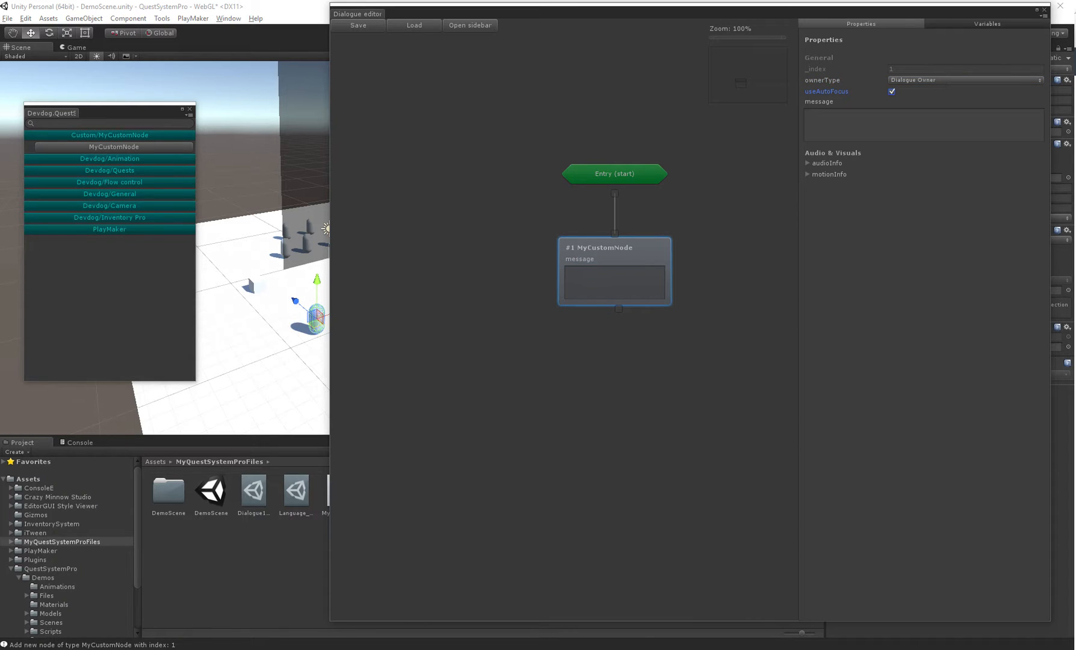
left_click(808, 173)
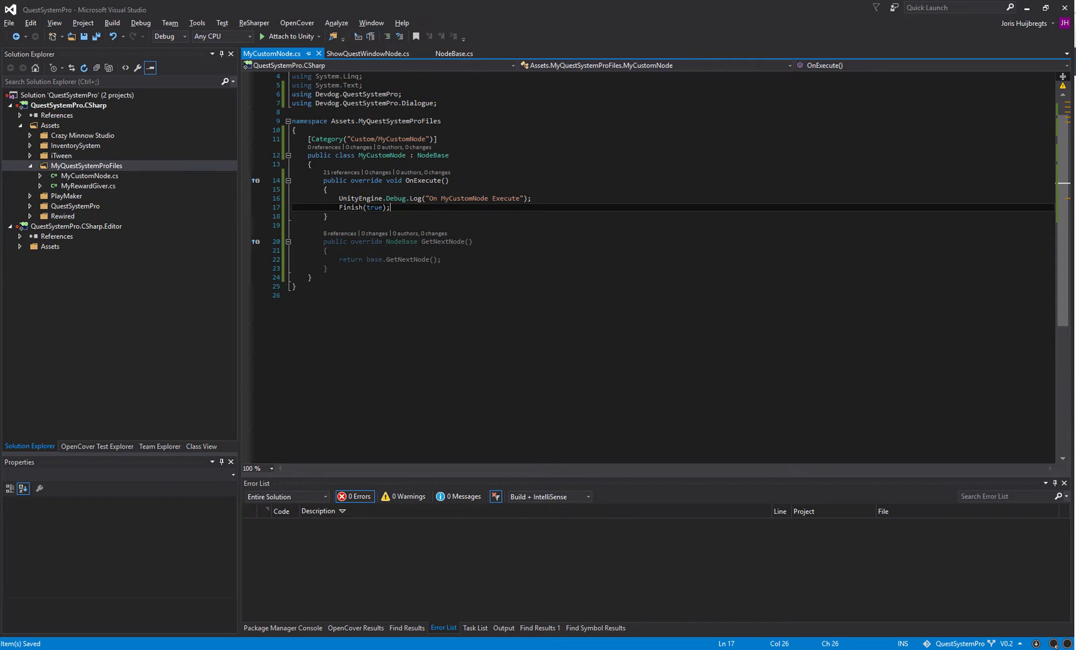
Change the base class to ActionNodeBase via IntelliSense and save.
type("Action")
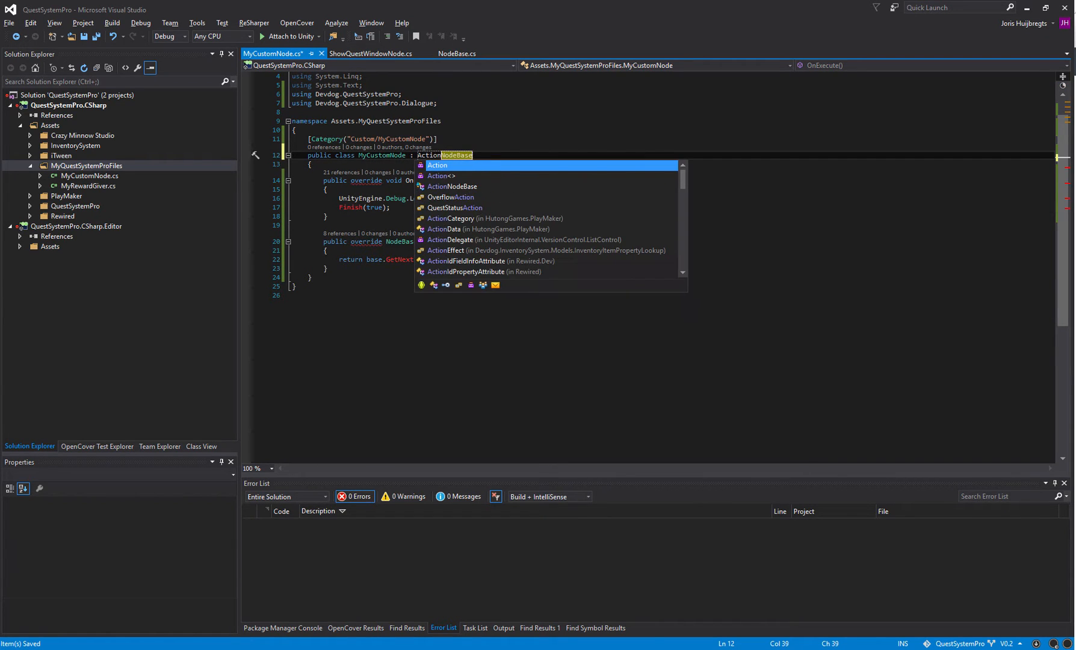
left_click(454, 187)
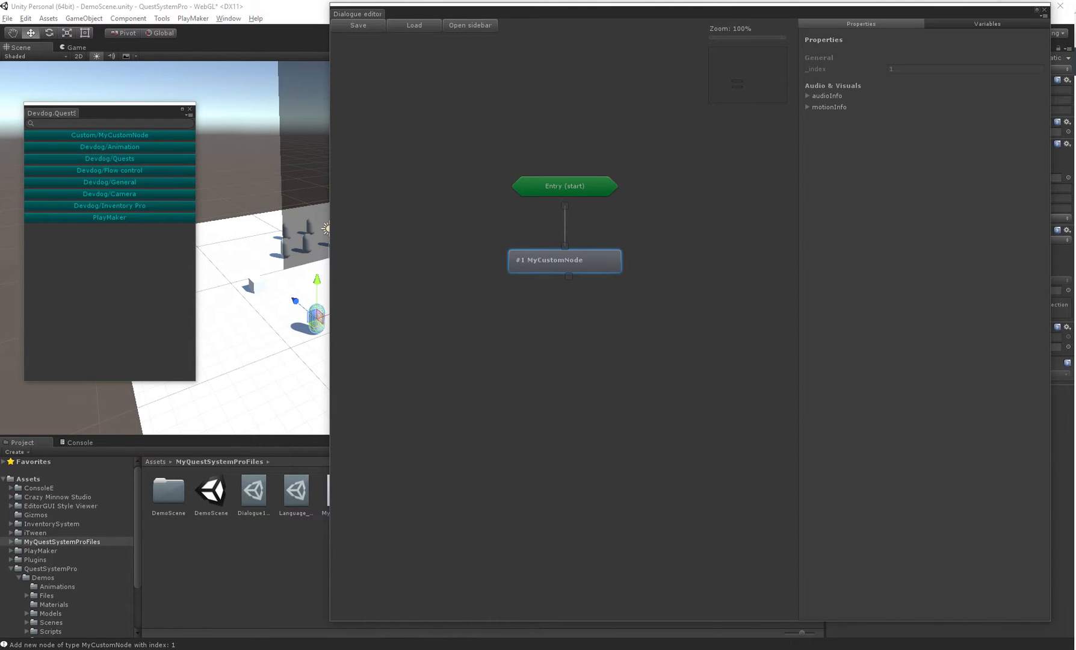
Play the scene in Unity and check the console for the On MyCustomNode Execute log.
left_click(516, 32)
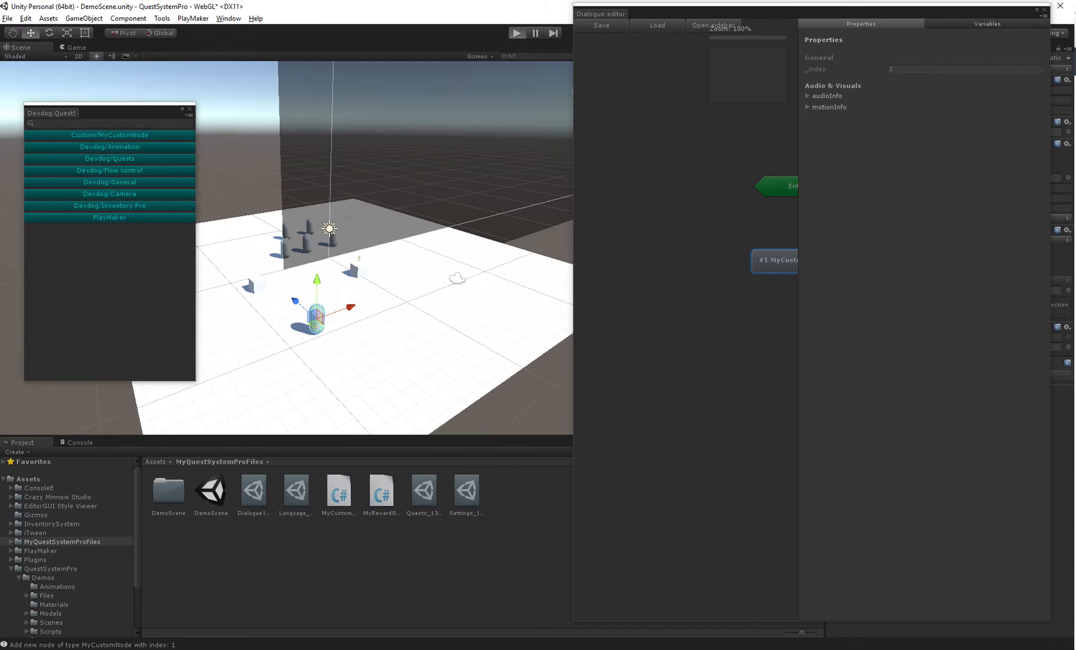
left_click(516, 33)
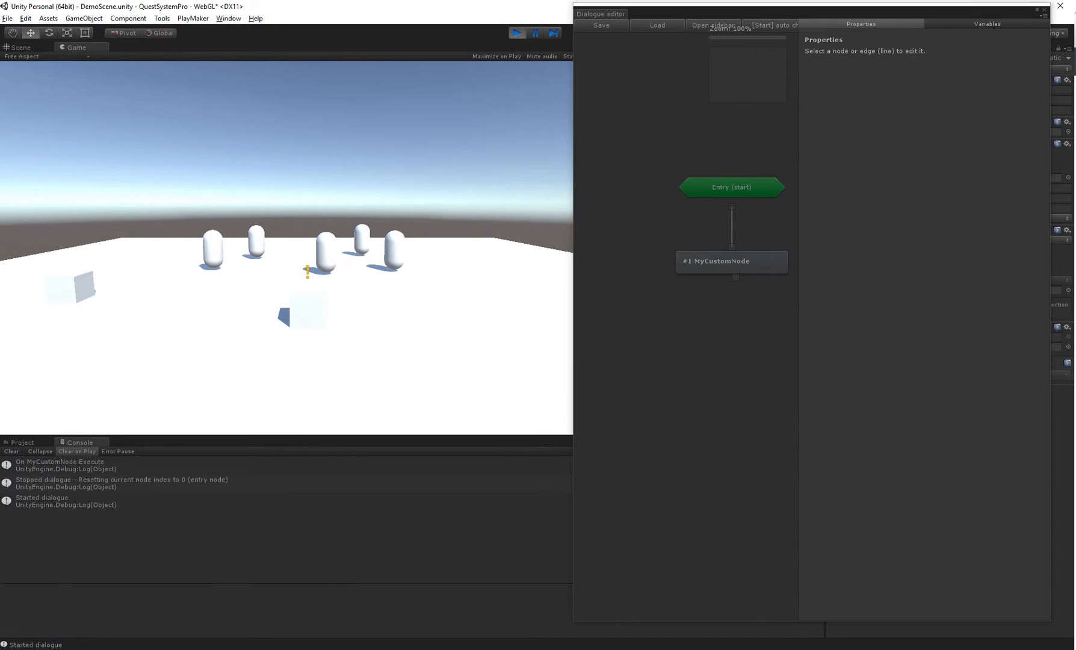
left_click(61, 466)
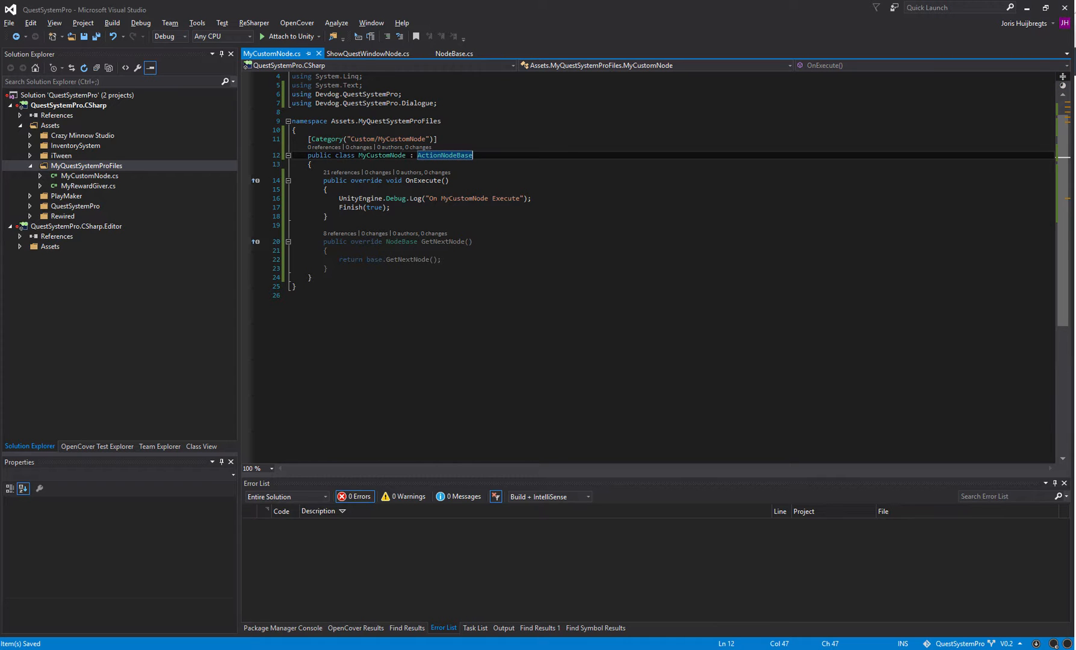
Switch the base class back to NodeBase and open new lines in the class body.
left_click(310, 163)
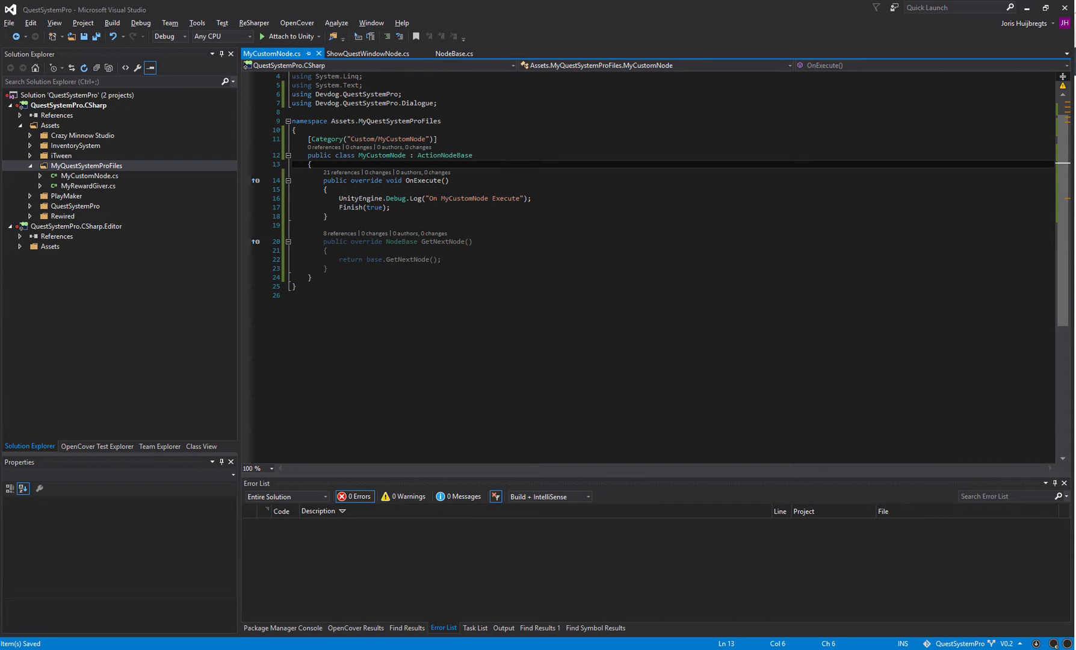
double_click(433, 155)
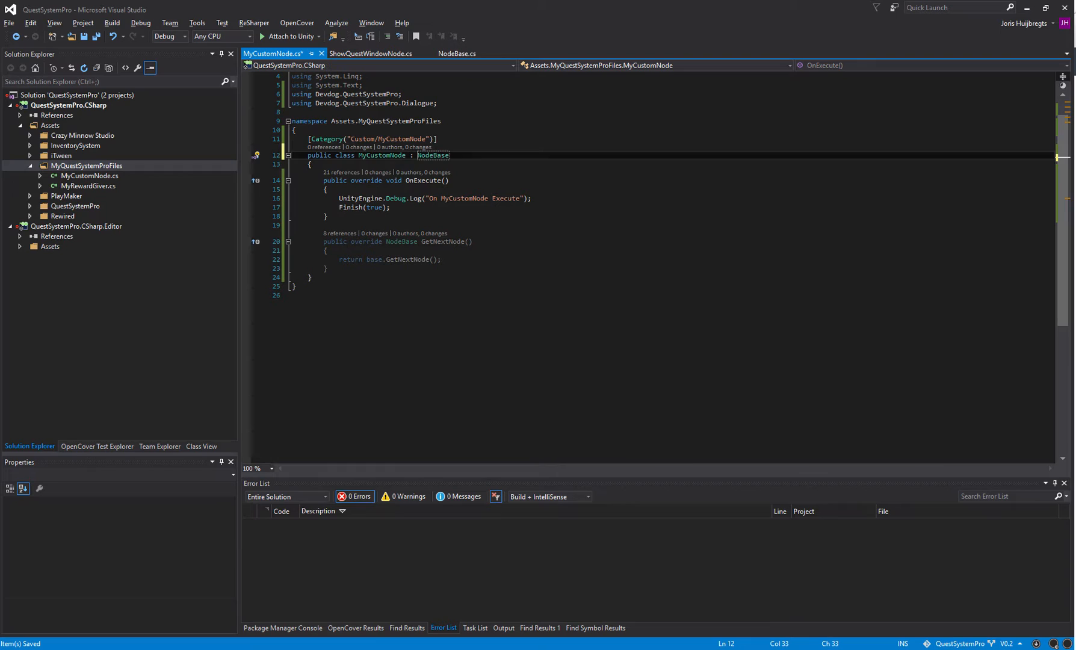
left_click(311, 163)
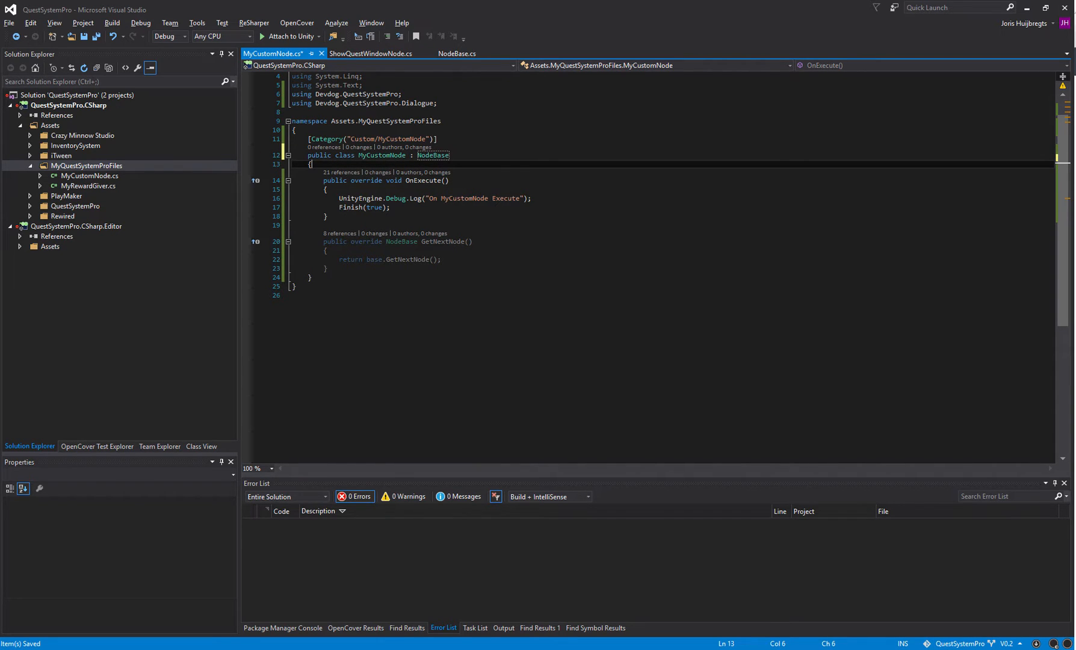
key("enter")
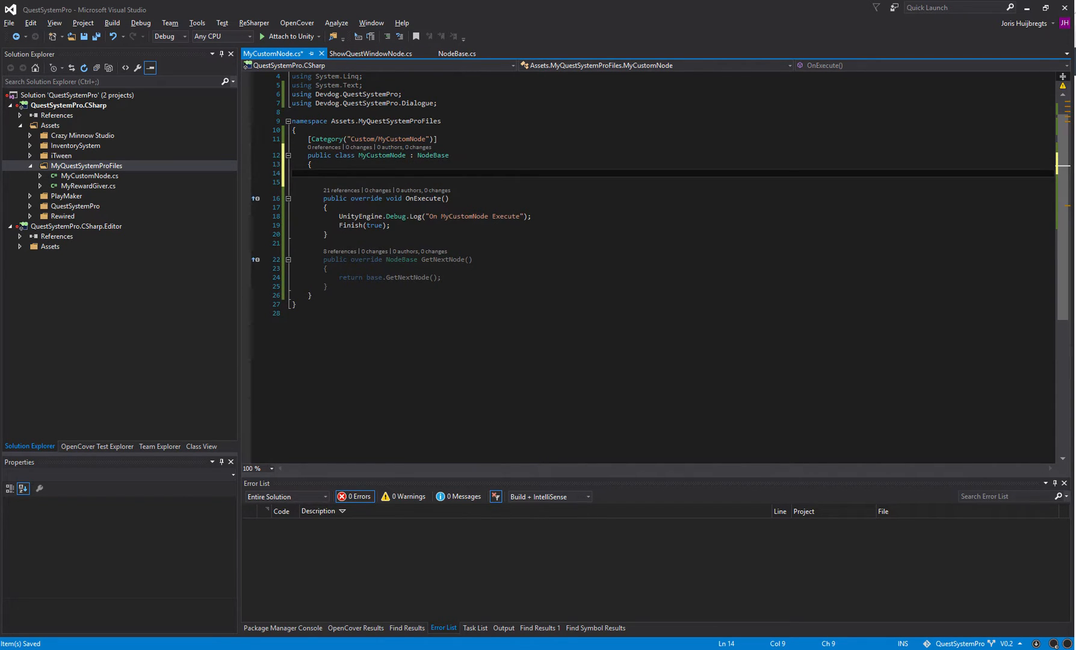
Add a uiPrefab property override returning base.uiPrefab, then select the MyQuestSystemProFiles folder.
type("override NodeUIBase uiPrefab")
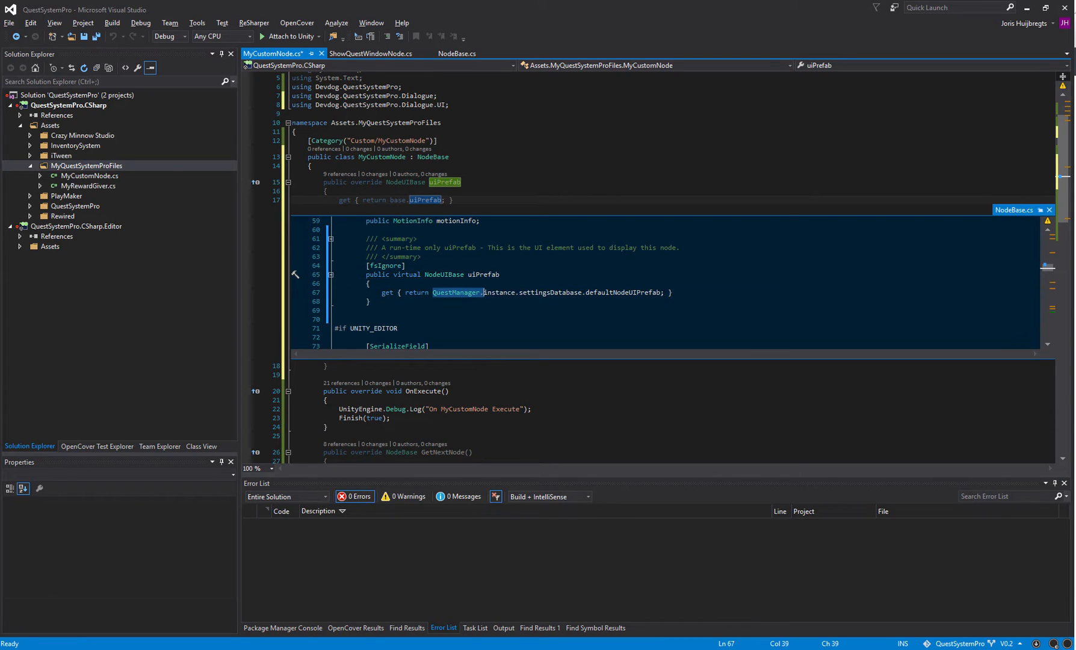
mouse_move(624, 292)
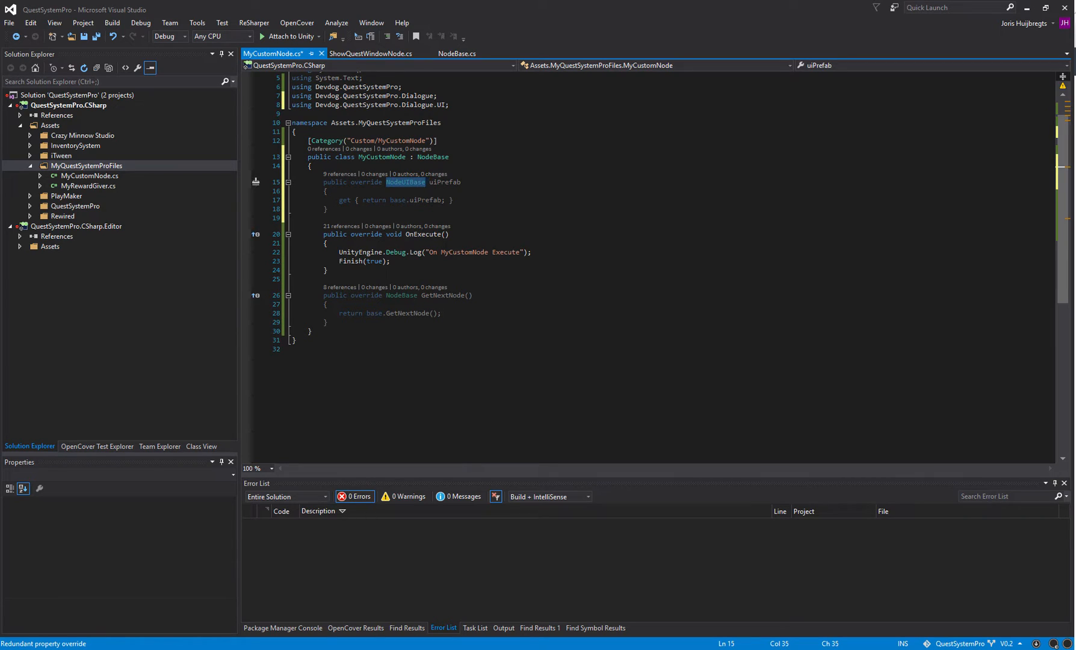
left_click(326, 208)
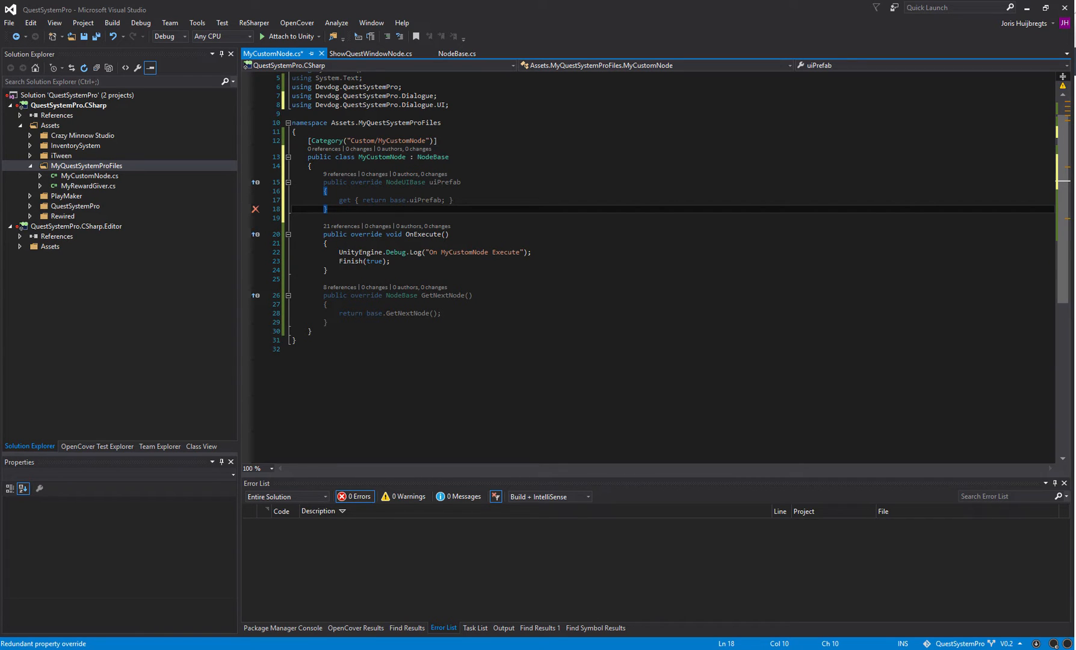
left_click(85, 165)
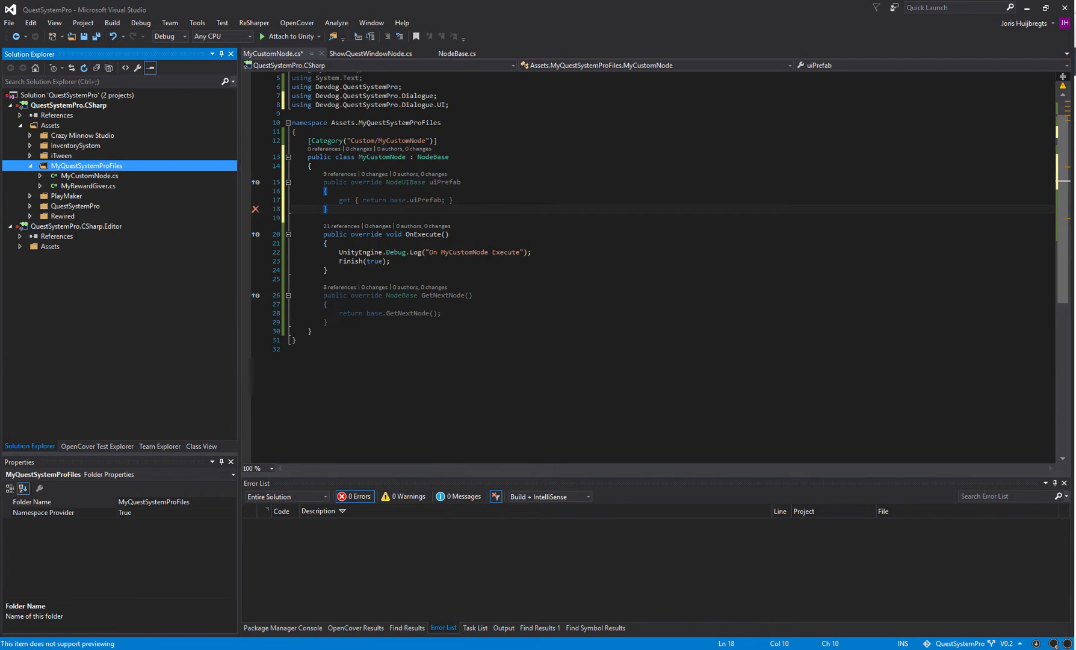
Add a new class file MyCustomNodeUI.cs to the MyQuestSystemProFiles folder.
right_click(86, 164)
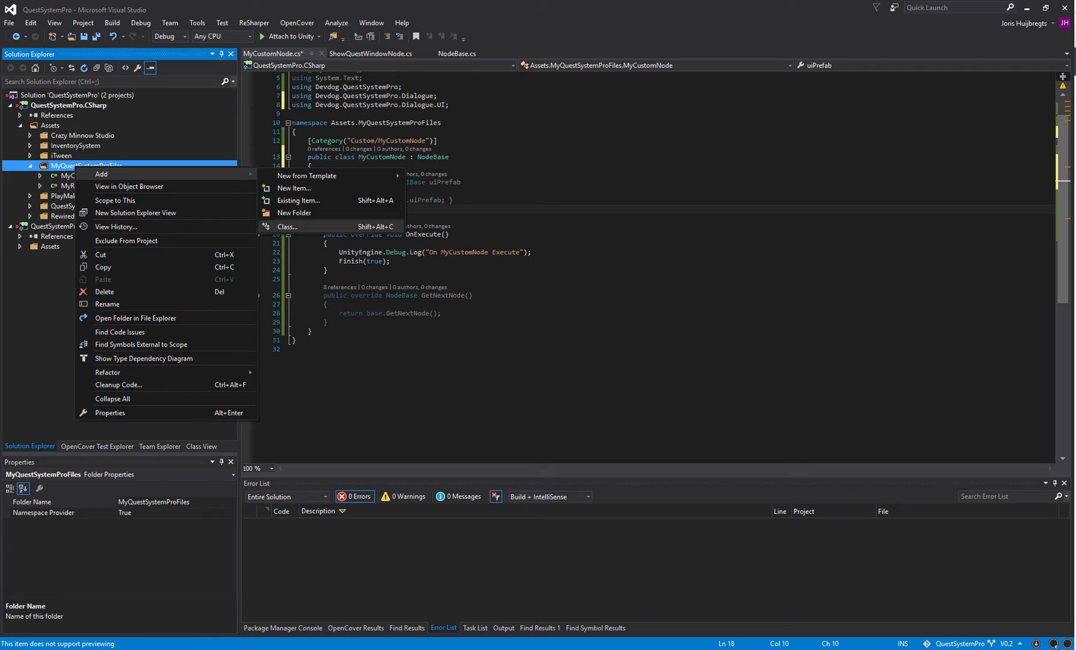
left_click(285, 226)
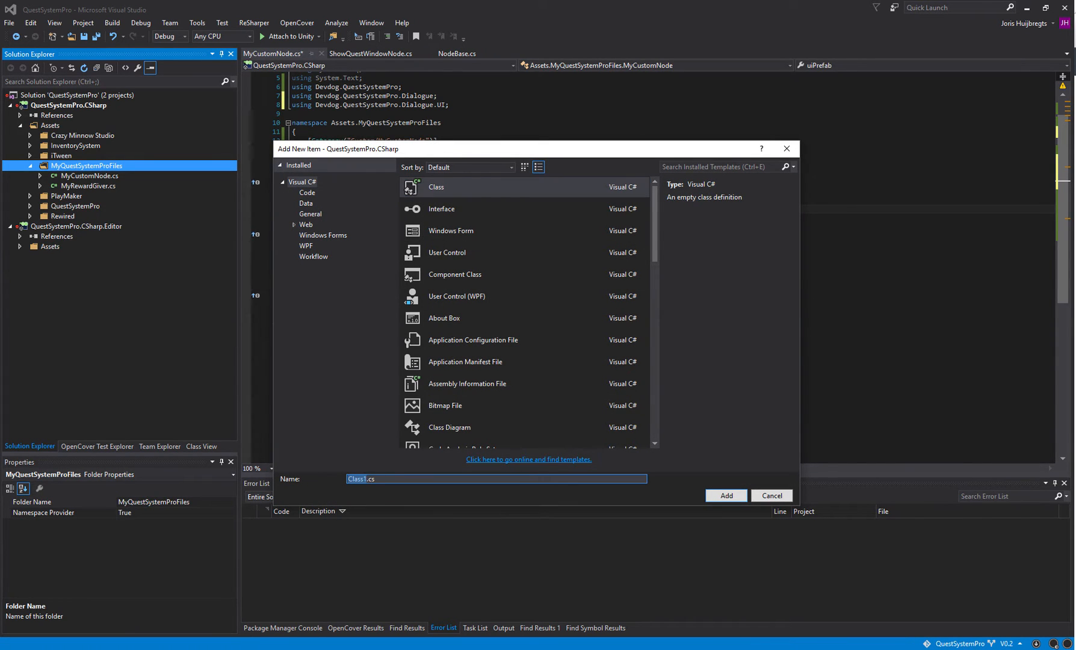
type("NodeUI.cs")
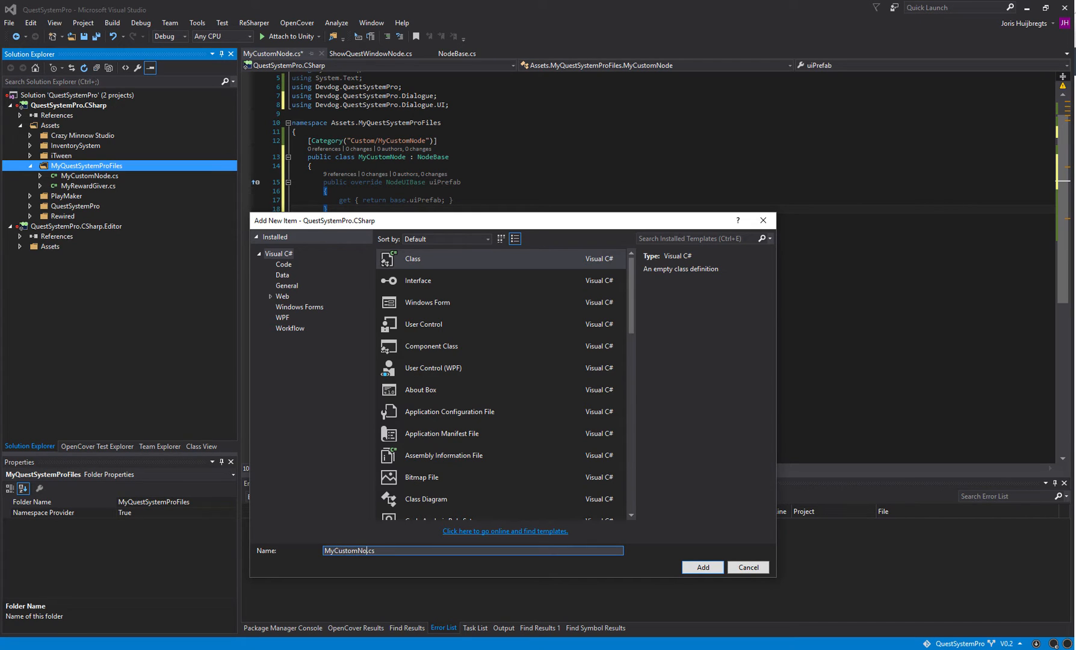
left_click(701, 566)
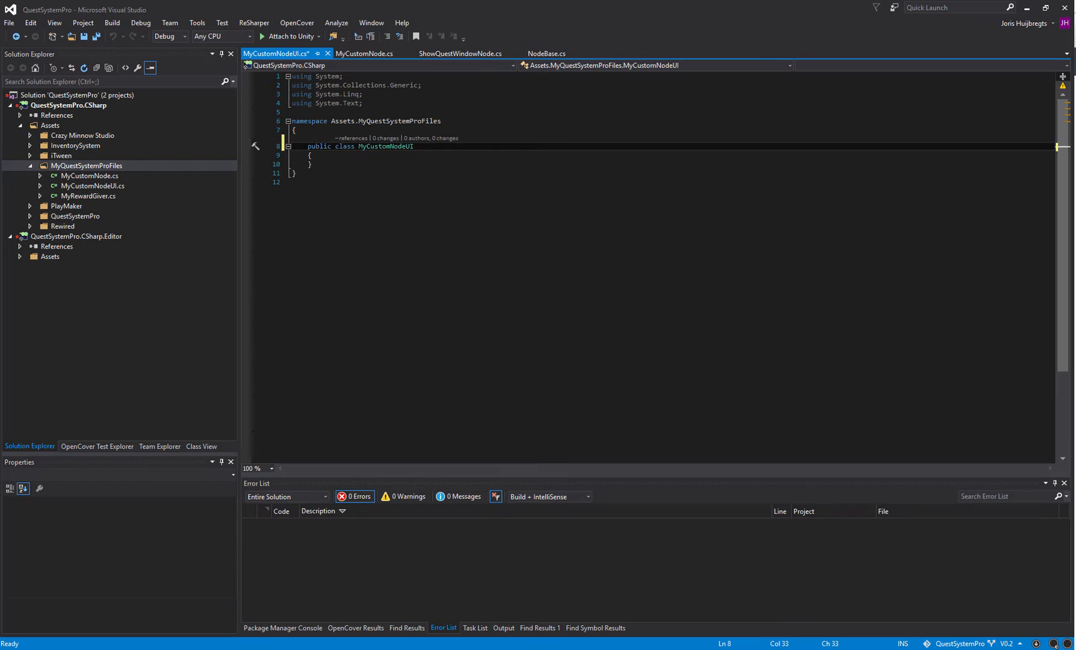
Derive MyCustomNodeUI from NodeUIBase and generate the Repaint override.
type(": NodeUIBase")
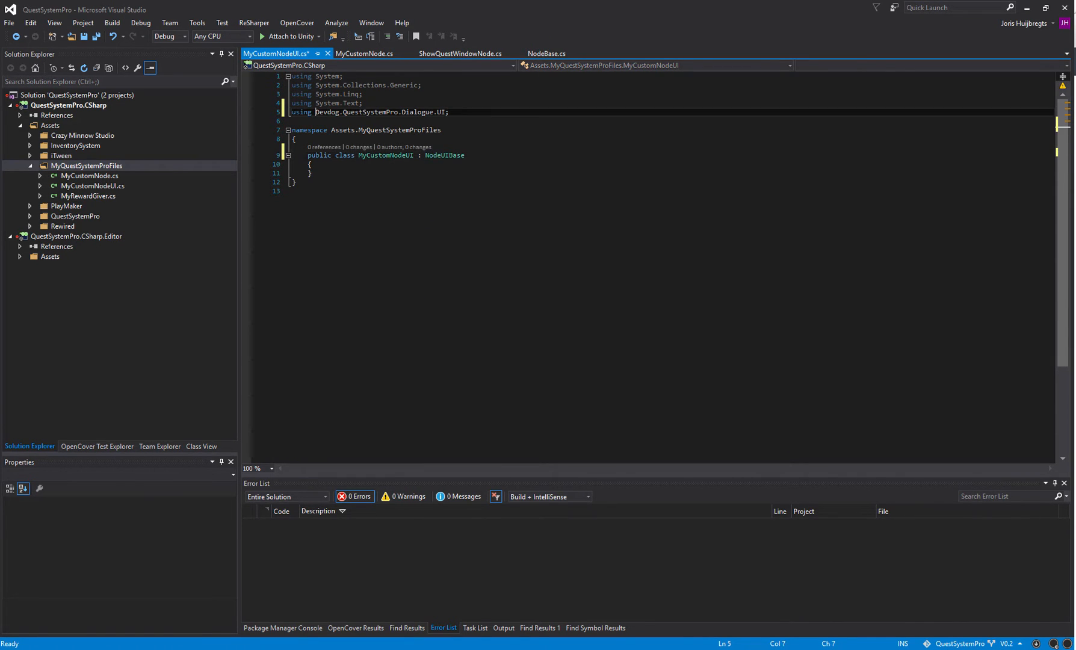
double_click(416, 112)
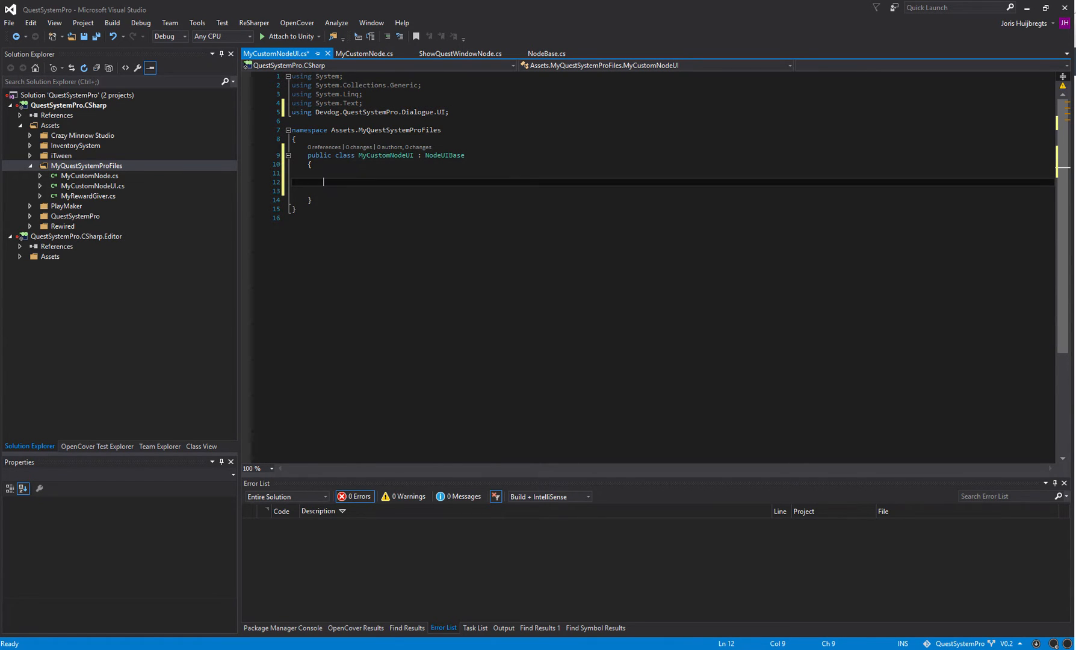
type("override R")
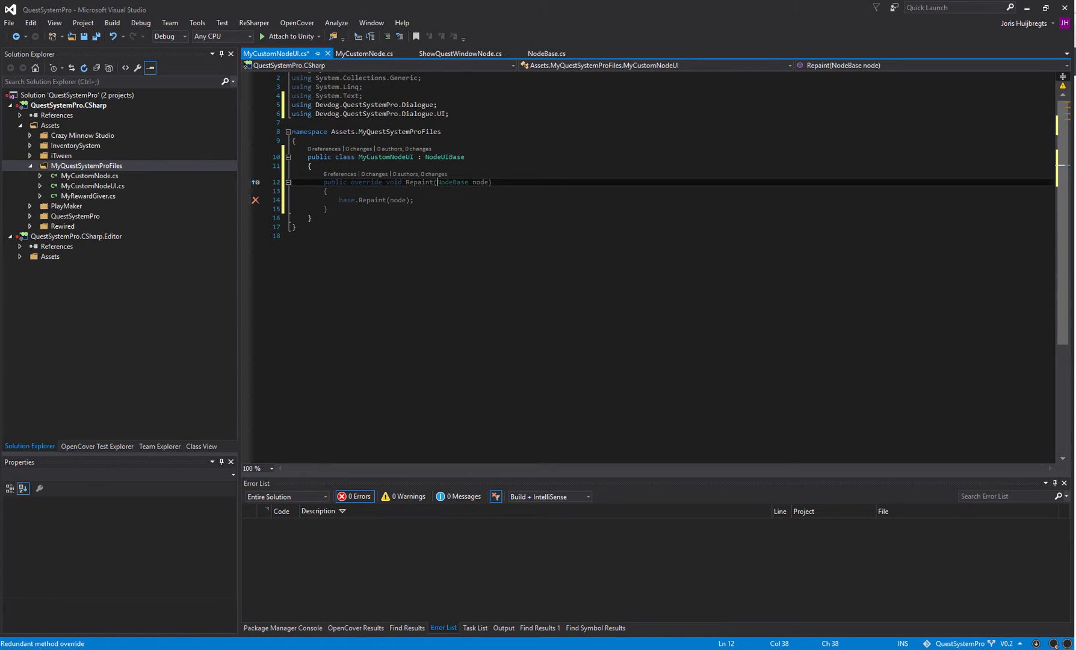
double_click(480, 182)
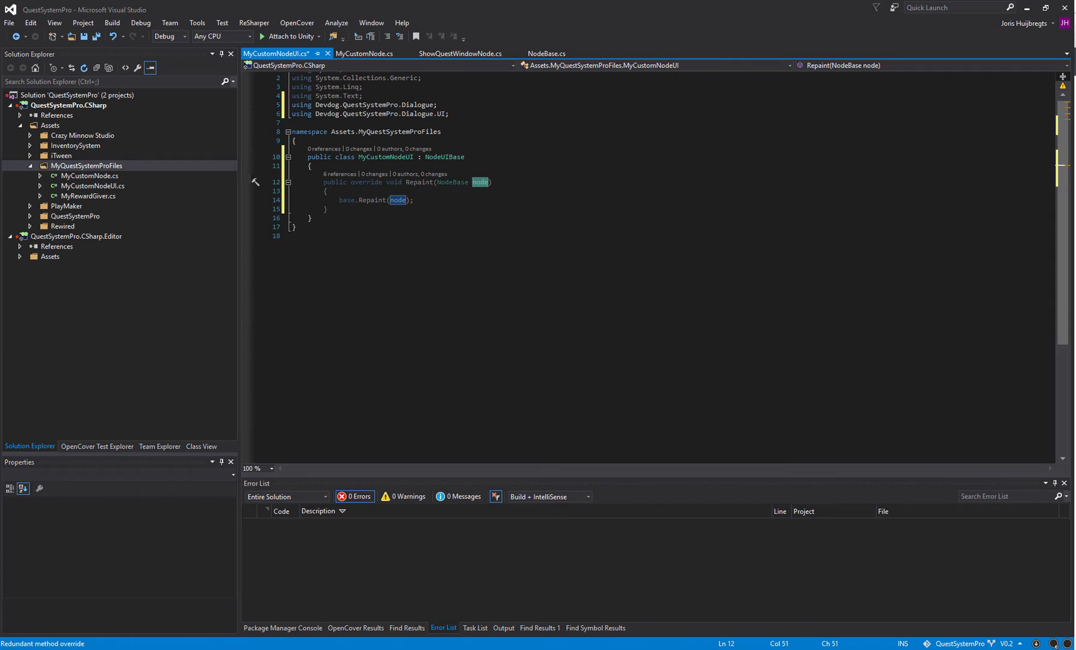
Write a var myCustomNode = (MyCustomNode) node; cast line above base.Repaint(node).
left_click(365, 53)
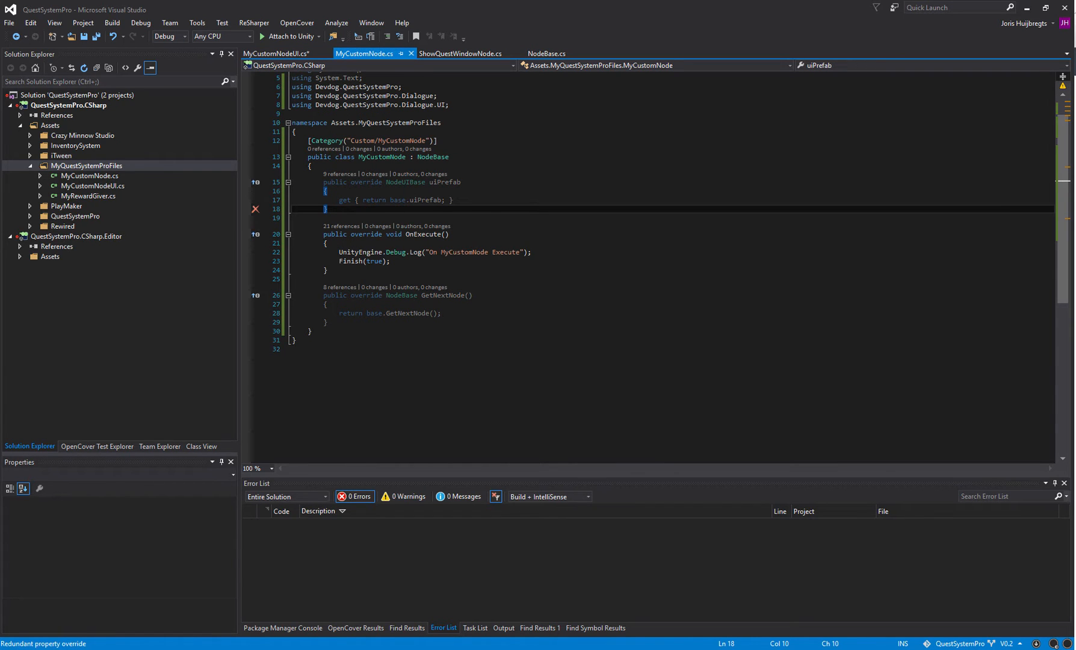
left_click(277, 53)
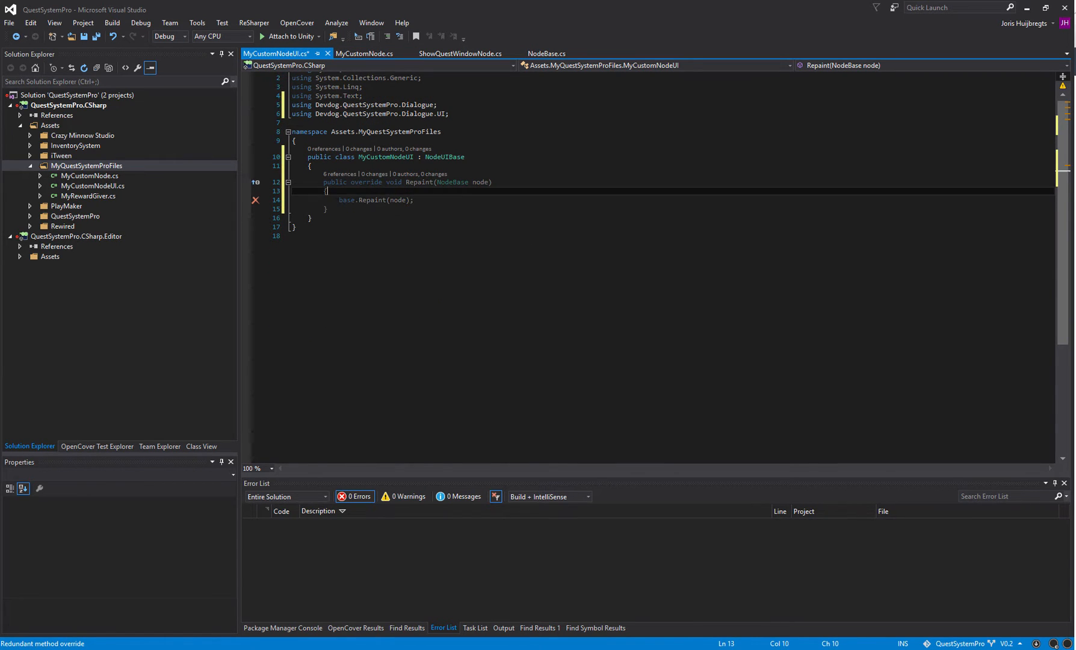
type("var")
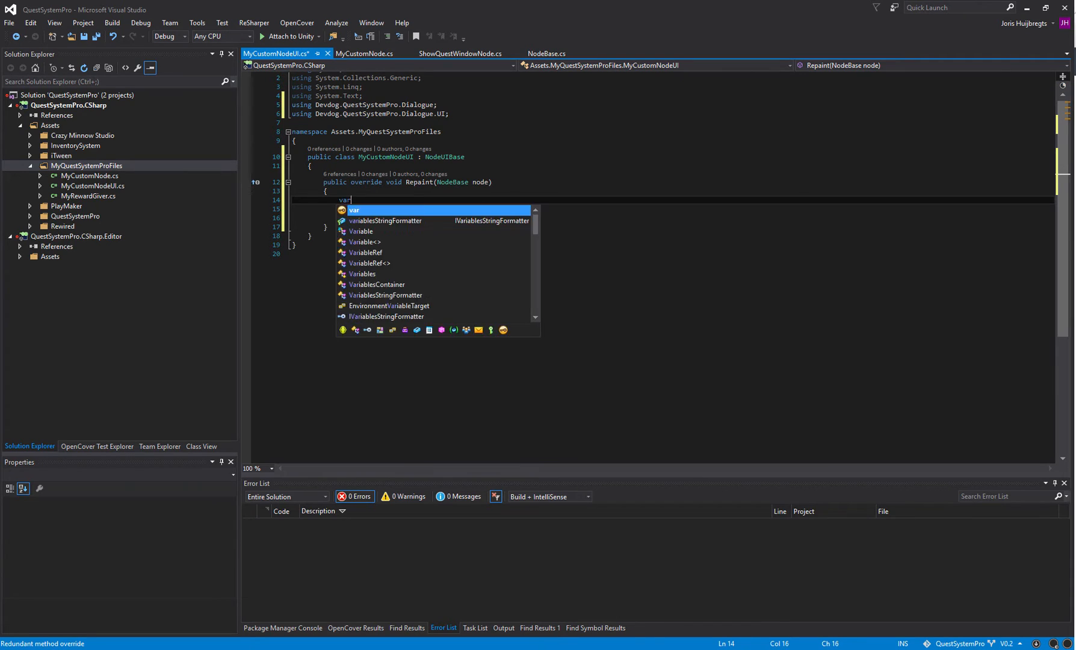
type("myCustomNode = (")
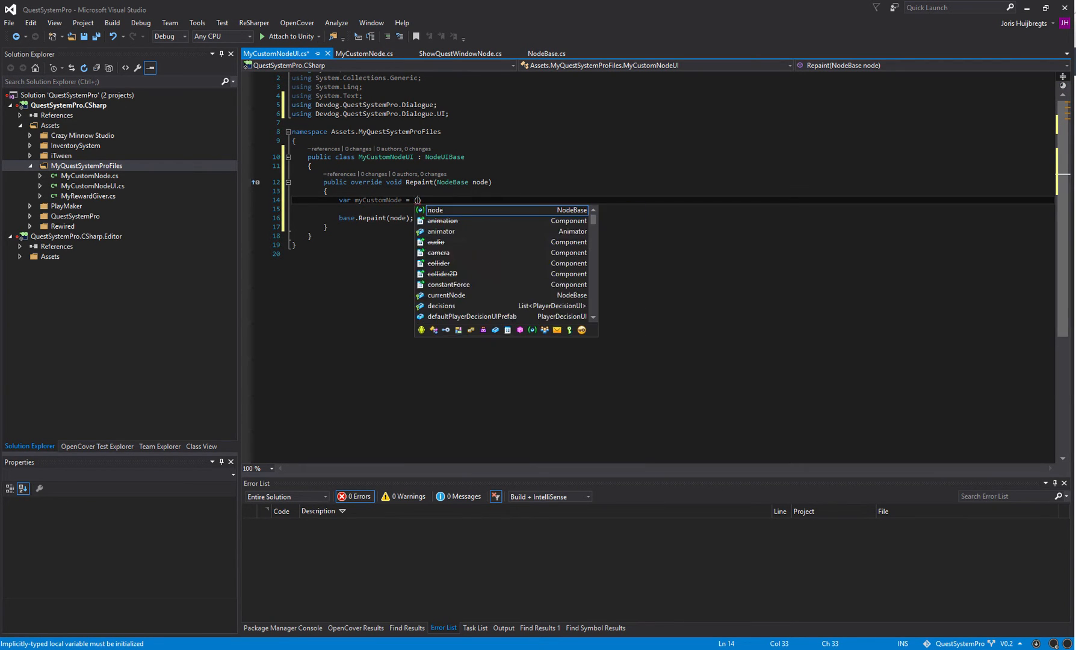
type("MyCustomNode node")
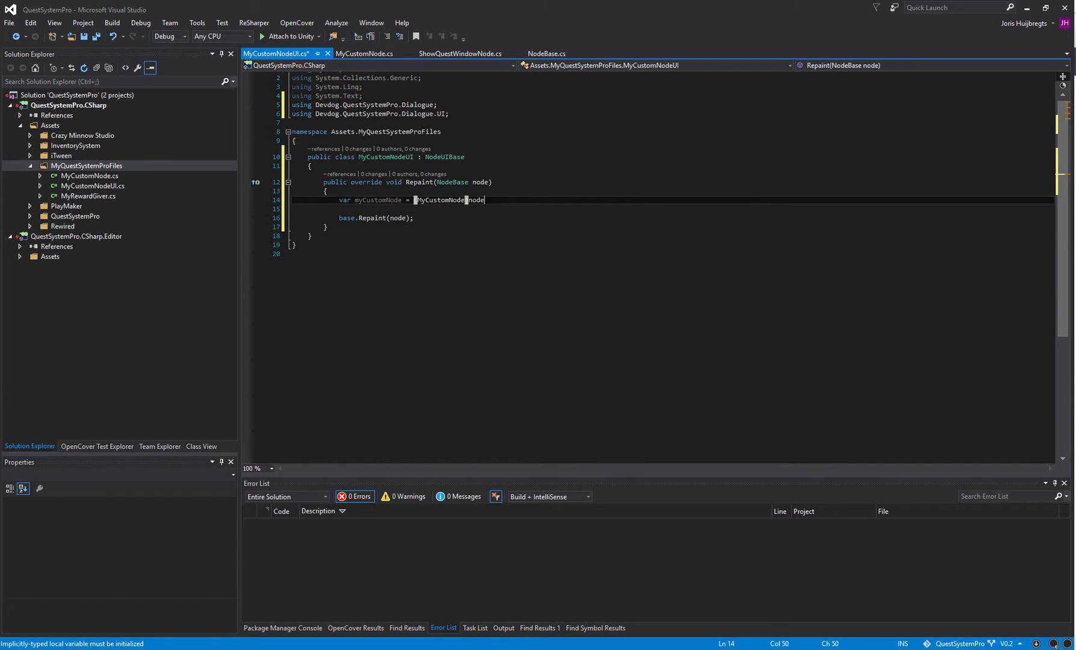
type("(MyCustomNode) node;")
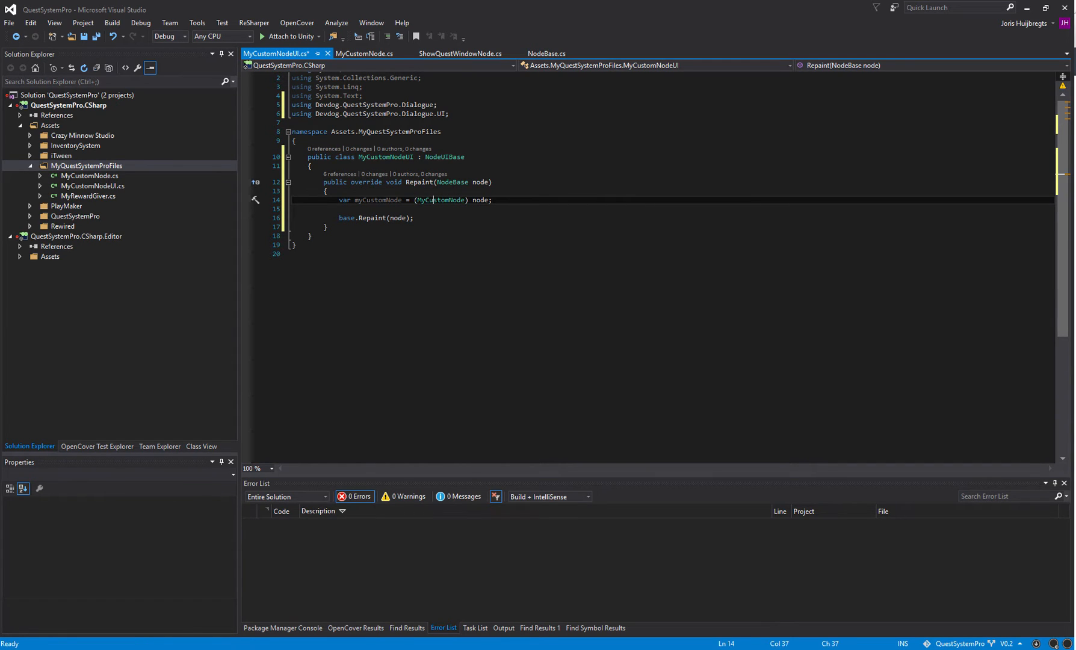
After checking MyCustomNode, select the cast line to remove it, leaving an empty line.
left_click(365, 53)
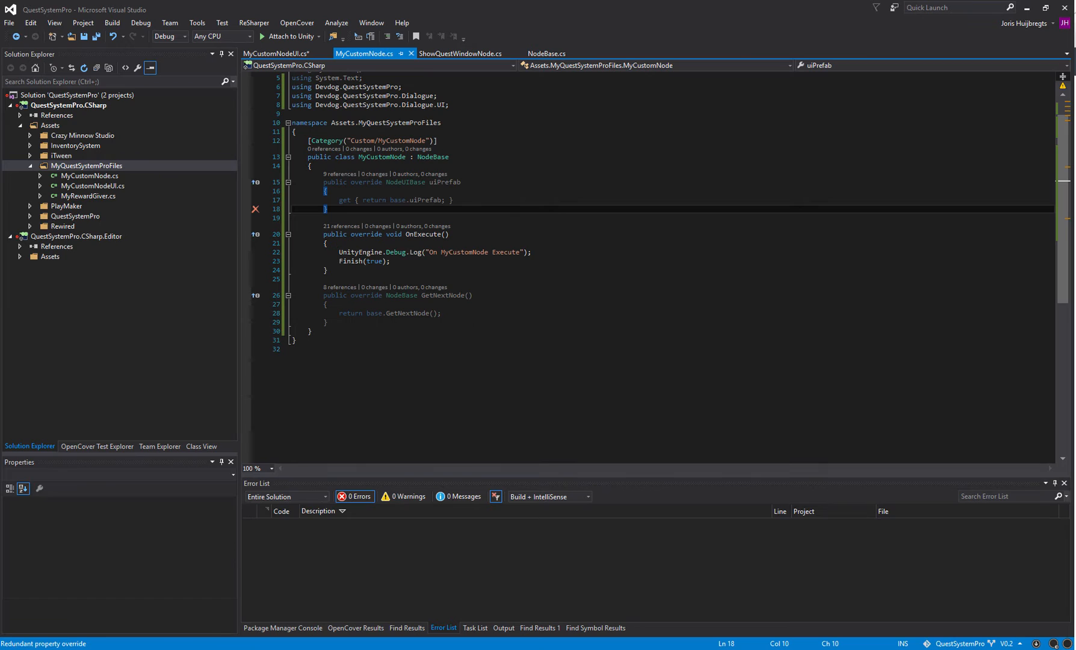
left_click(277, 53)
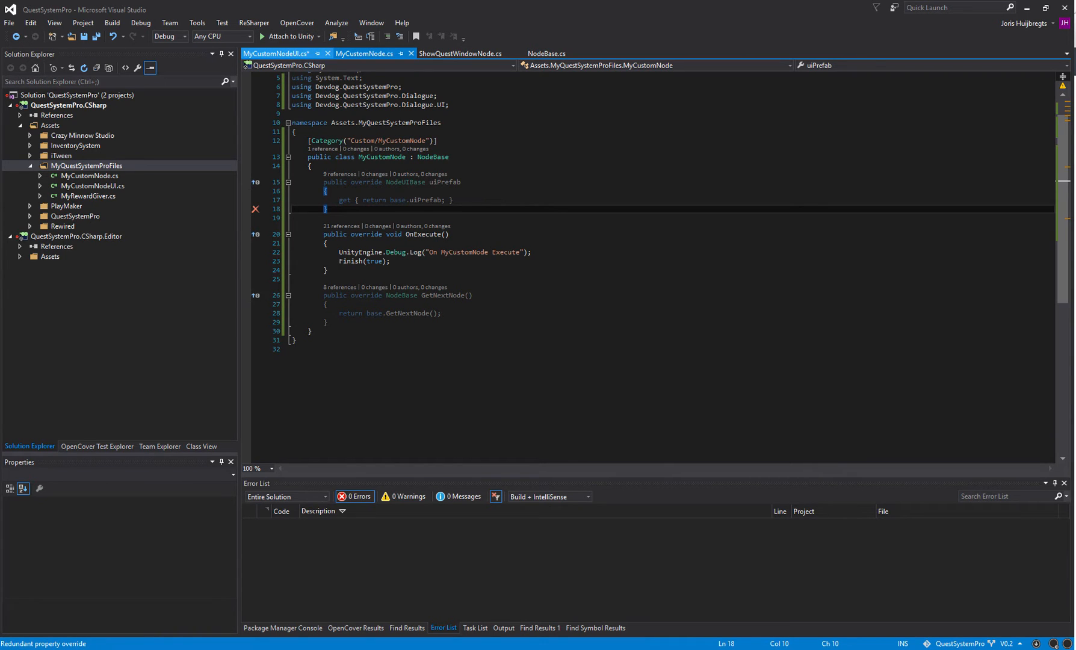
left_click(276, 52)
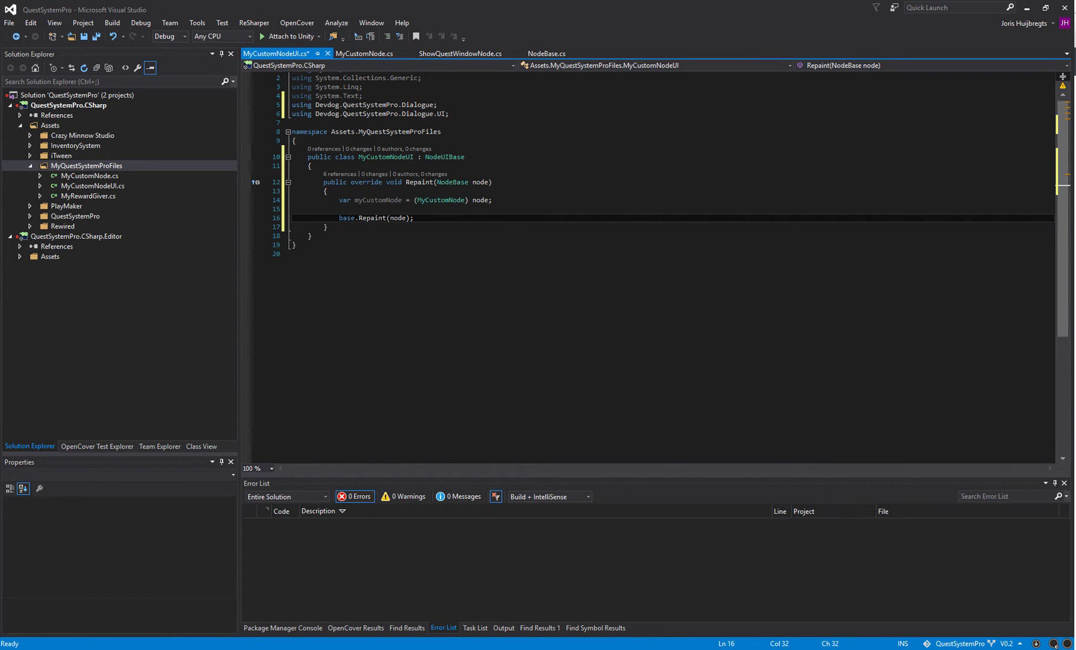
left_click(372, 218)
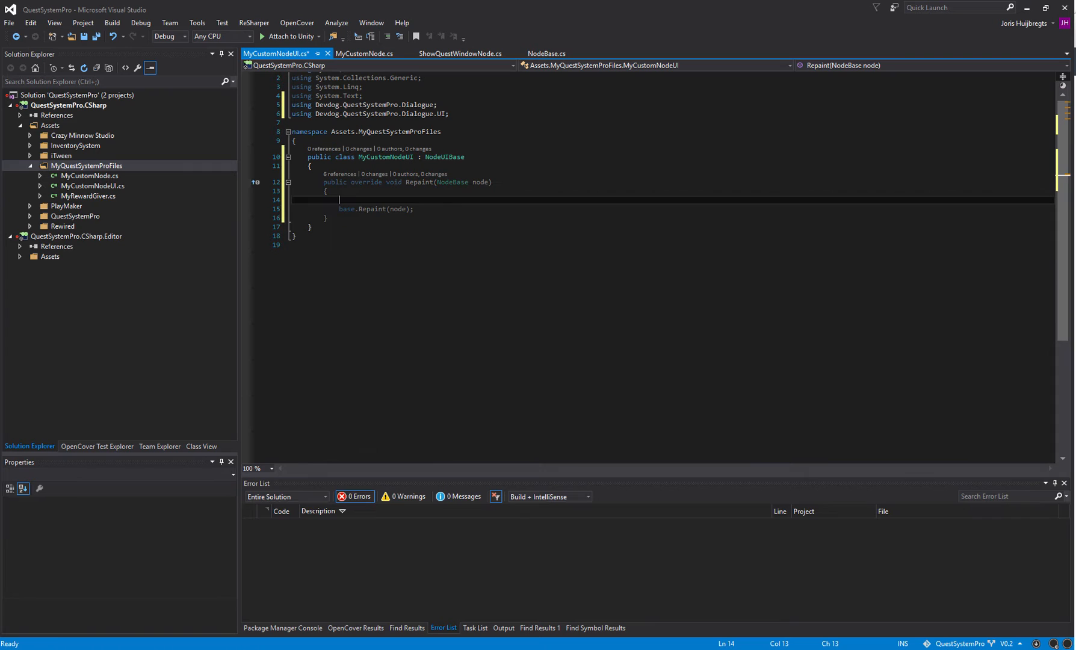
Check NodeUIBase.Repaint, then set message.color = Color.red in MyCustomNodeUI.Repaint and save.
key("Backspace")
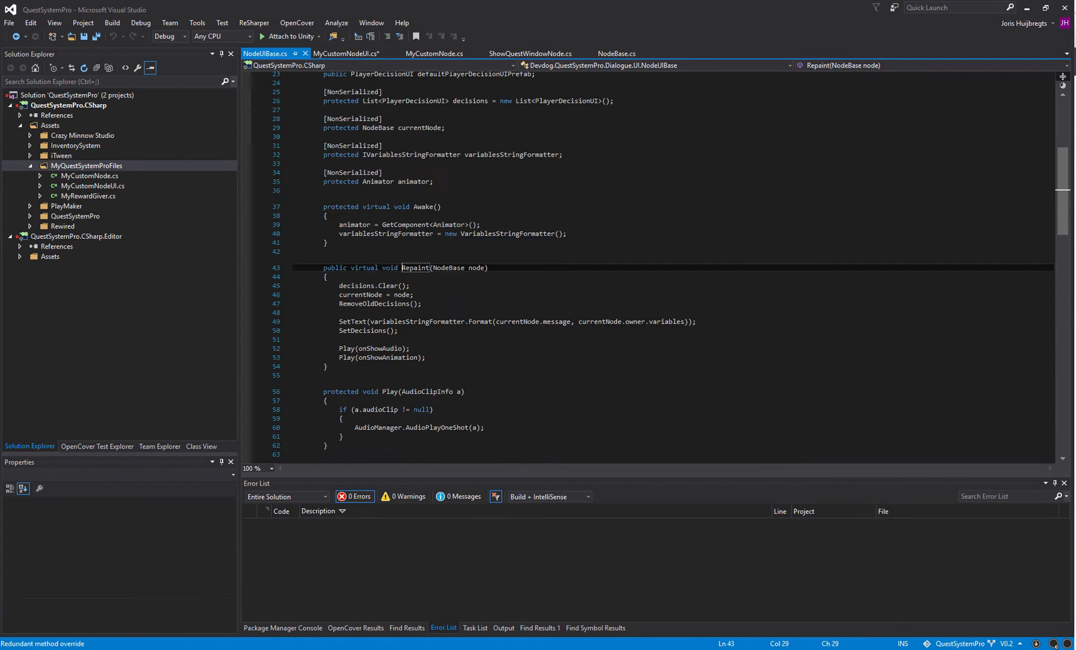
scroll("up", 3)
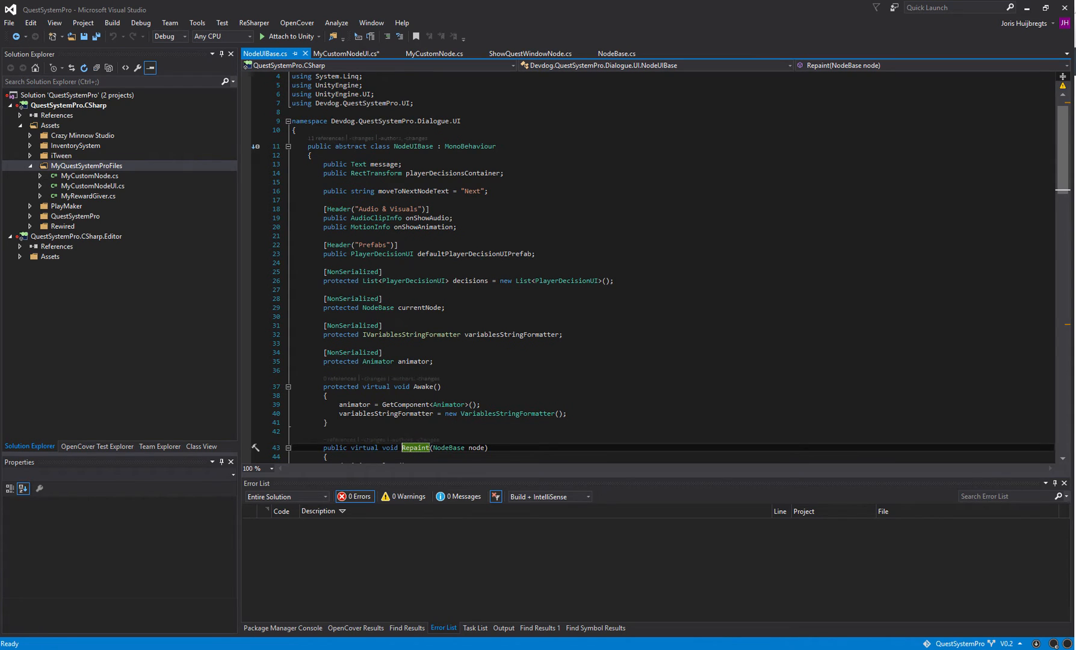
left_click(347, 53)
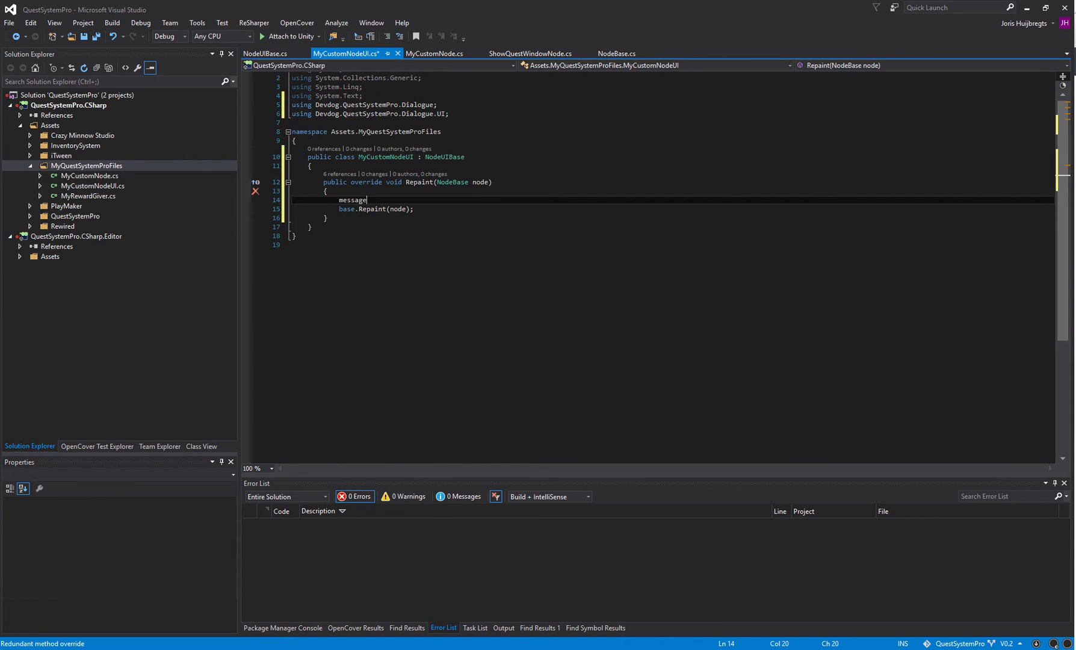
type(".color = Color.black.red")
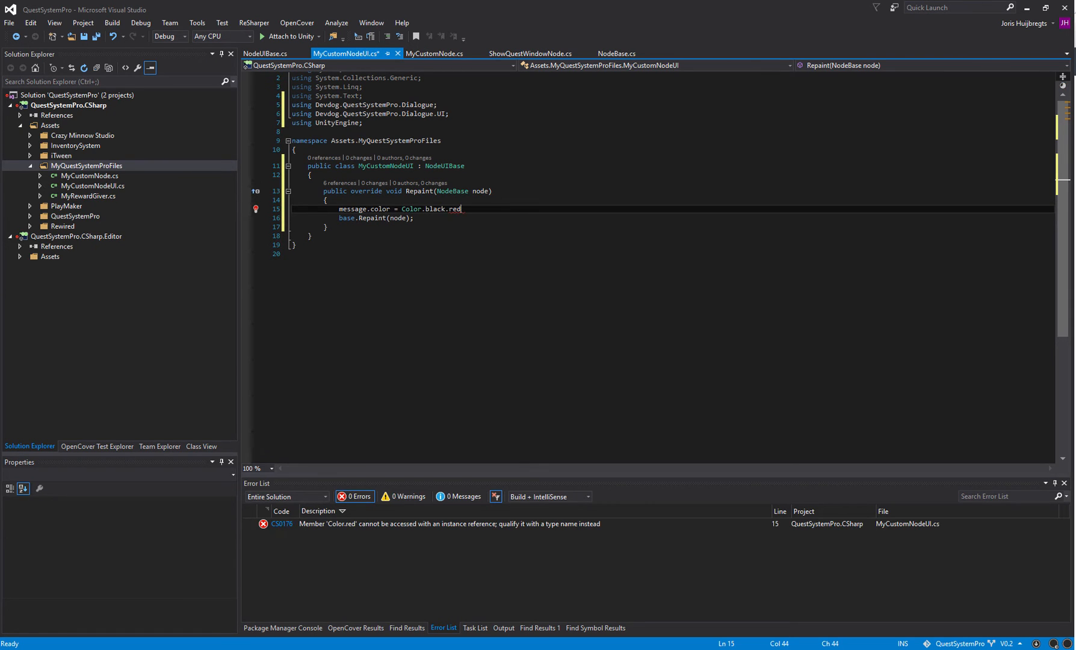
key("ctrl+s")
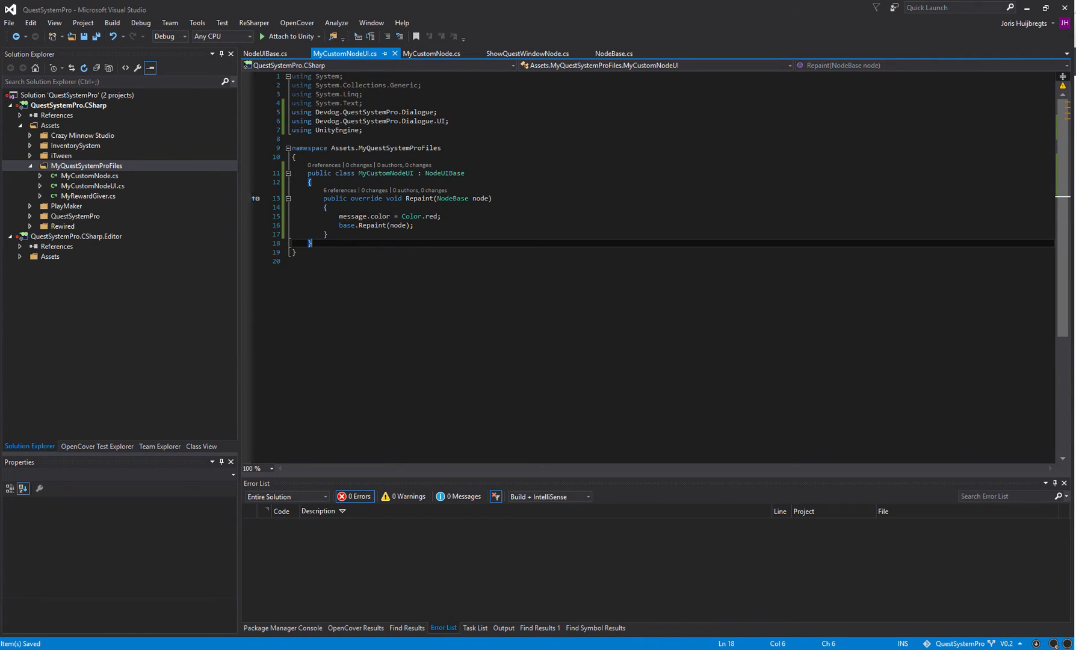
View MyCustomNode.cs and select its uiPrefab property reference.
left_click(432, 53)
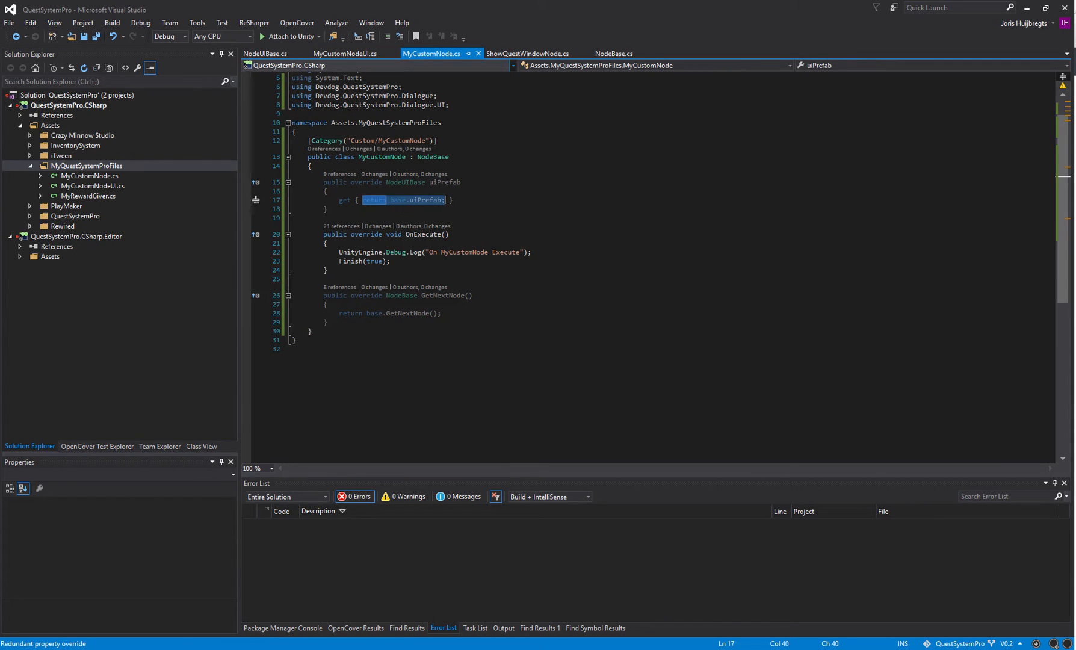
mouse_move(388, 139)
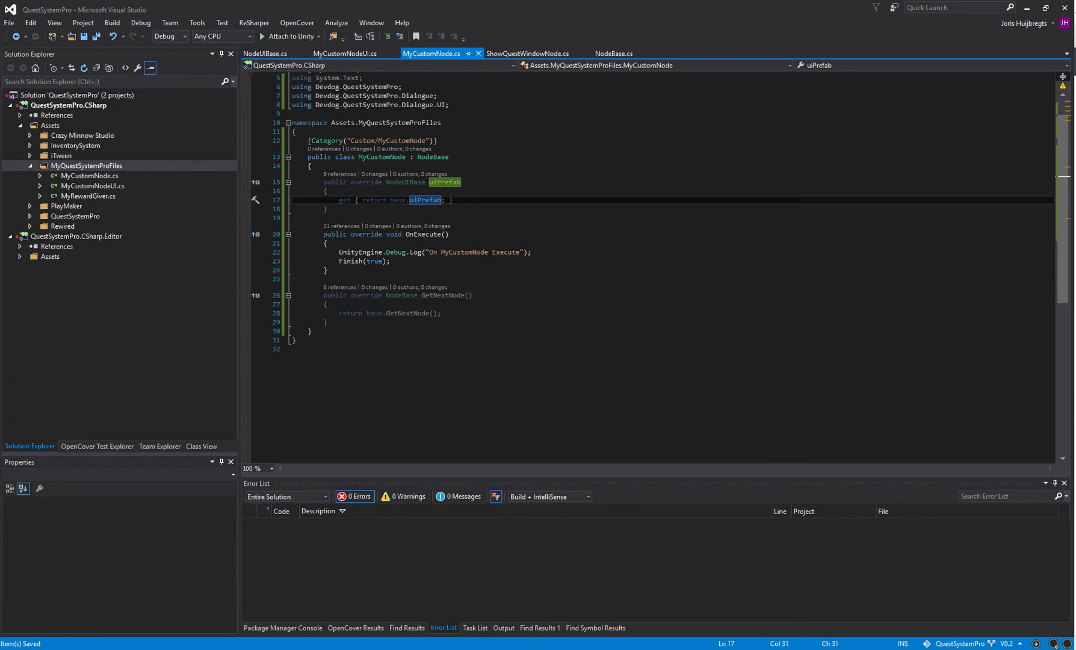
left_click(449, 199)
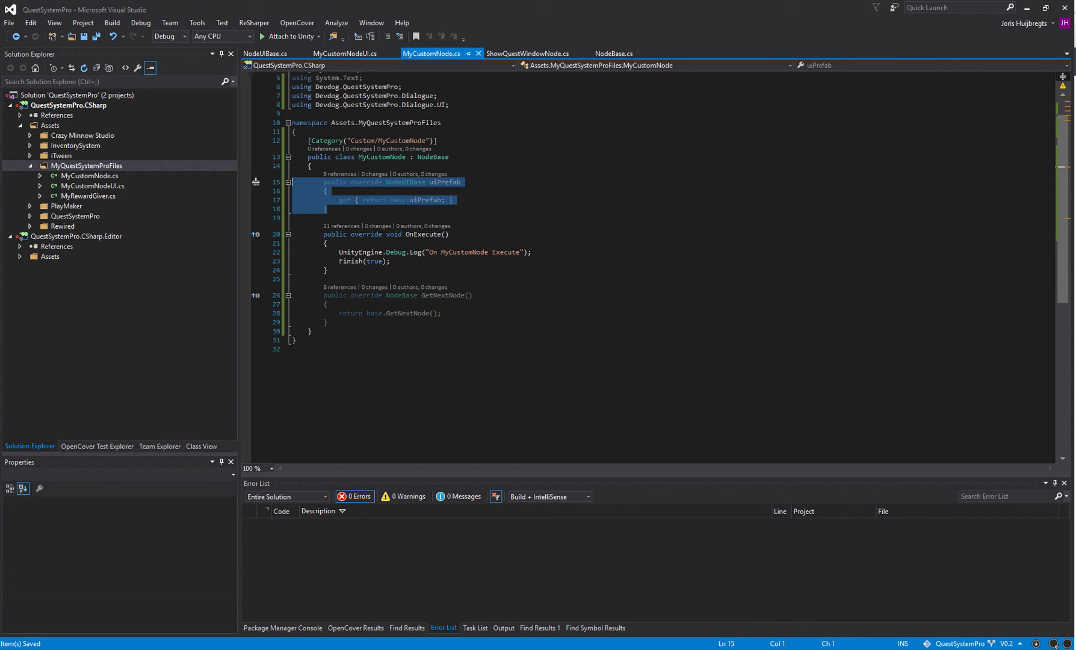
Add a new Class item named SettingsDatabase.cs to the MyQuestSystemProFiles folder.
right_click(85, 166)
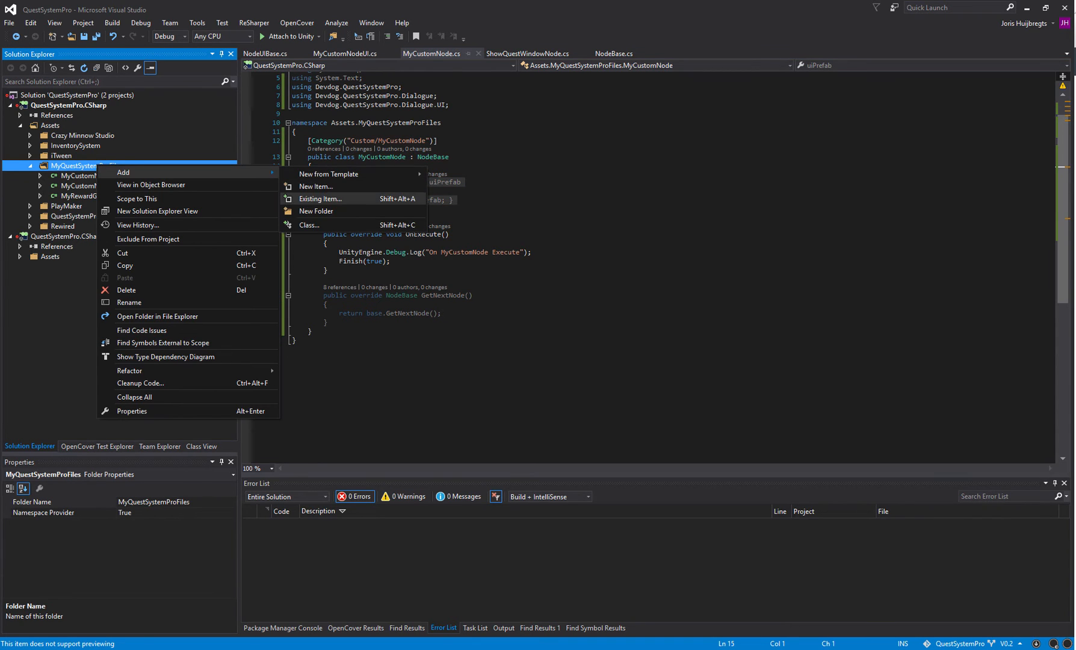
left_click(315, 187)
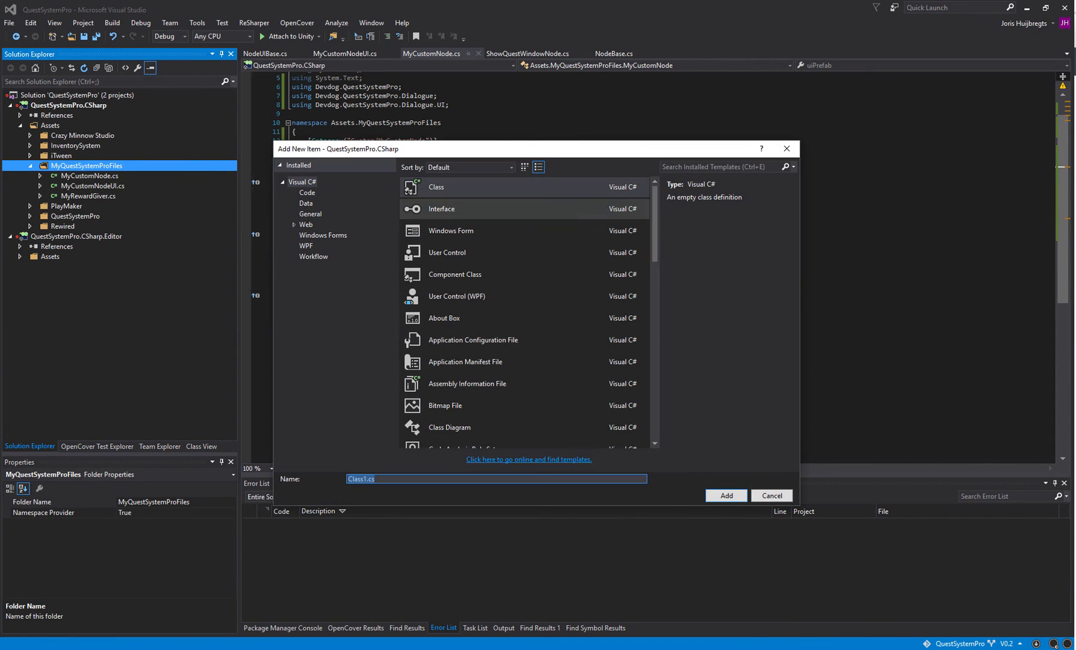
left_click(436, 187)
type("SettingsD")
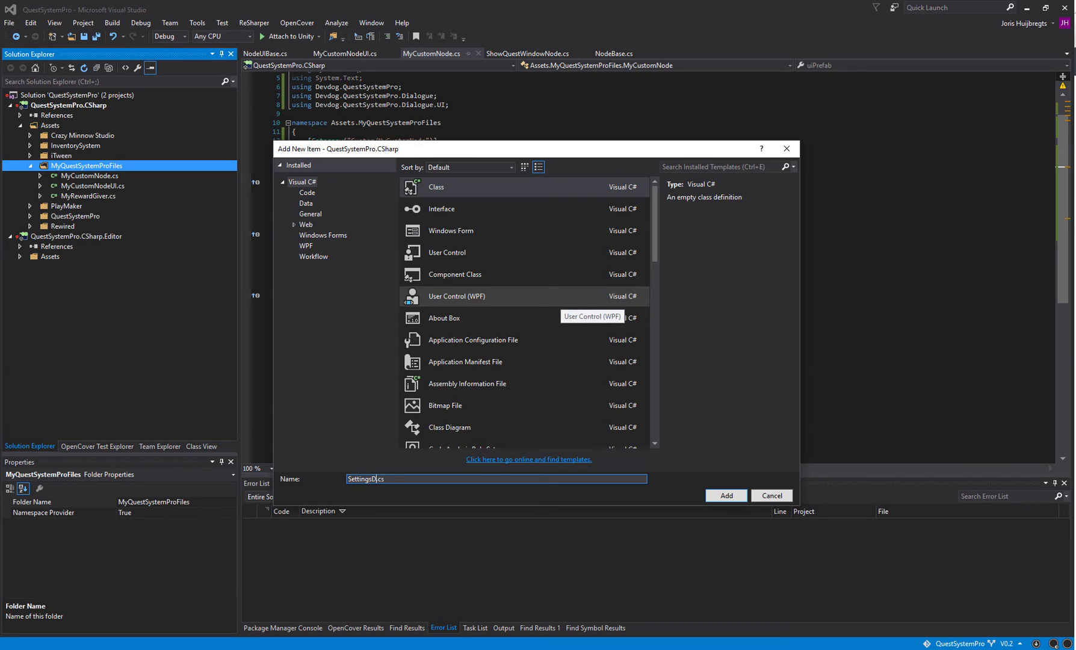
left_click(726, 495)
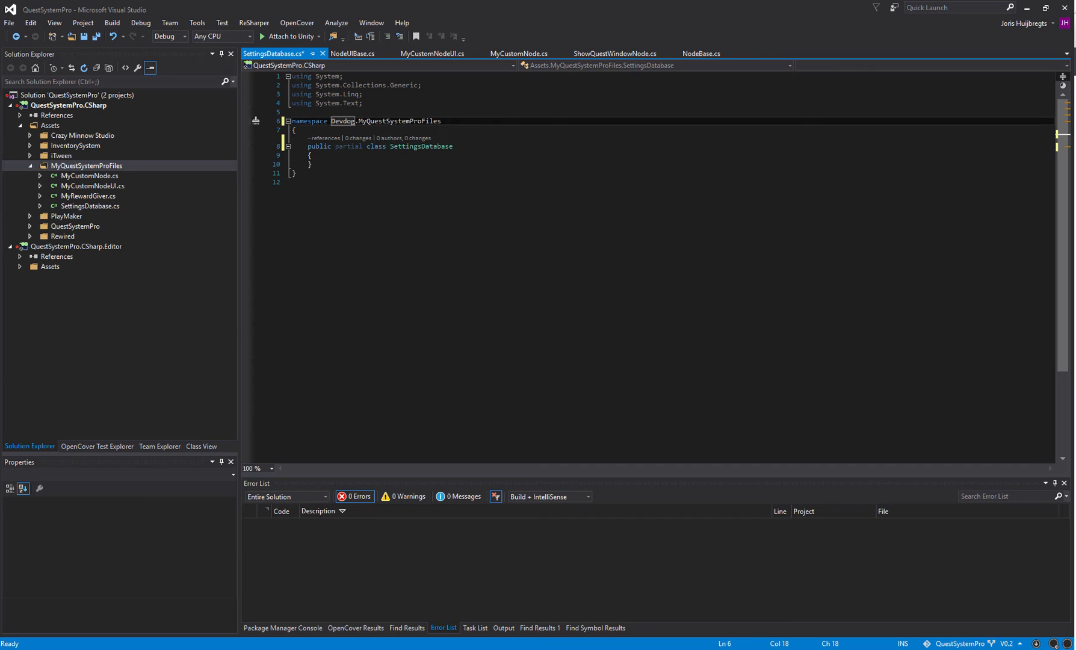
type("Quest")
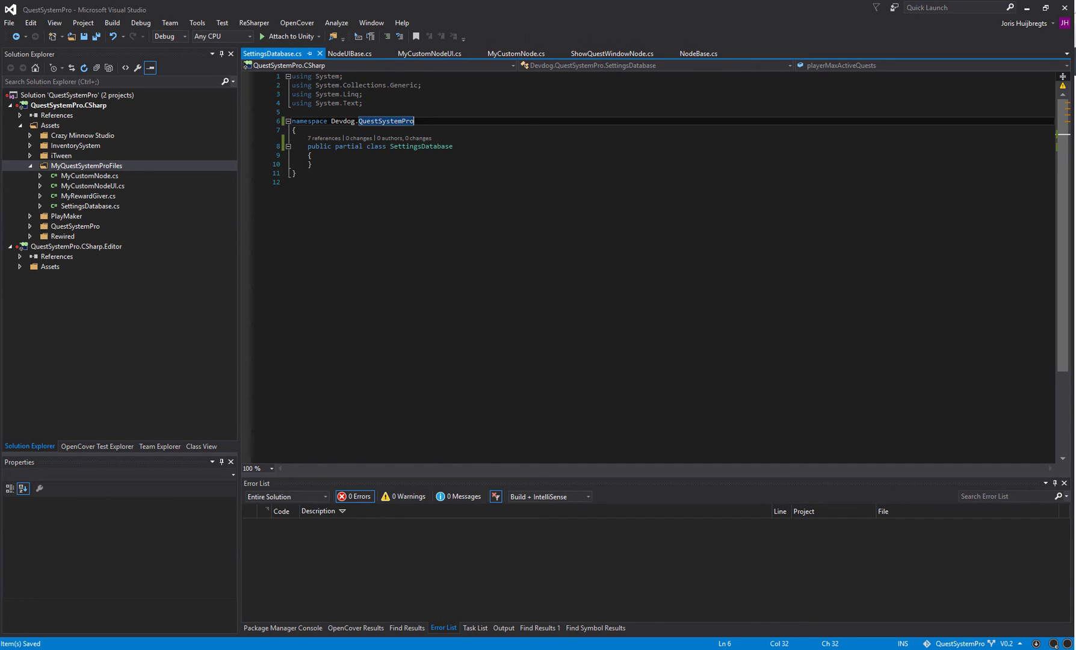
key("enter")
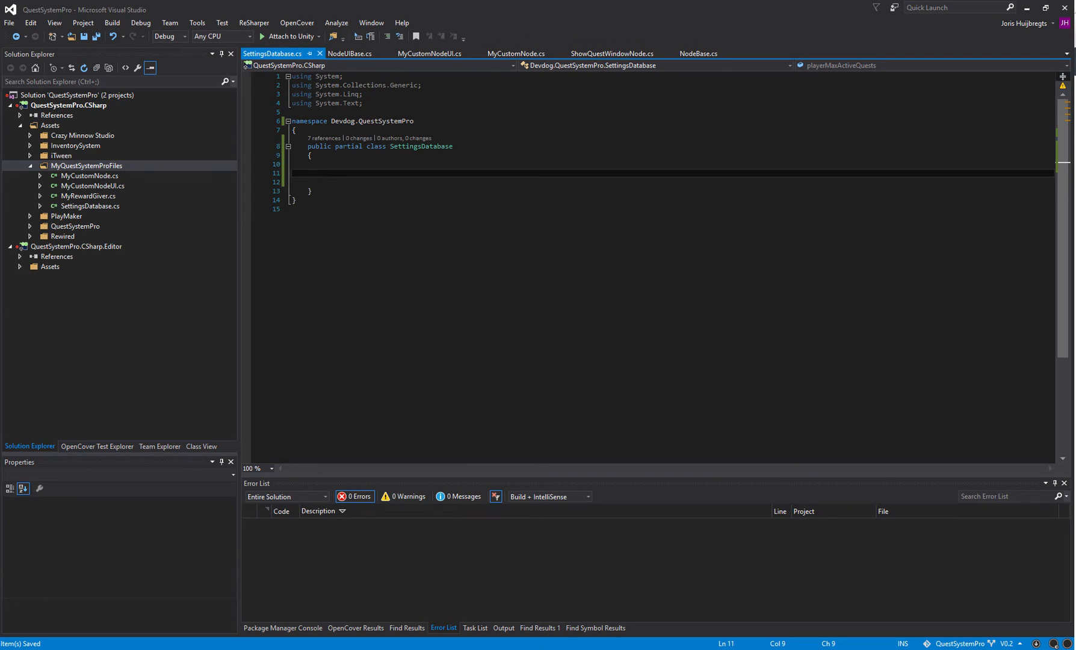
left_click(322, 163)
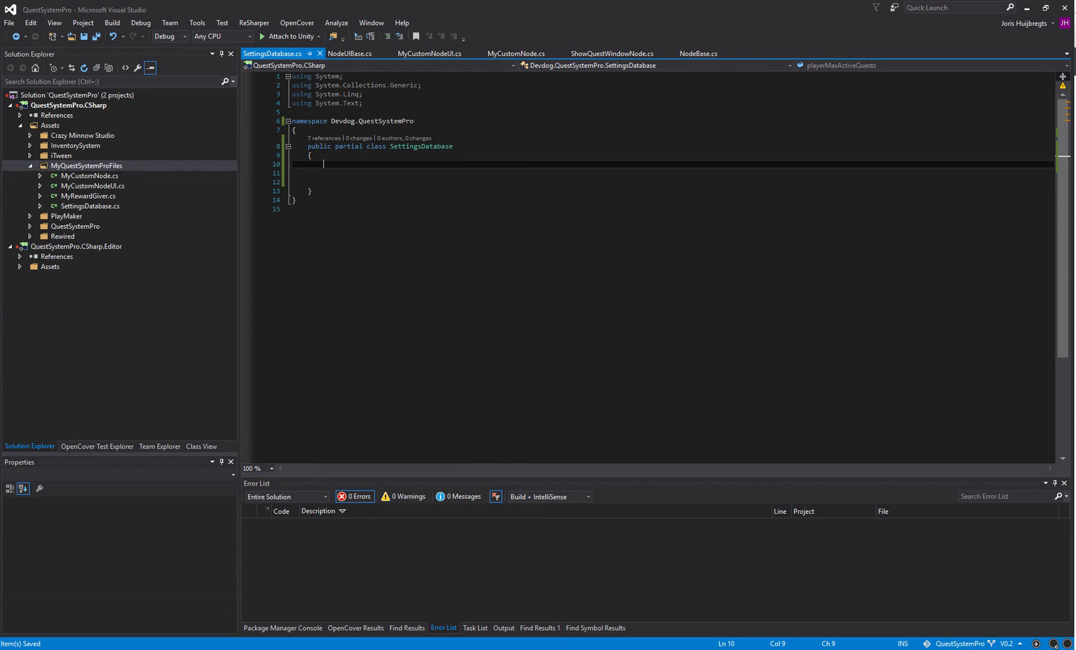
left_click(452, 146)
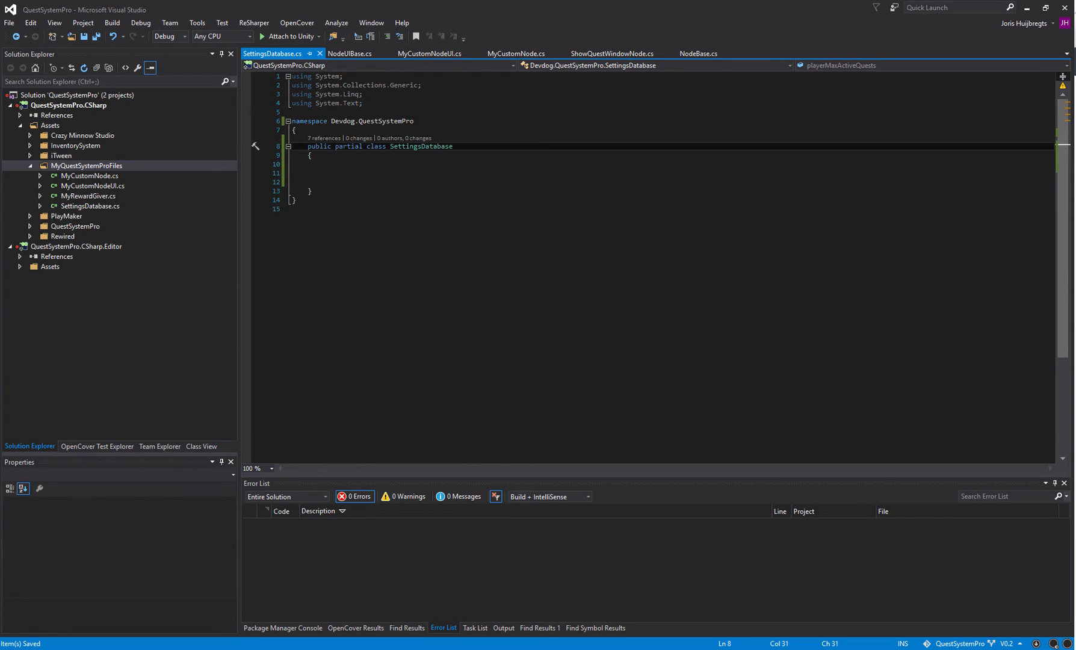
double_click(371, 120)
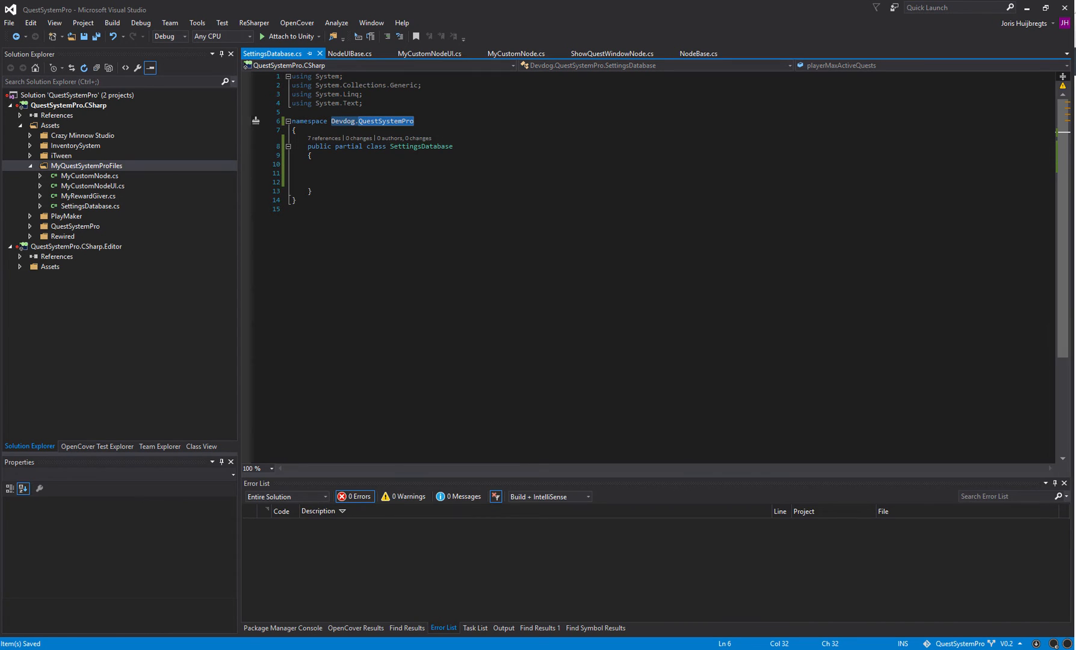
left_click(378, 120)
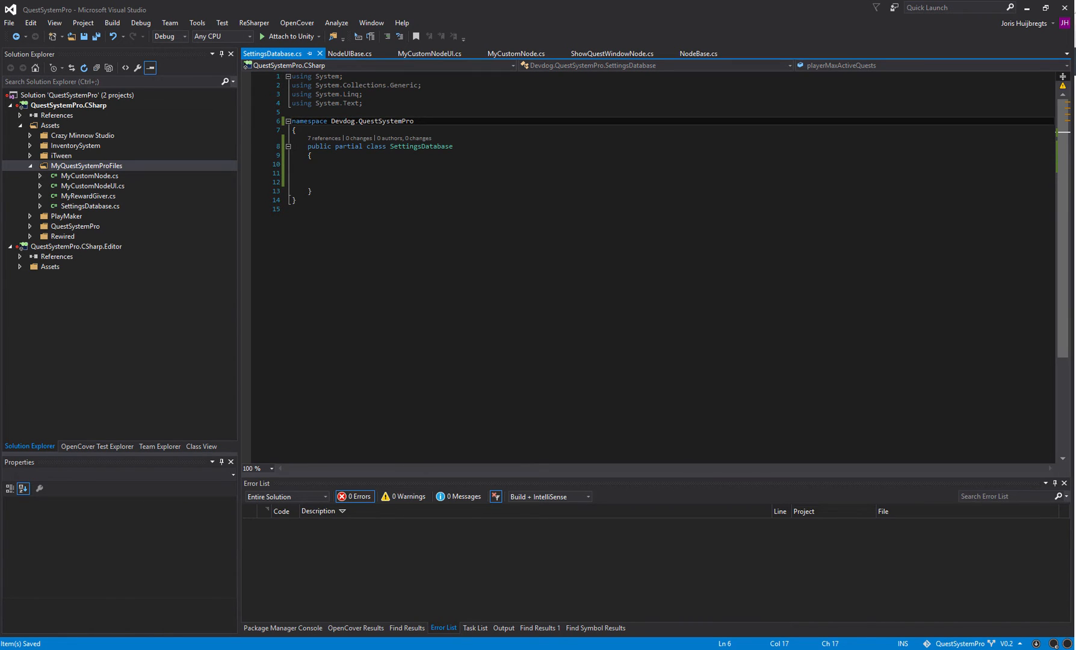
double_click(346, 146)
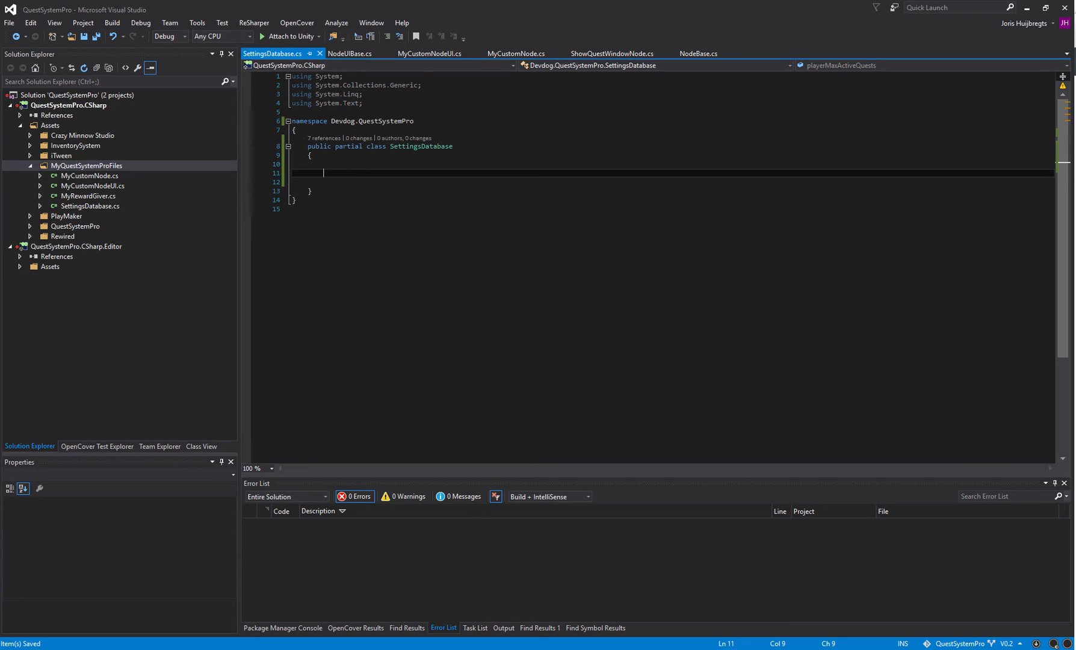
Declare [UnityEngine.Header("My Custom Nodes")] public MyCustomNodeUI myCustomNodeUI; in SettingsDatabase.
type("Header(\"\")]")
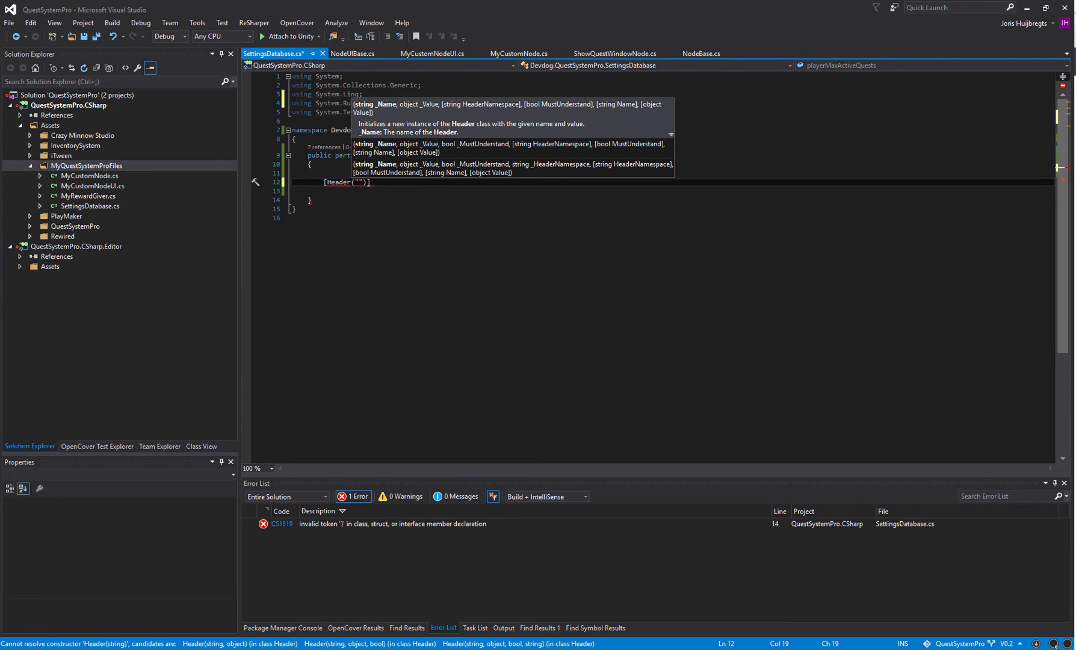
type("My Custom Nodes")
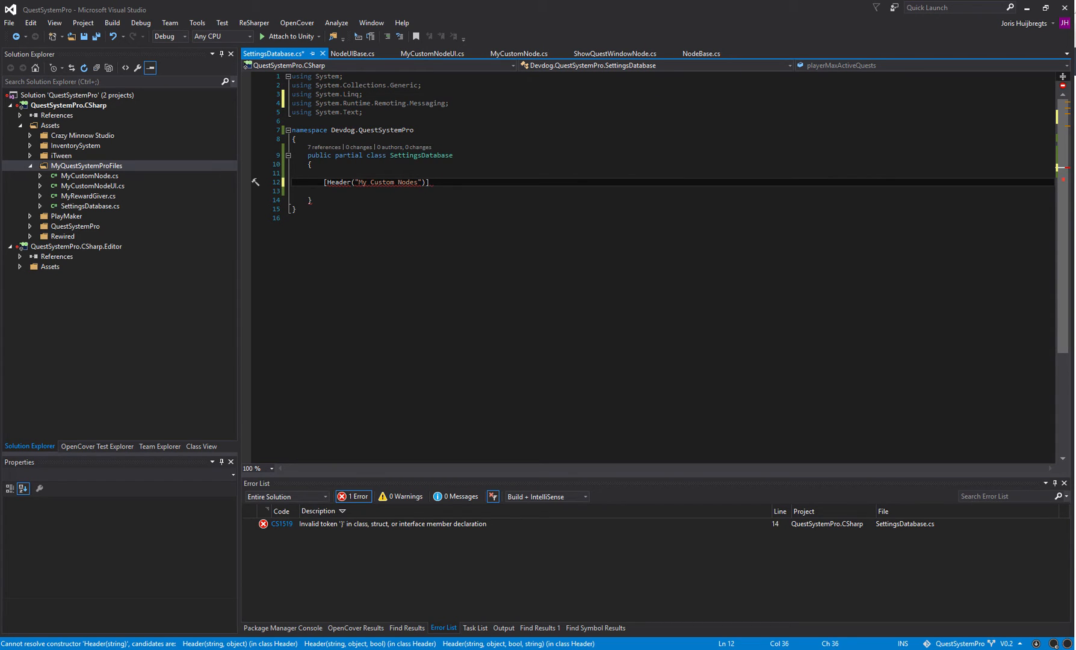
type("UnityEngine.U")
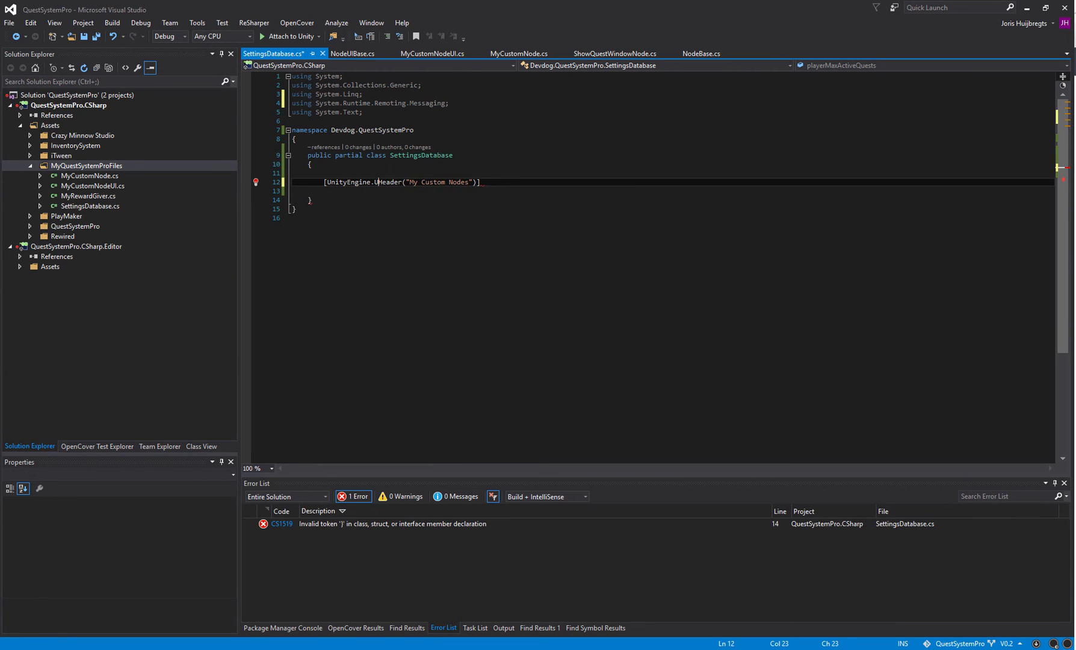
key("Backspace")
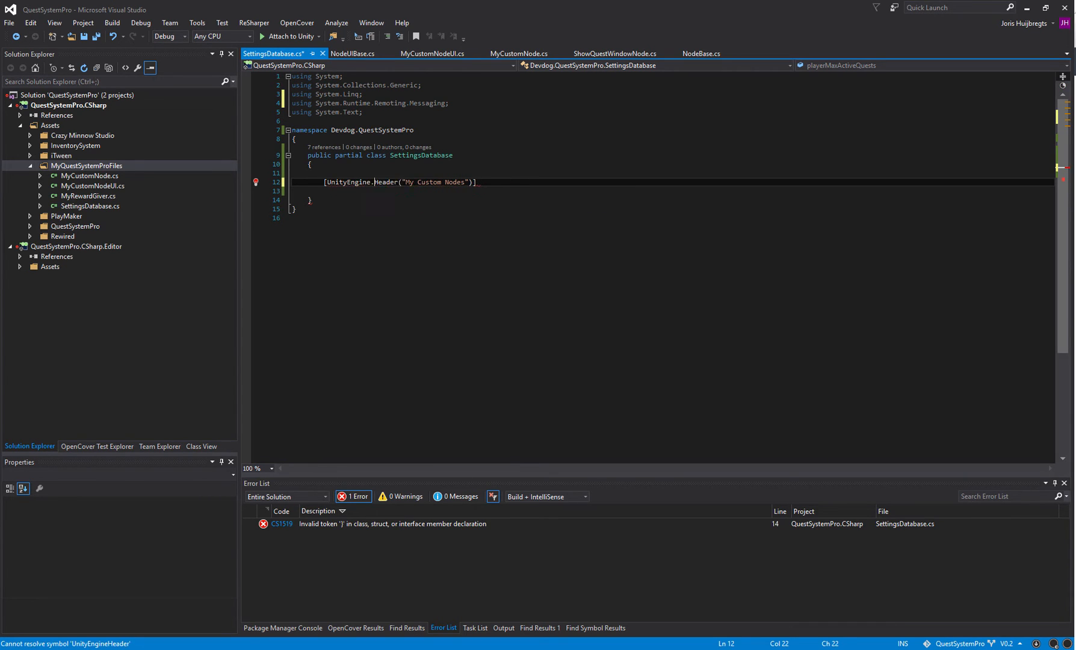
key("enter")
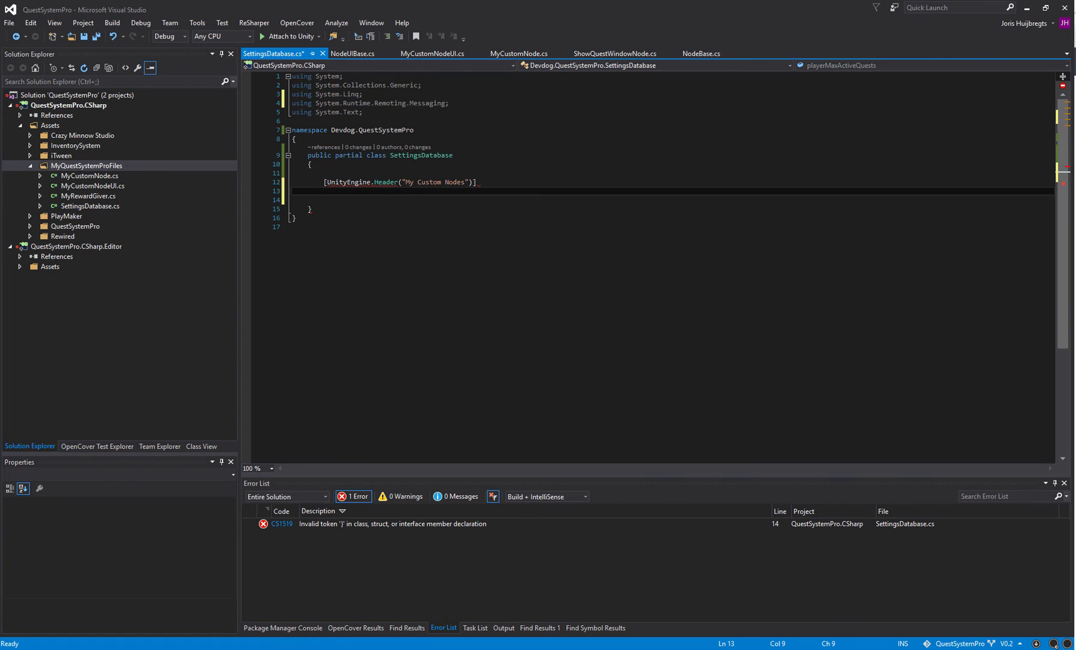
type("public MyCustomNodeUI")
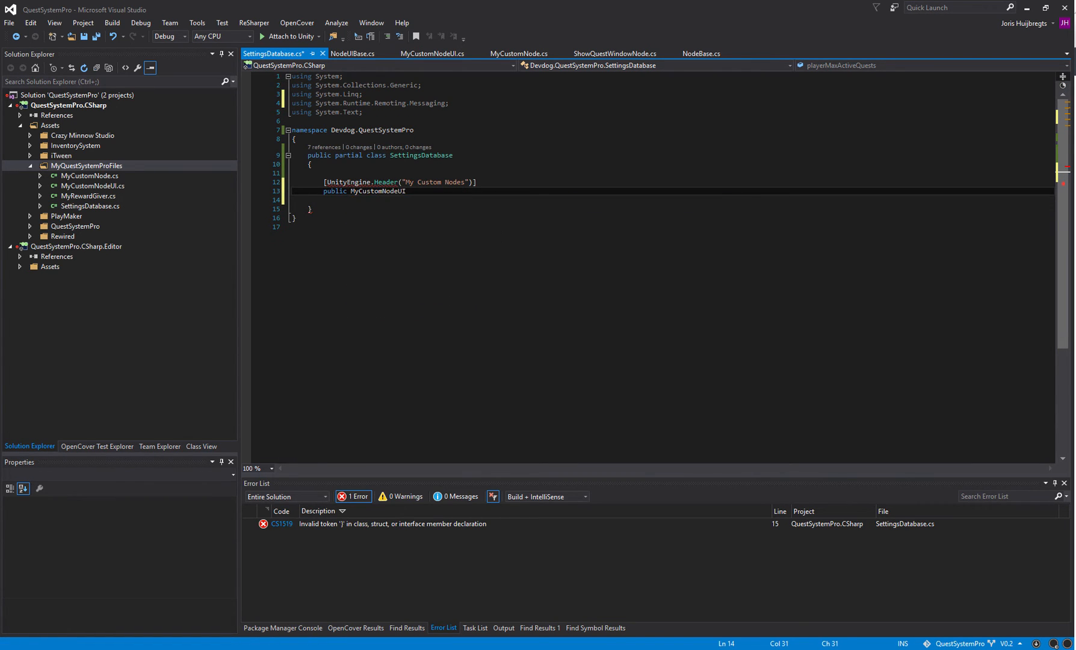
type("myCustomNodeUI;")
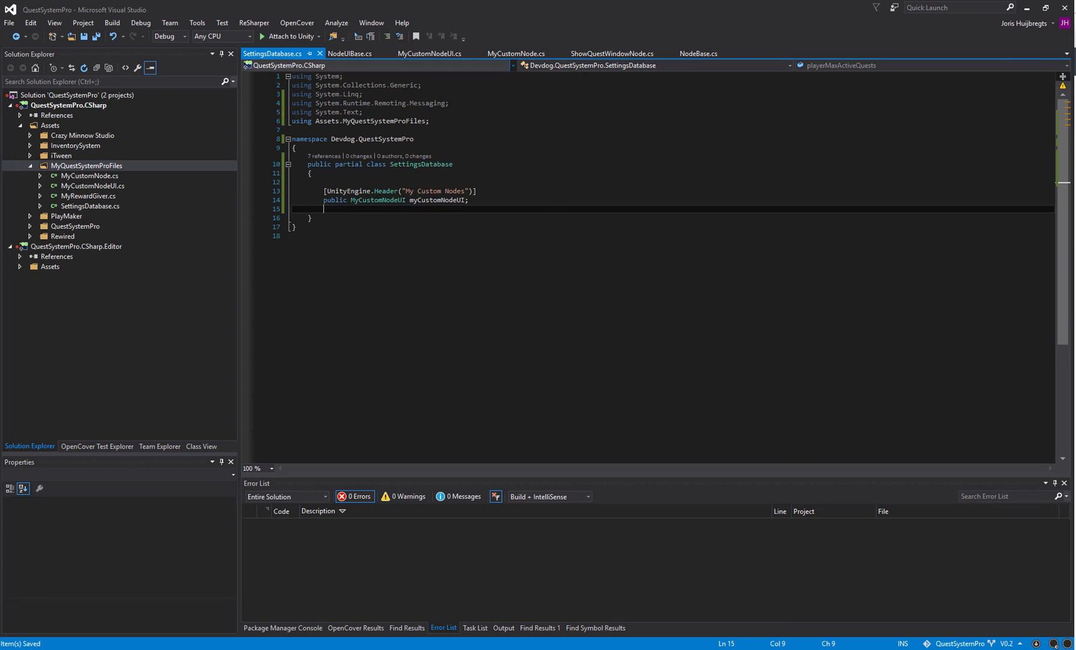
left_click(350, 52)
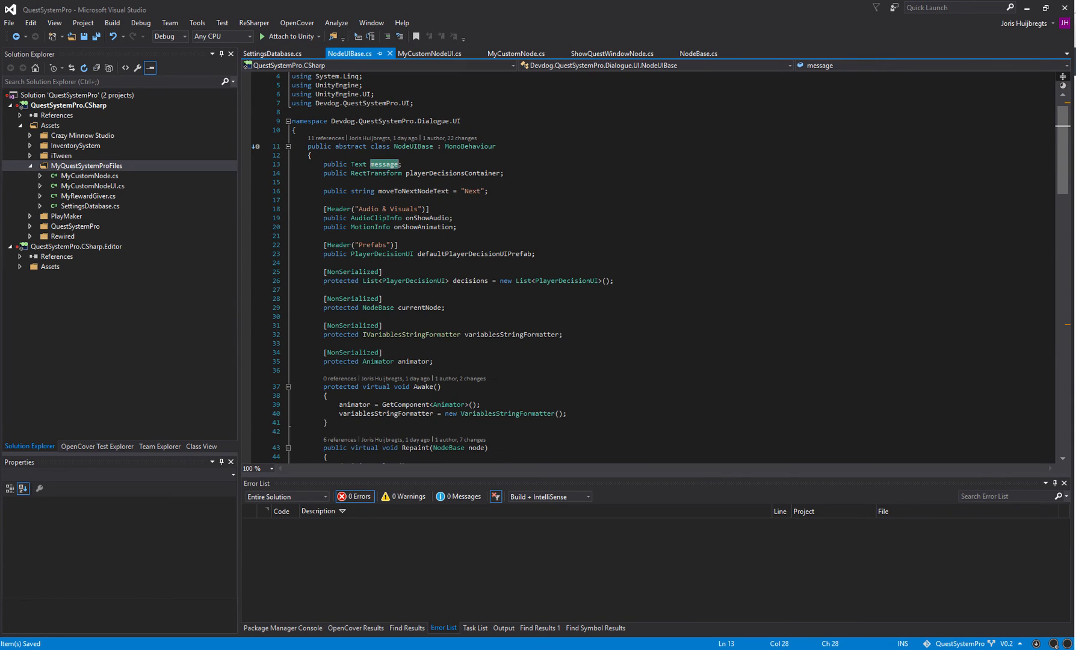
Make uiPrefab return QuestManager.instance.settingsDatabase.myCustomNodeUI in MyCustomNode.
left_click(515, 53)
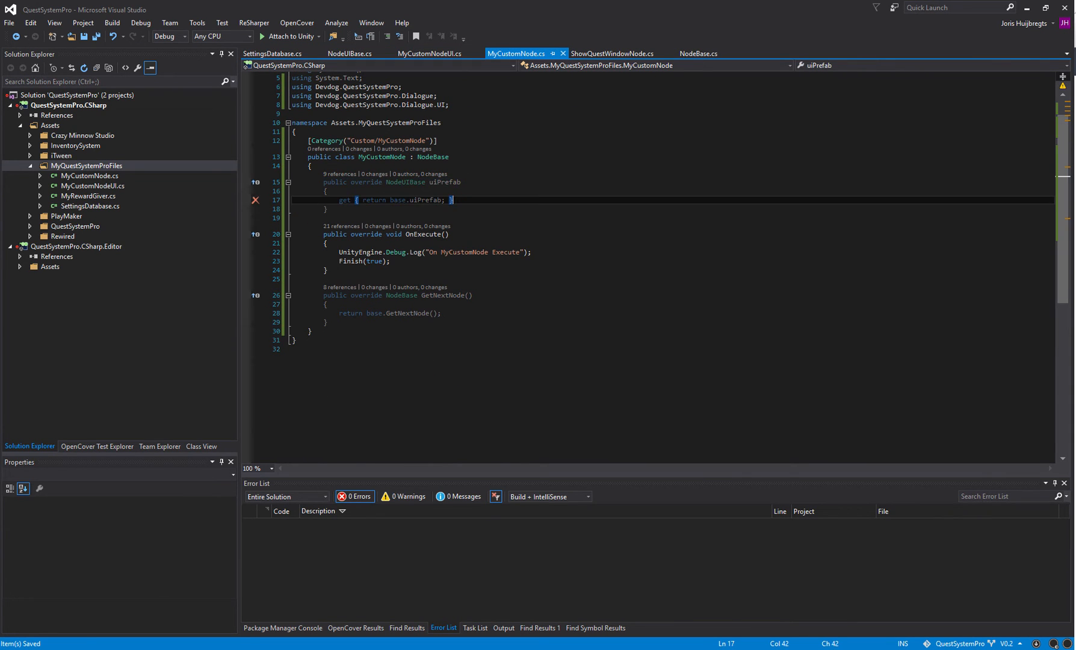
type("return }")
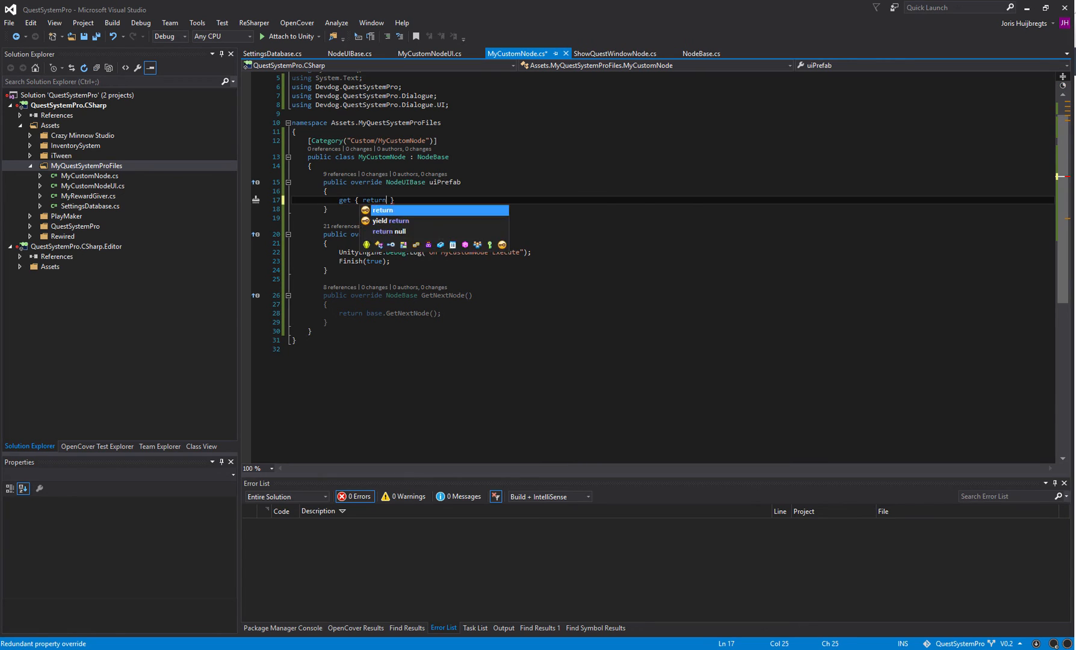
type("QuestManager.instanc")
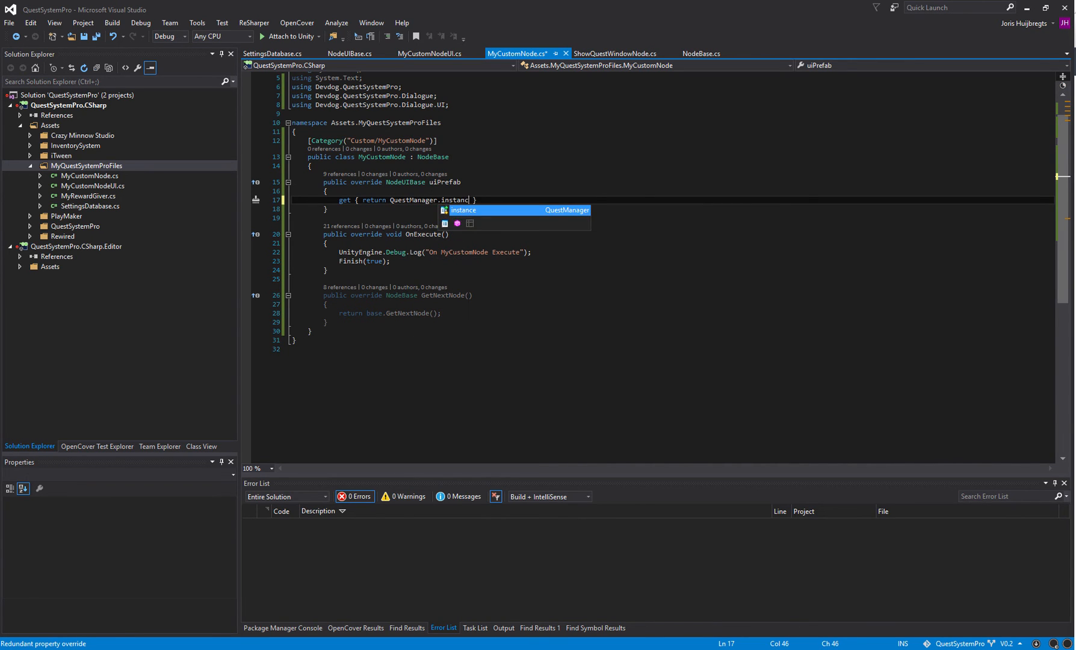
type("settingsDatabase.myCustomNodeUI")
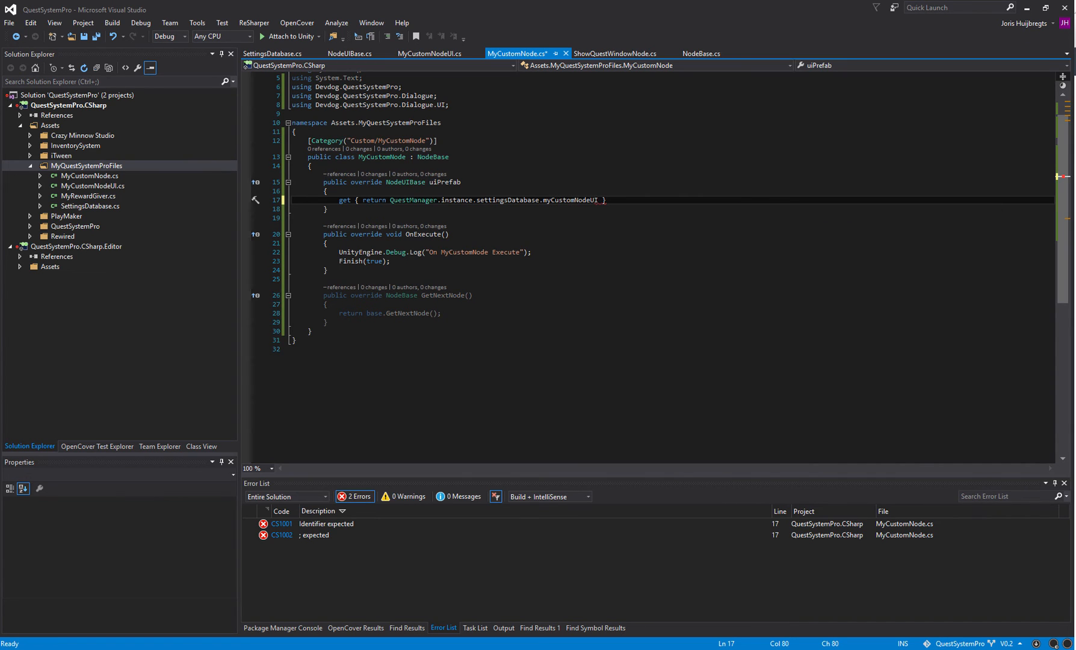
Verify the field name against SettingsDatabase and save MyCustomNode.cs.
left_click(273, 53)
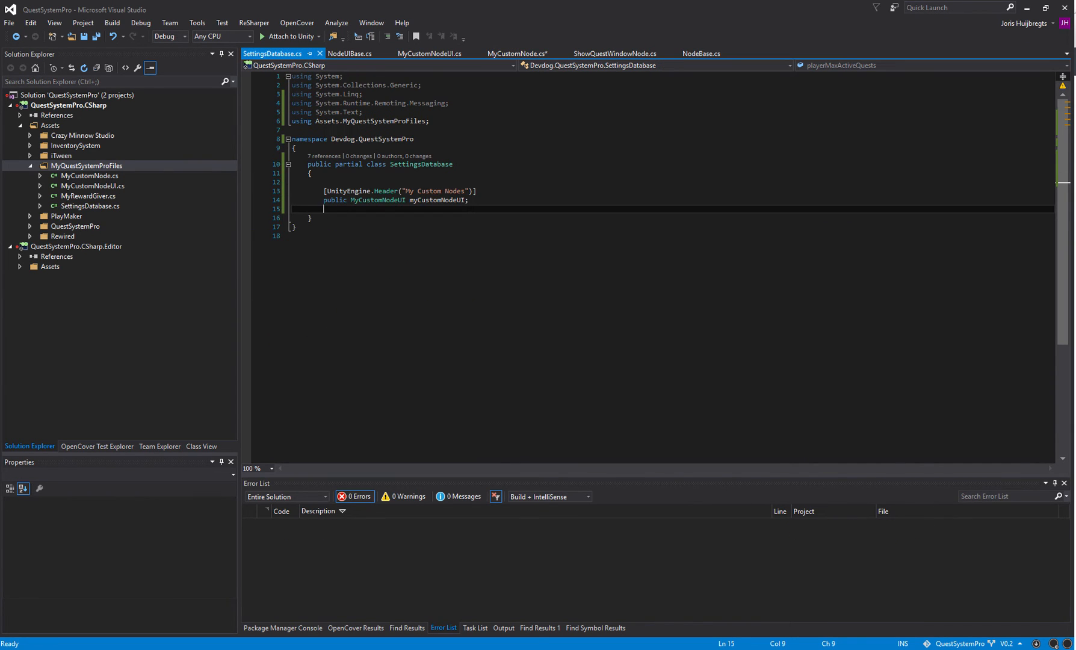
left_click(517, 53)
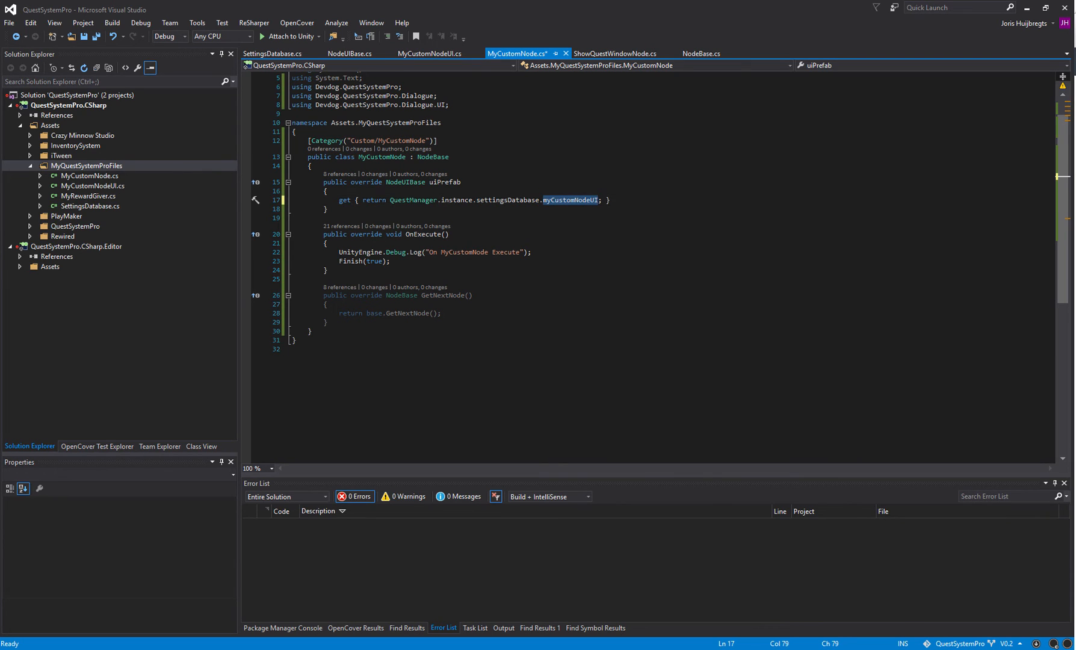
double_click(507, 200)
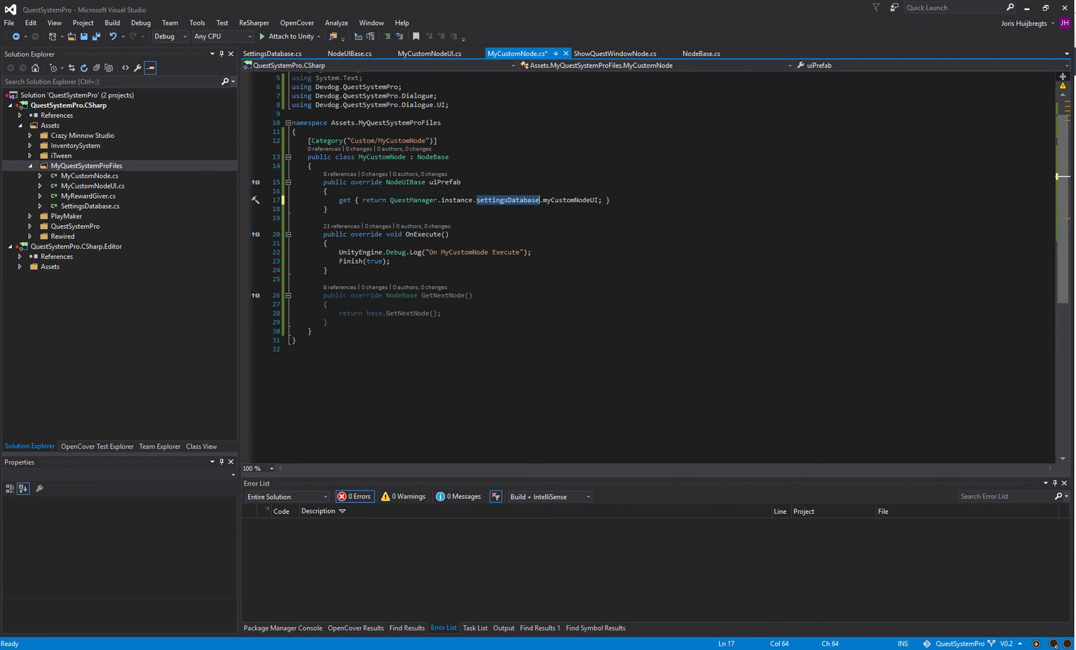
key("ctrl+s")
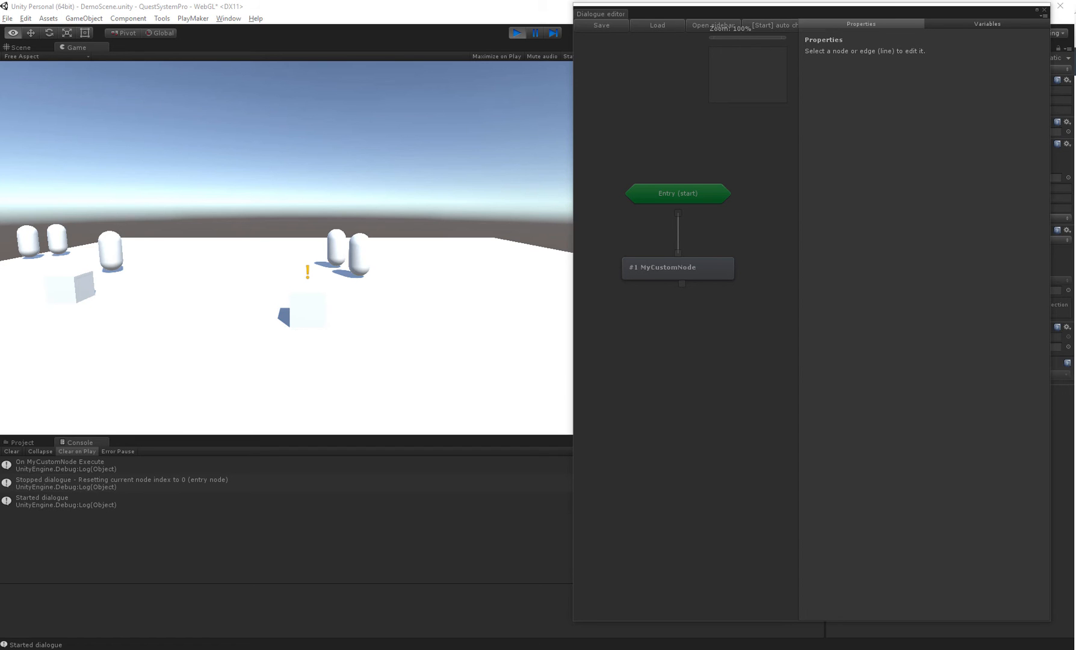
Close the dialogue editor, expand Canvas, and browse to QuestSystemPro's RPGStyle UIAnimations folder.
left_click(20, 47)
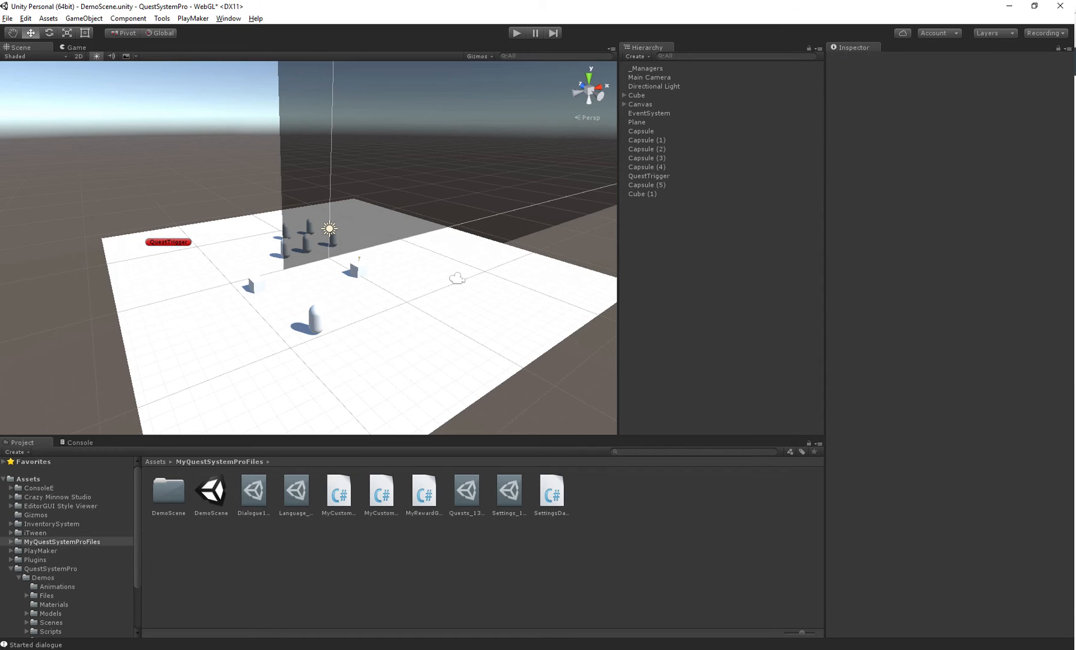
left_click(625, 104)
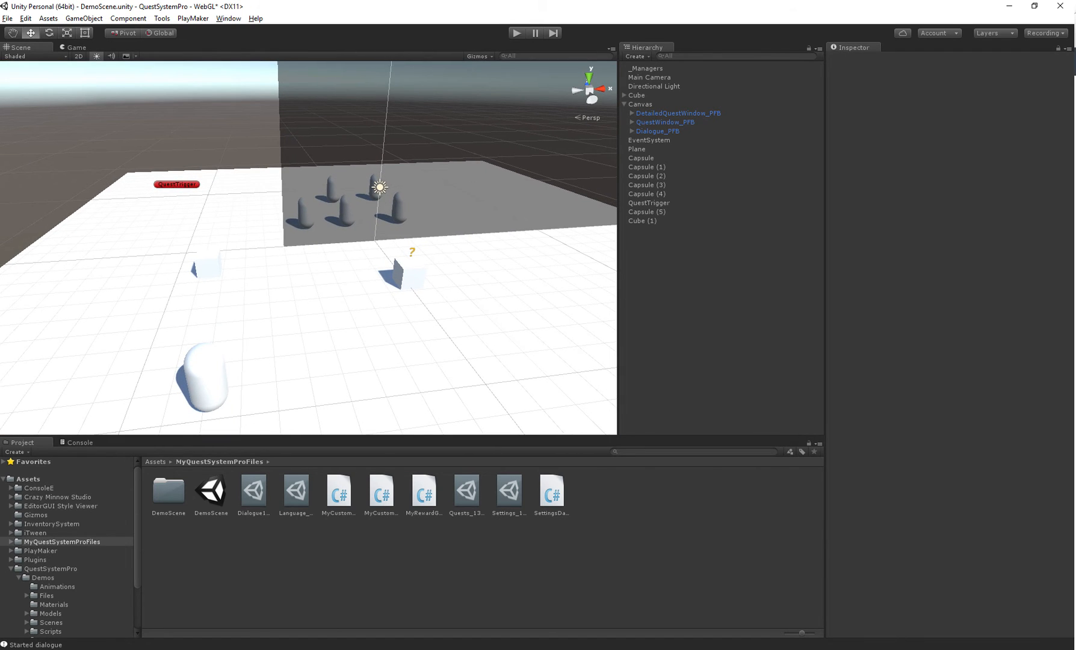
left_click(42, 514)
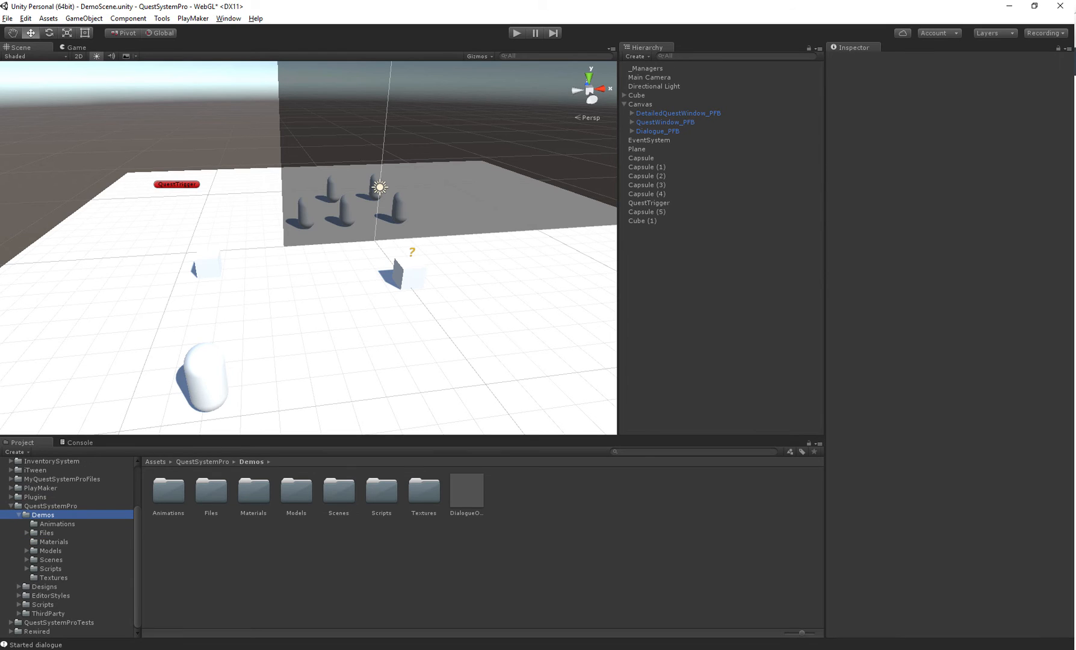
left_click(50, 559)
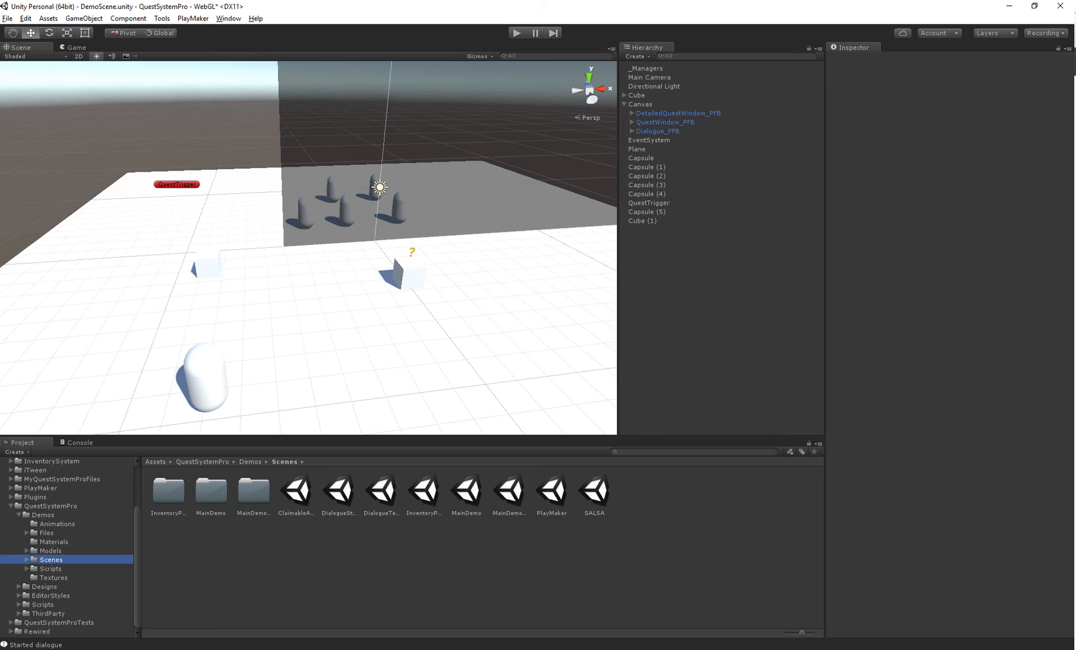
left_click(55, 578)
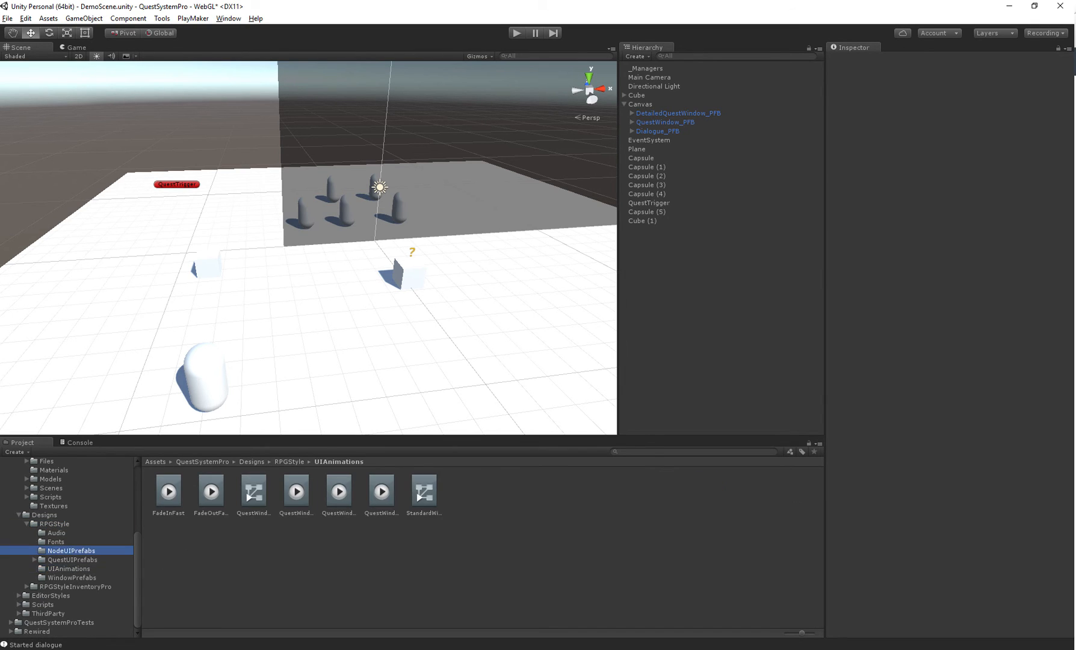
Frame DefaultNodeUI_PFB in the scene and expand it to show its Message and Buttons children.
left_click(167, 490)
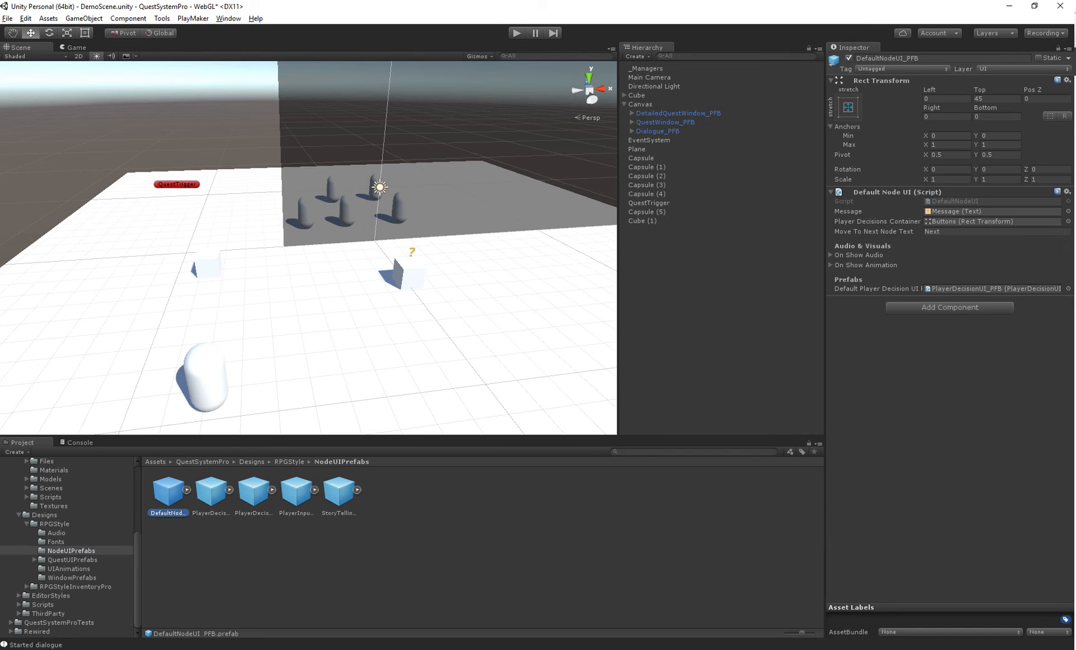
left_click(639, 103)
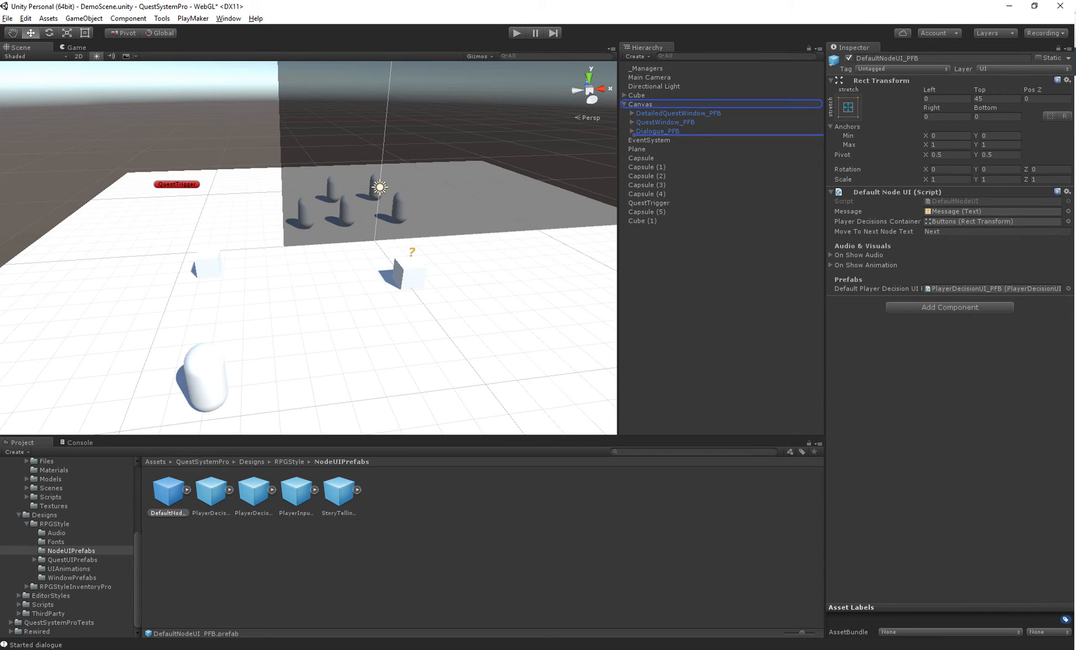
left_click(658, 131)
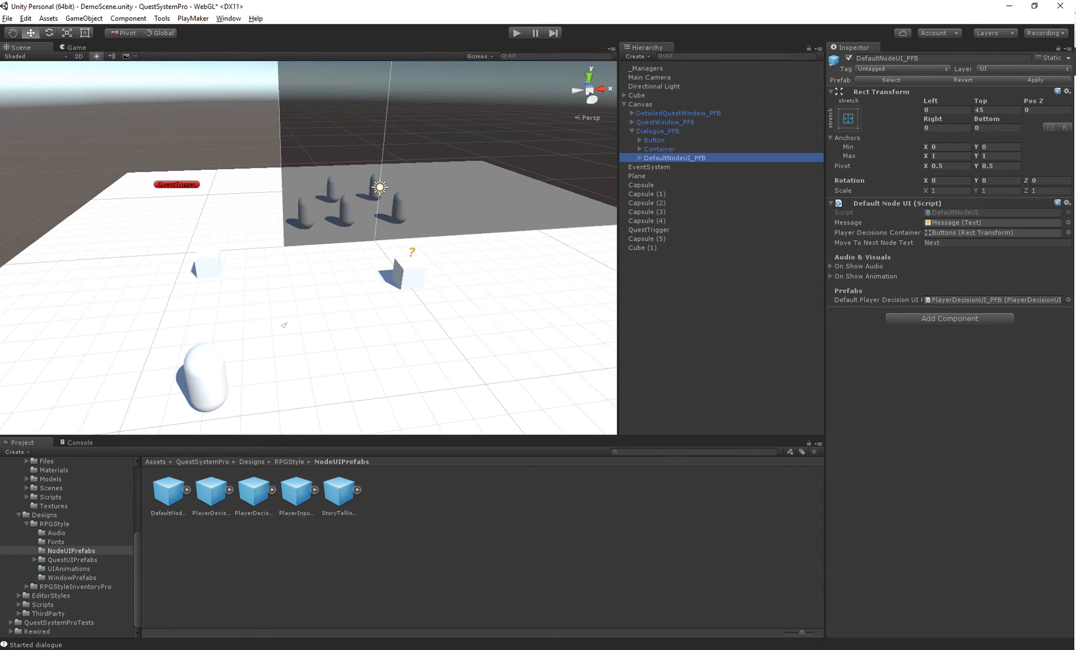
left_click(629, 149)
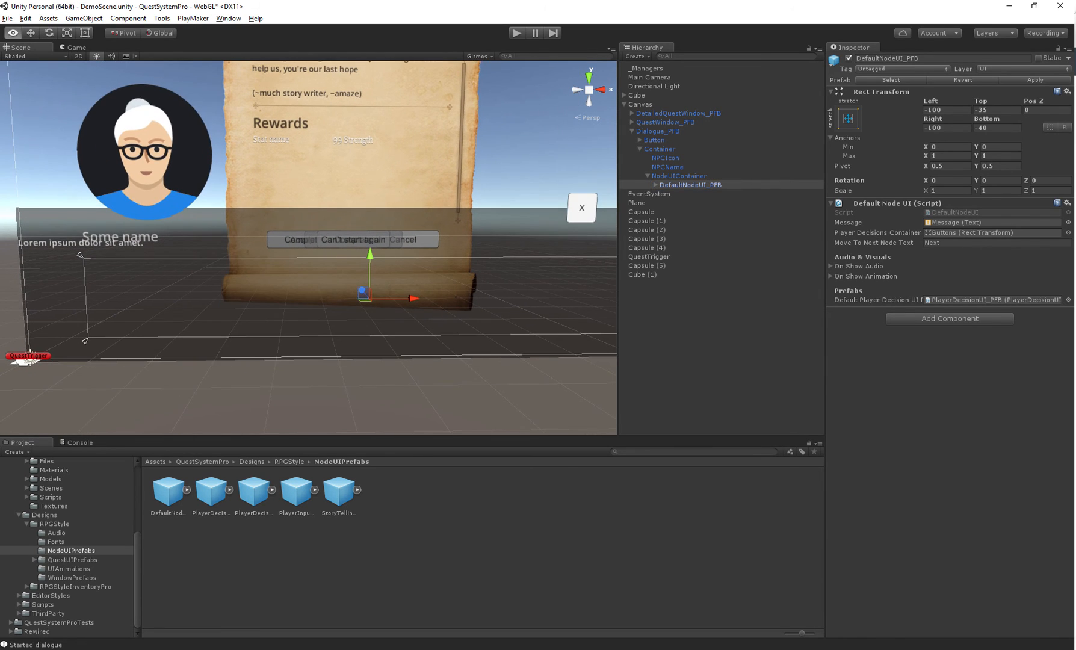
left_click(646, 184)
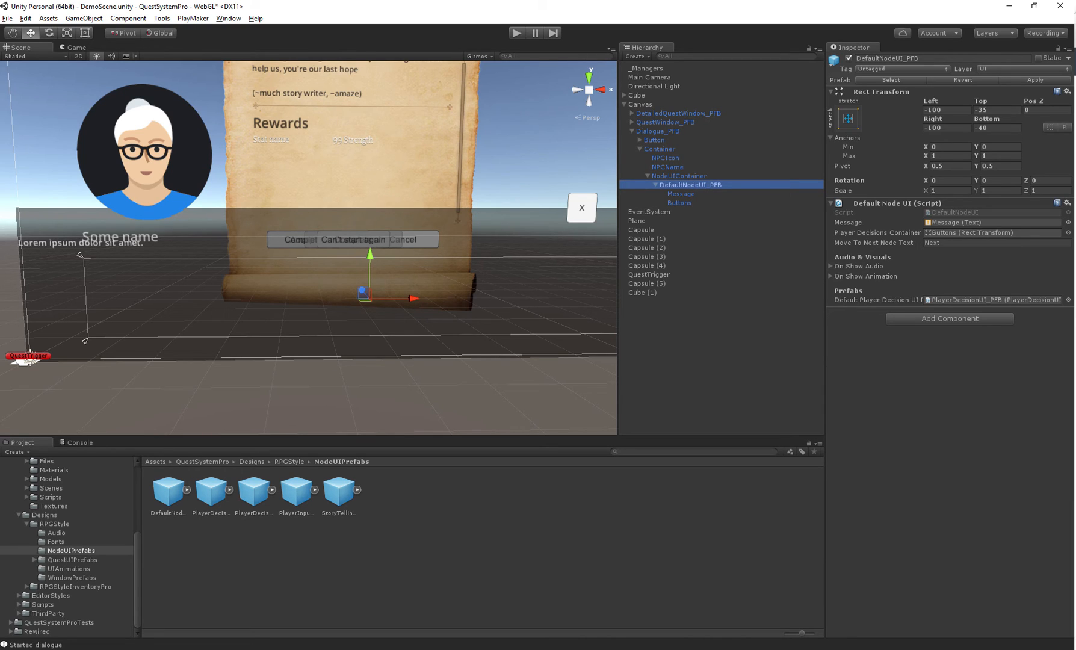
left_click(1067, 46)
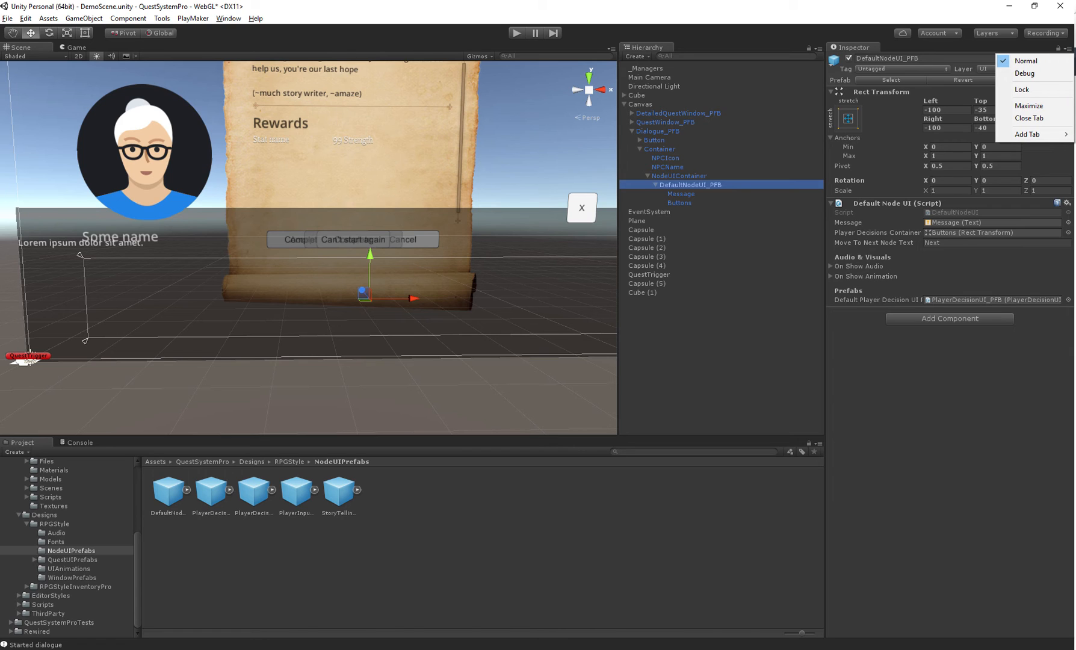
In Debug inspector mode, replace the node UI's script with MyCustomNodeUI and save it as a prefab in MyQuestSystemProFiles.
left_click(1024, 74)
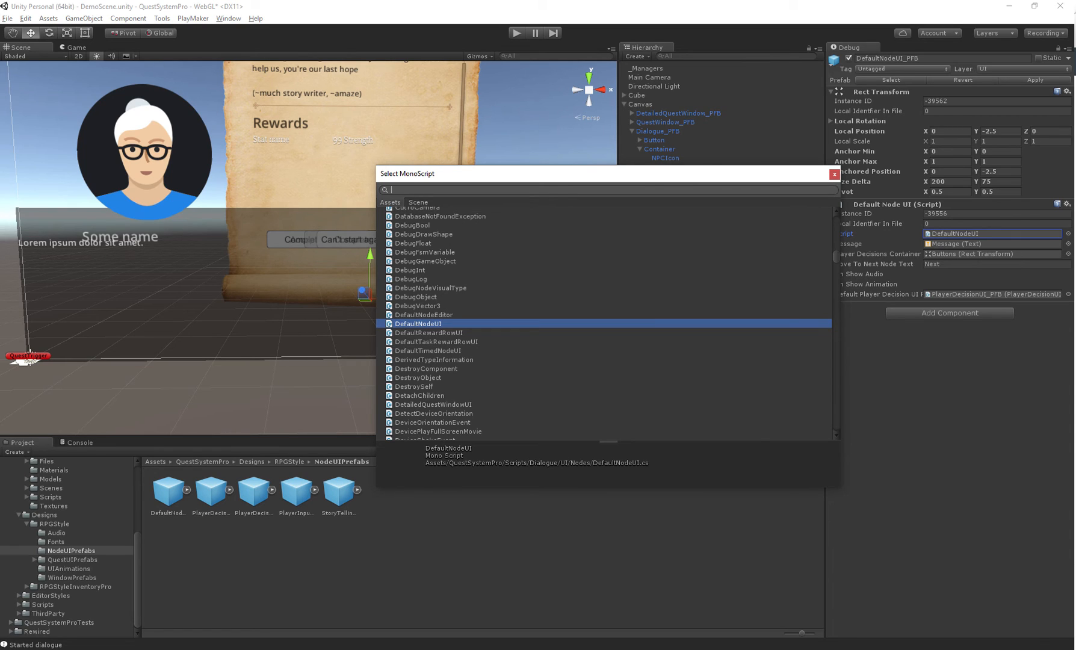
type("MyCustom")
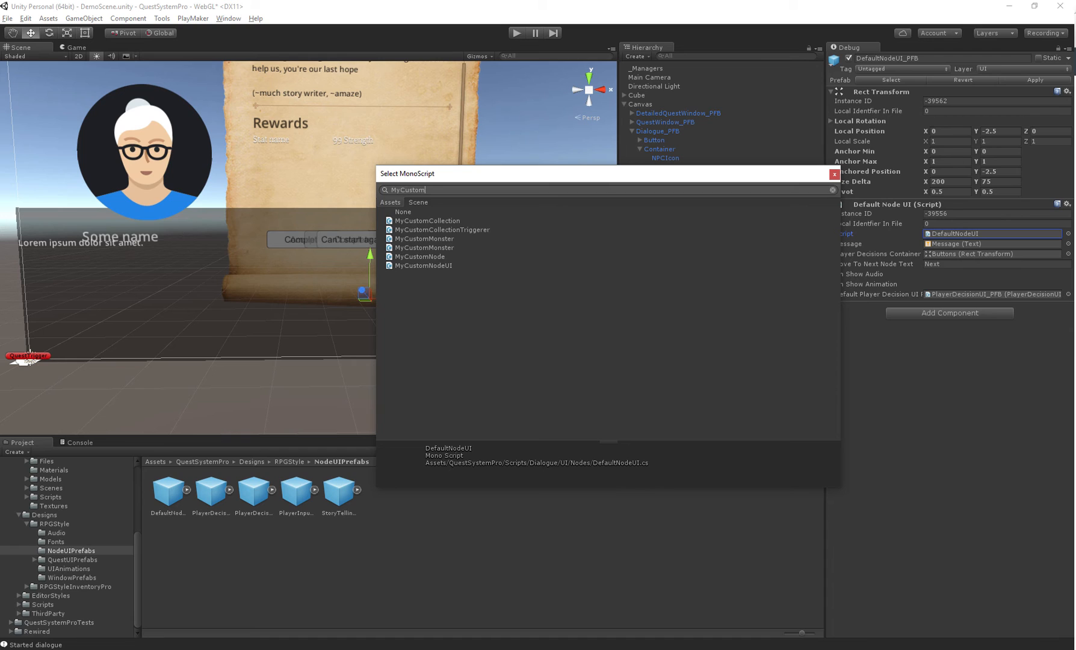
left_click(422, 266)
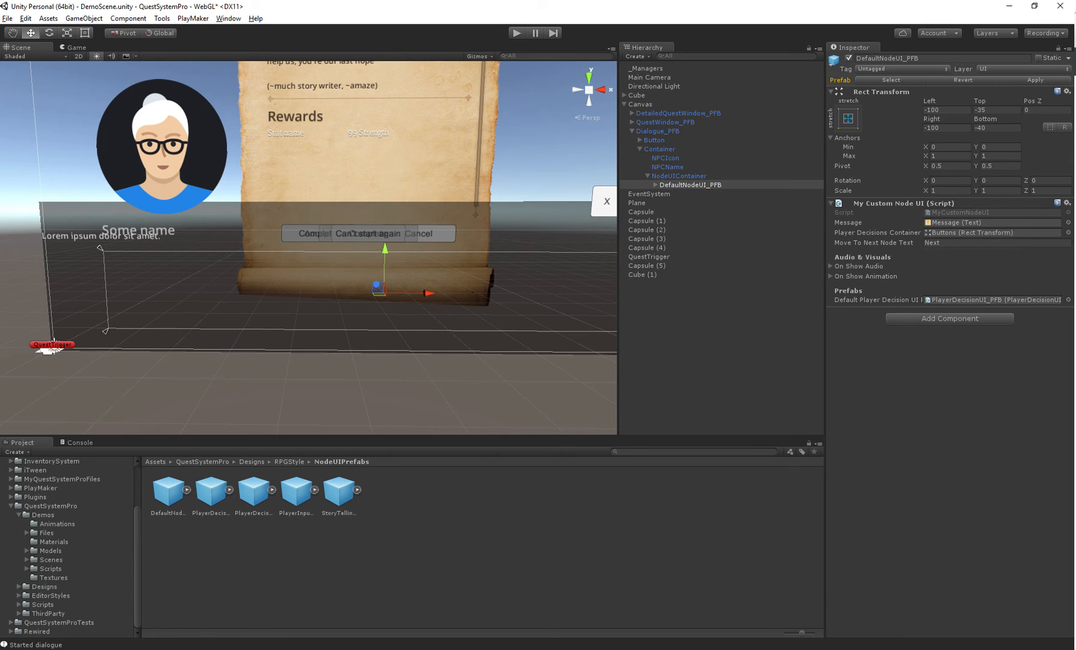
left_click(61, 542)
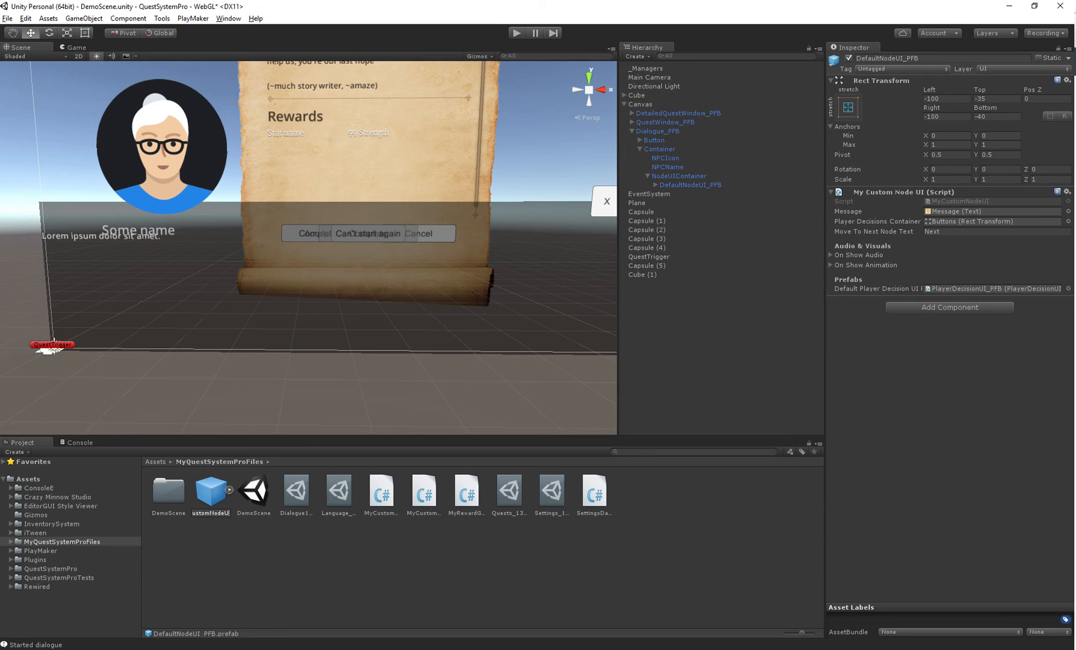
Delete the scene MyCustomNodeUI_PFB and assign the prefab to the Settings asset's My Custom Node UI slot.
left_click(424, 492)
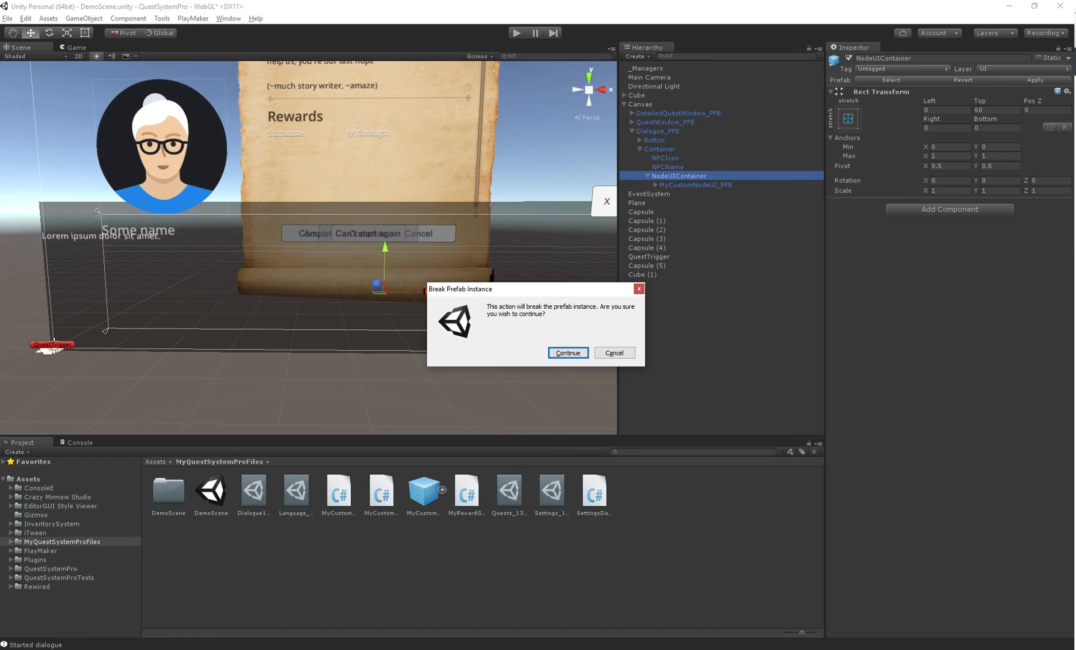
left_click(567, 352)
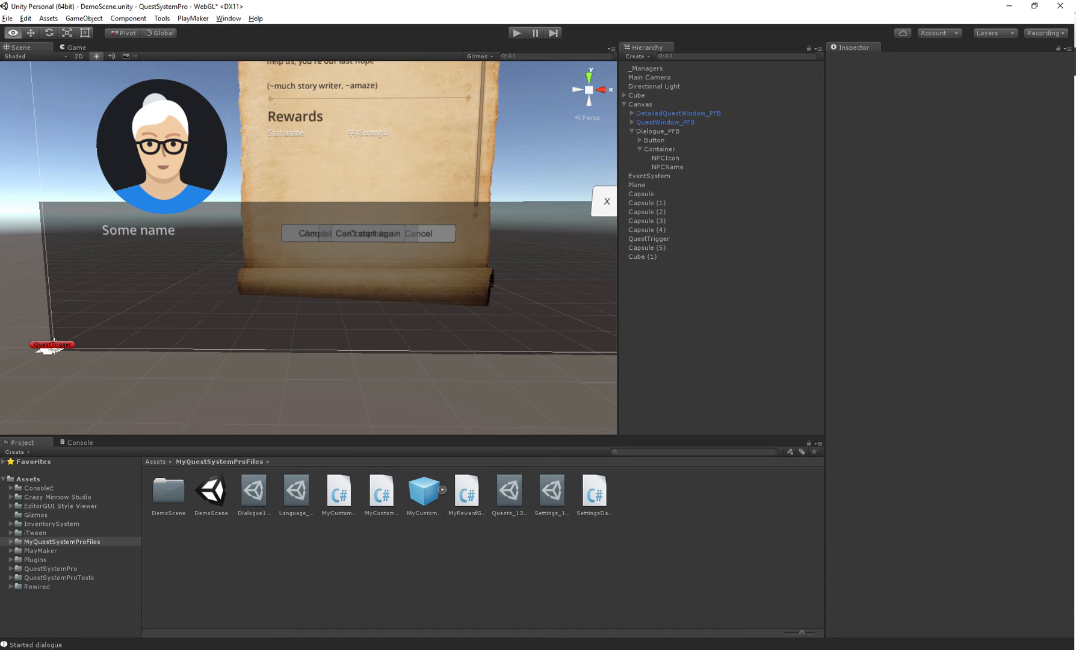
left_click(696, 184)
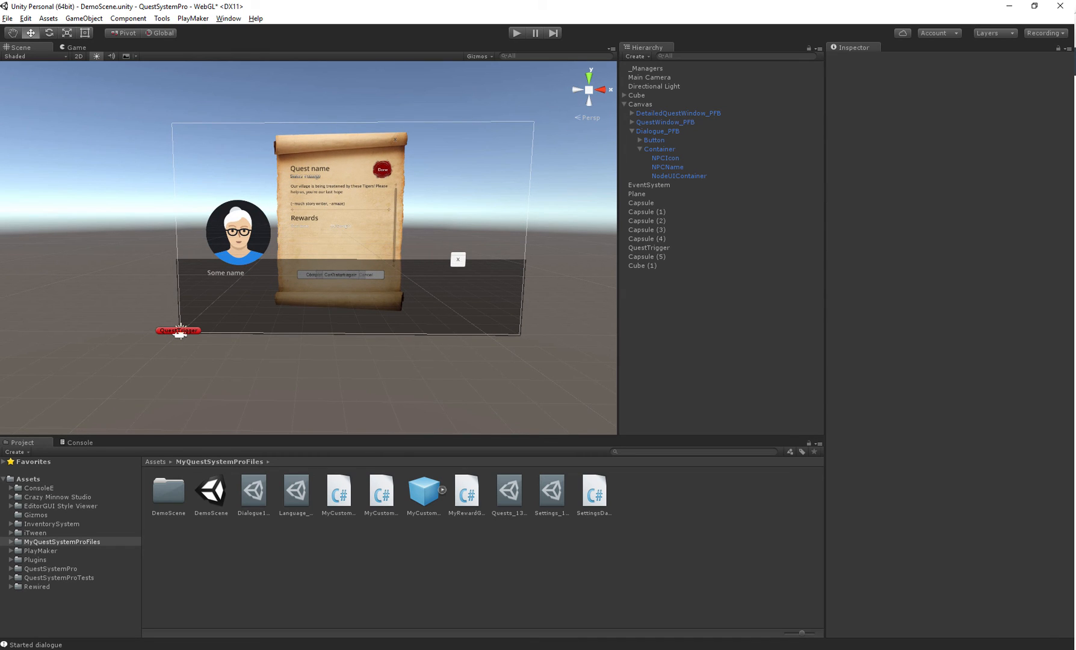
left_click(550, 489)
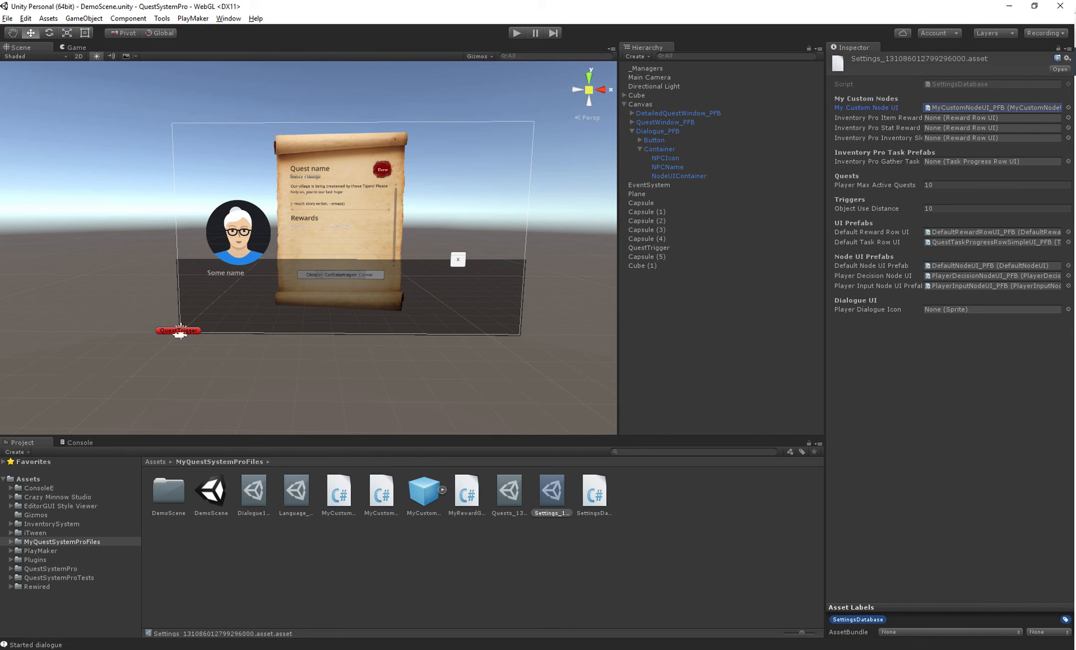
Select Cube (1) and open its dialogue via Edit dialogue, showing the MyCustomNode node.
left_click(623, 104)
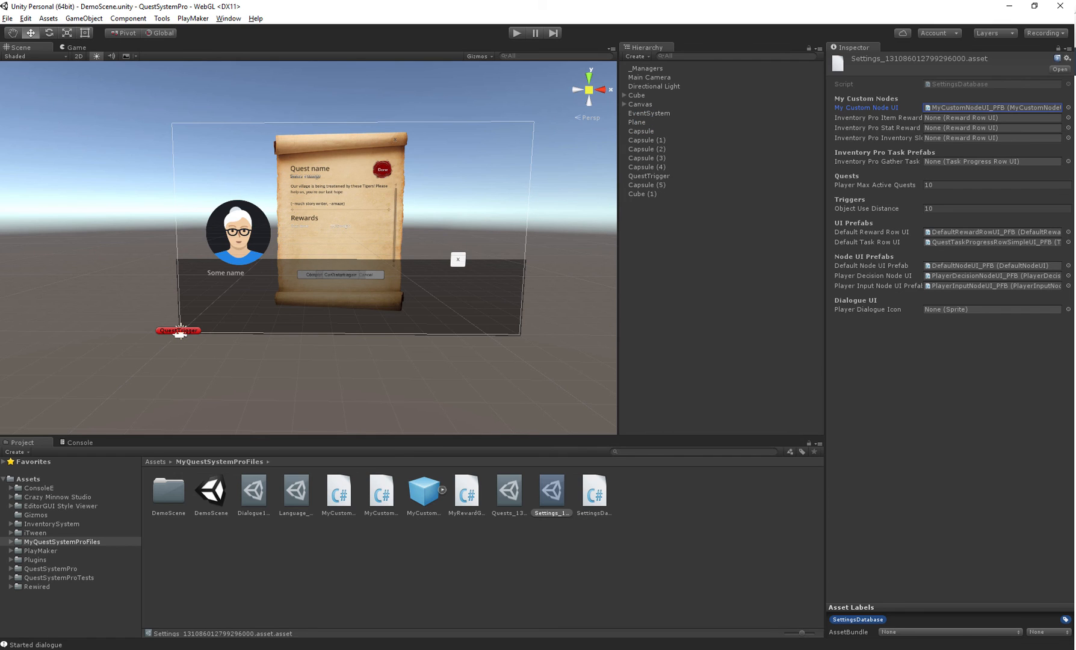
left_click(641, 193)
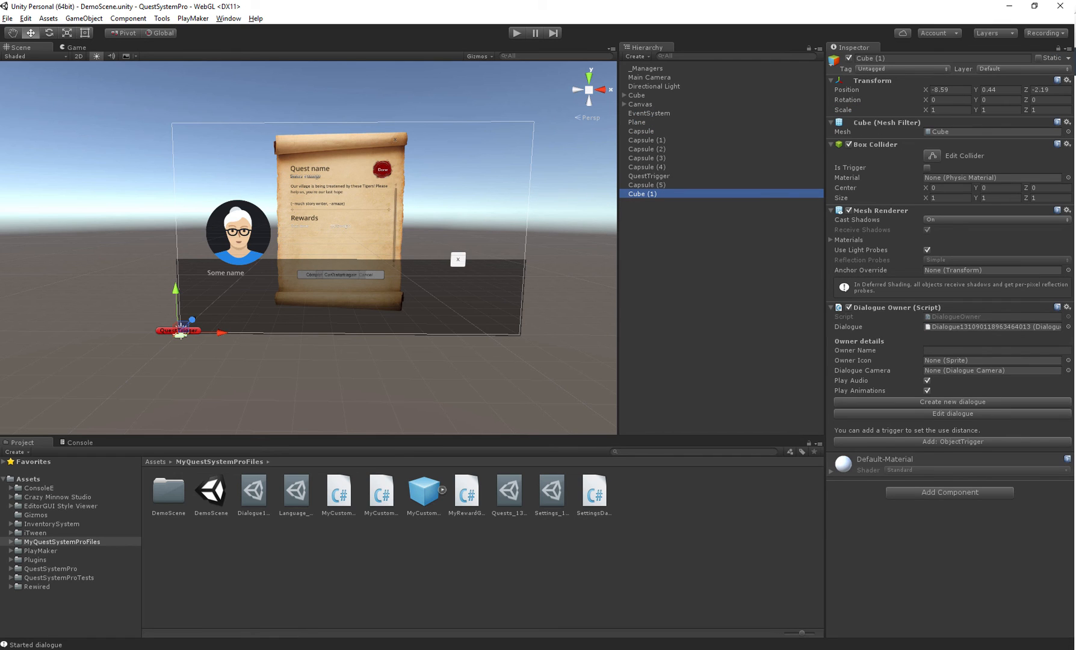
left_click(950, 412)
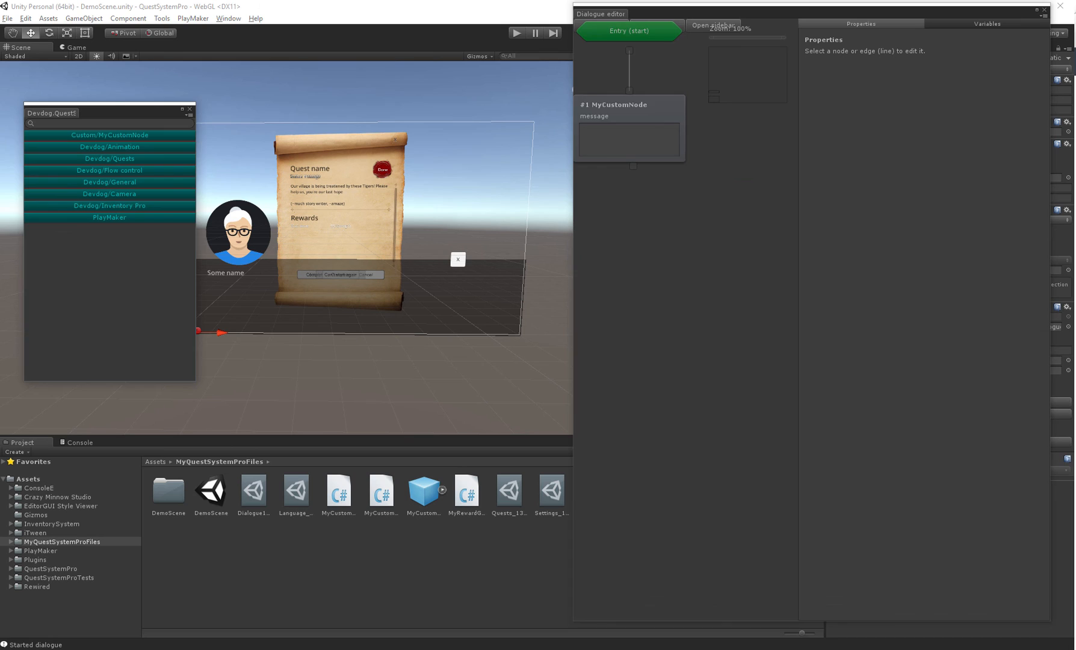
left_click(682, 245)
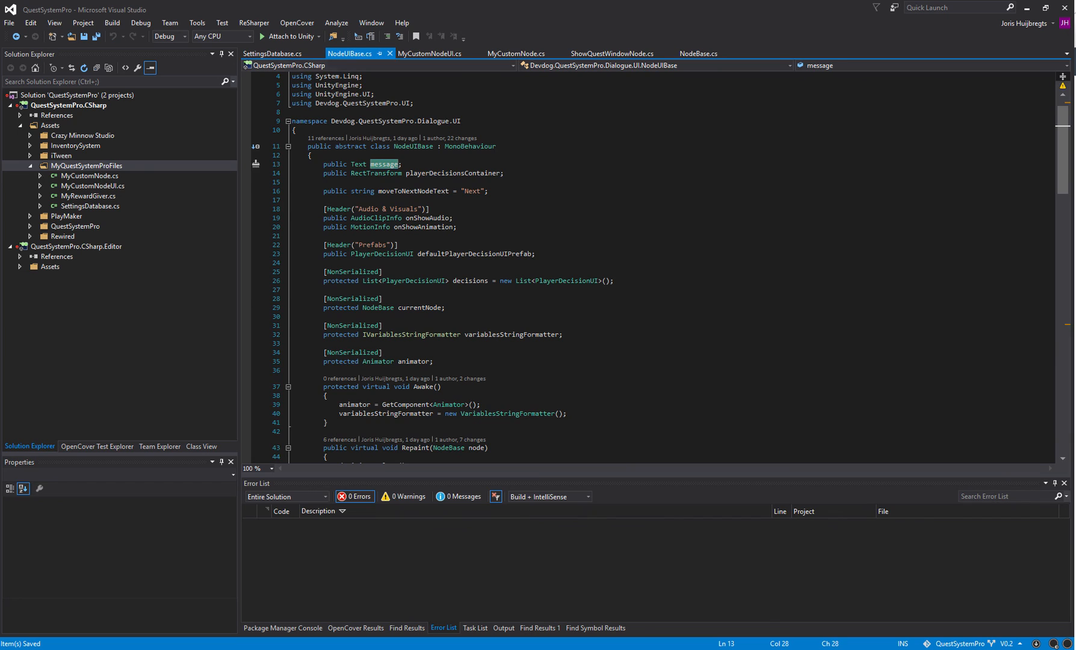
Change Finish(true) to Finish(false) in MyCustomNode.OnExecute and save.
left_click(360, 53)
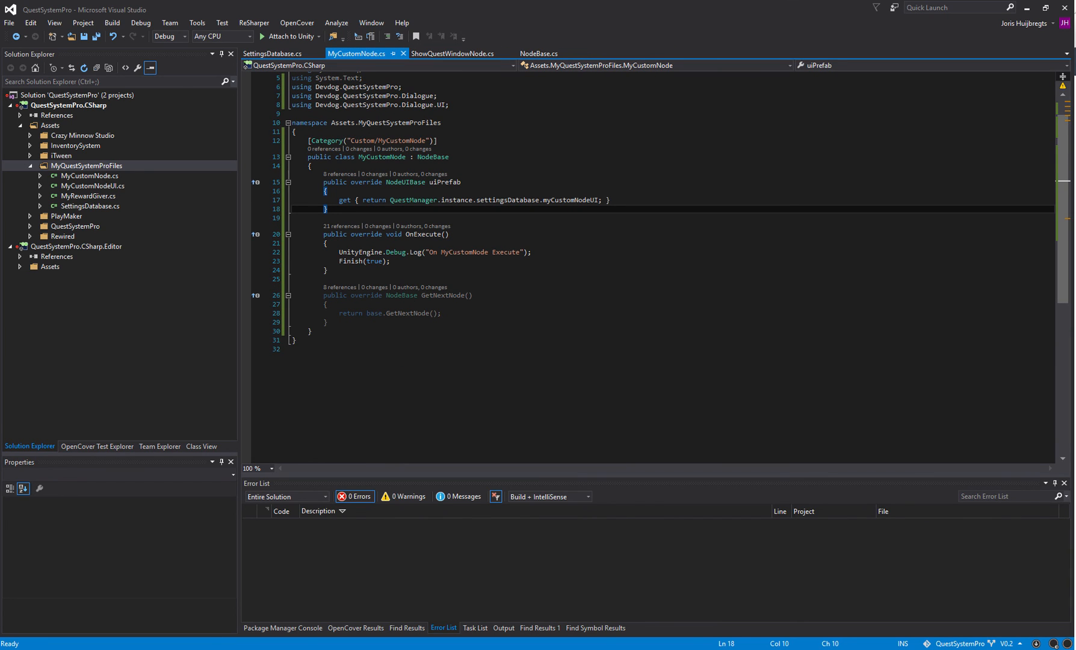
left_click(375, 261)
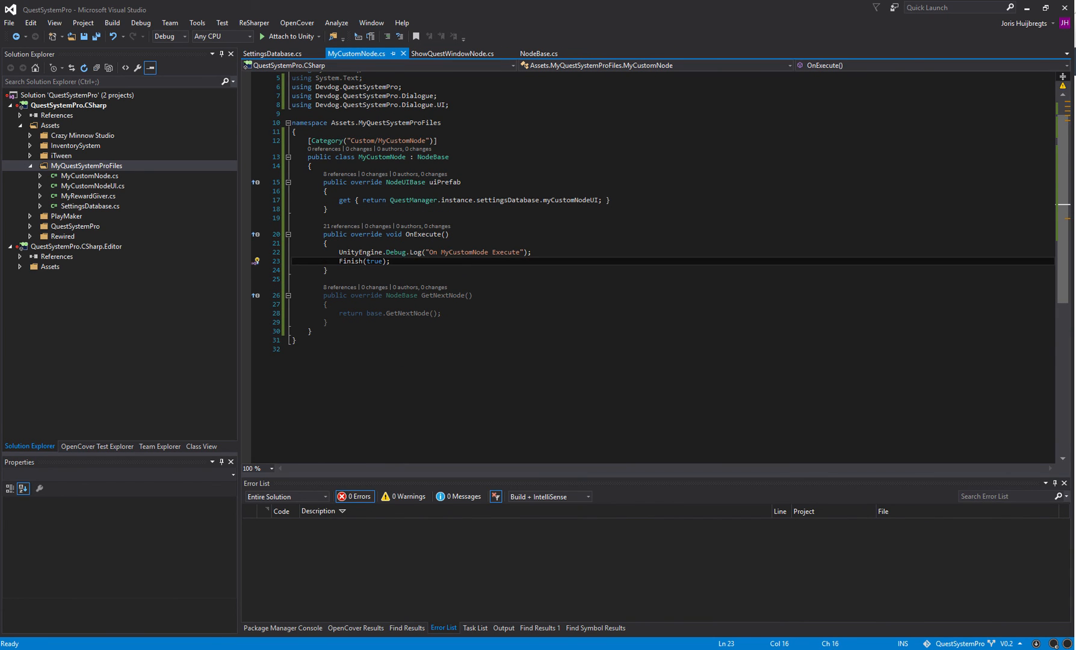
double_click(350, 261)
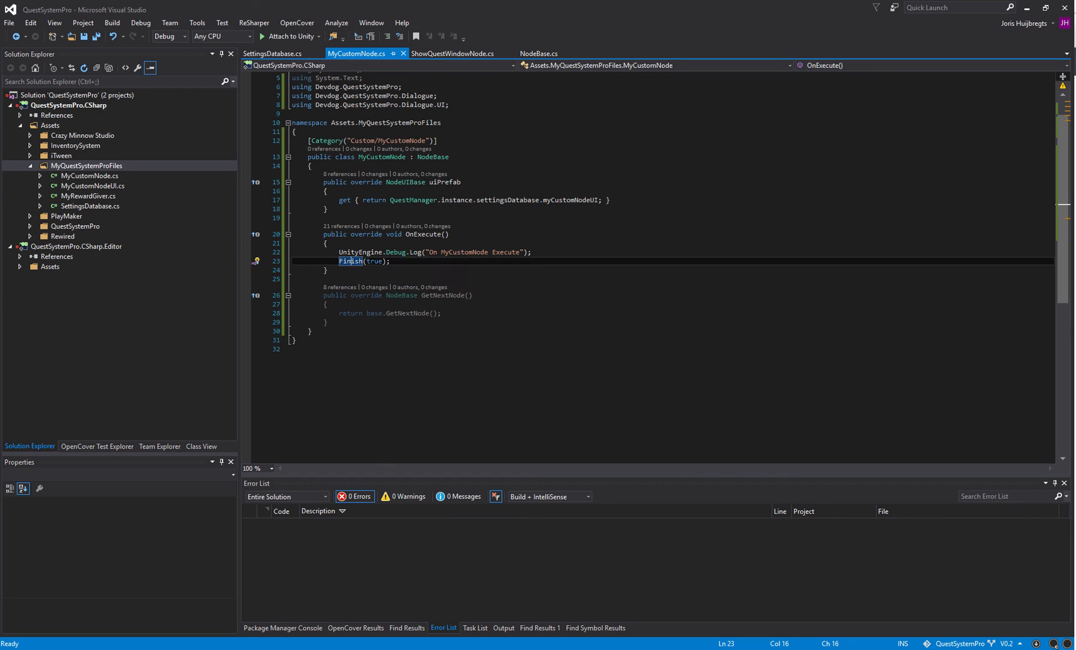
type("false")
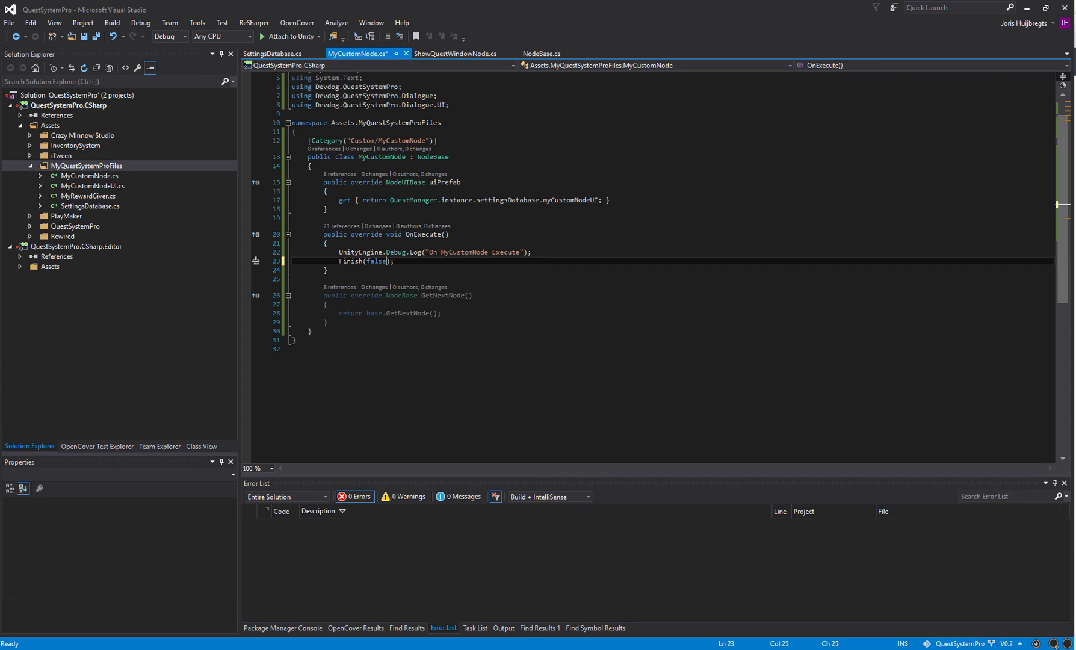
key("ctrl+s")
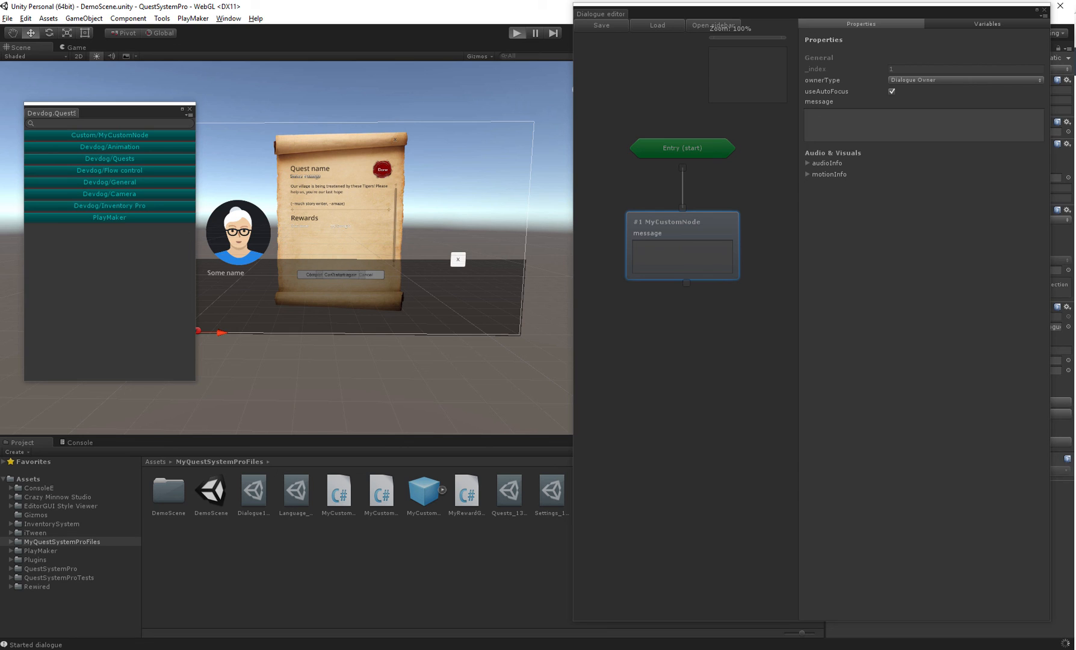
Play and stop the scene, give the MyCustomNode node the message 'My custom', then return to MyCustomNodeUI.cs.
left_click(515, 32)
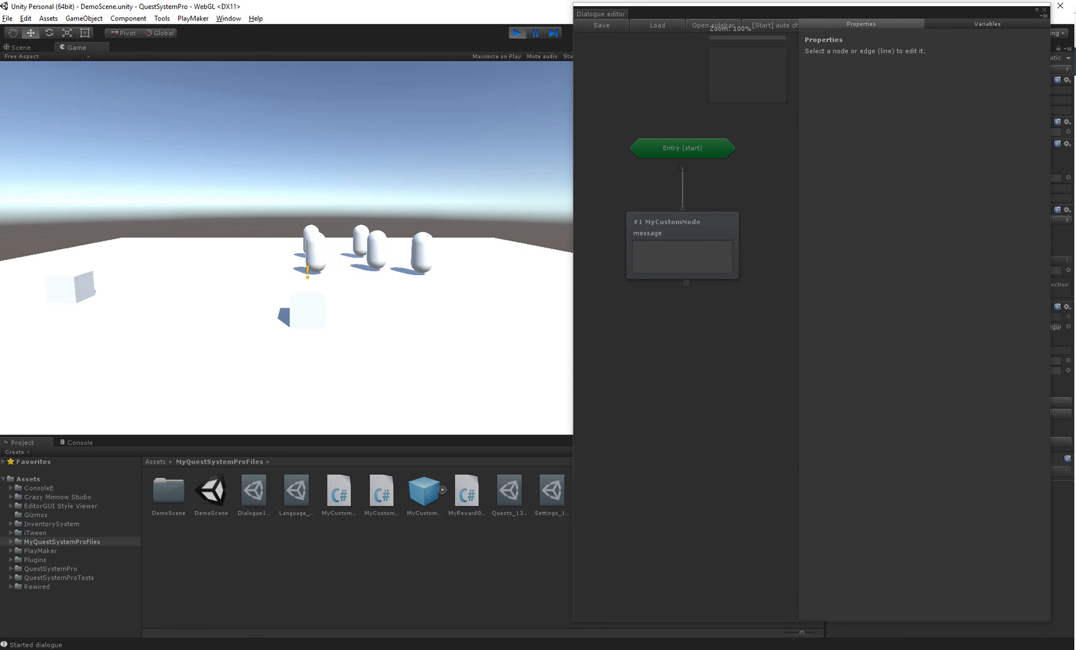
left_click(681, 246)
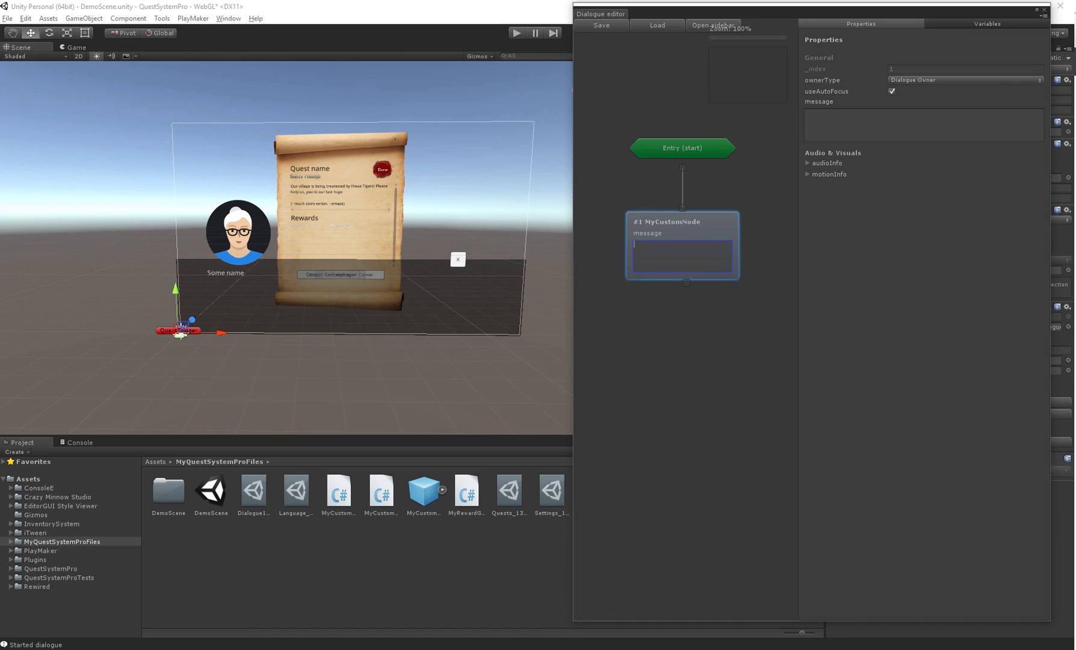
type("Myc usto")
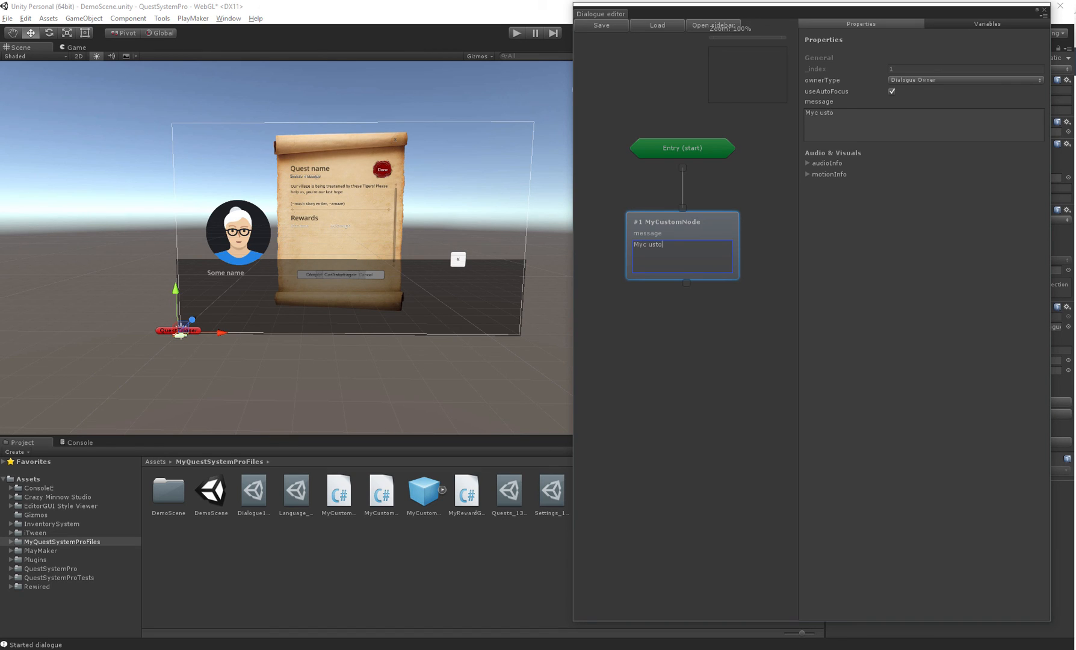
type("My custom")
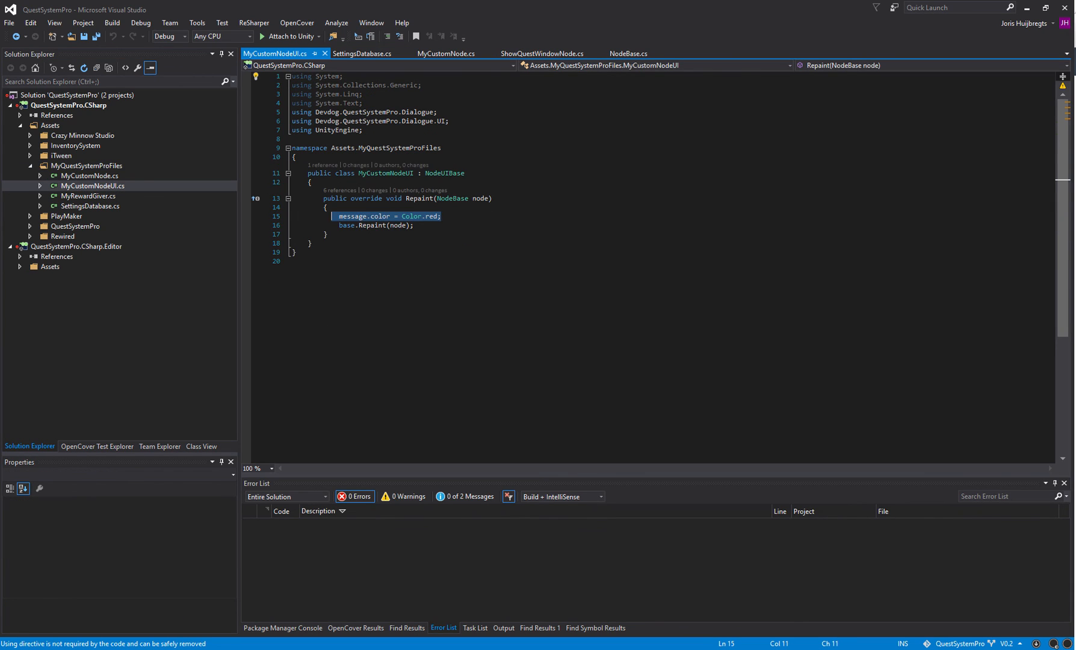
left_click(414, 225)
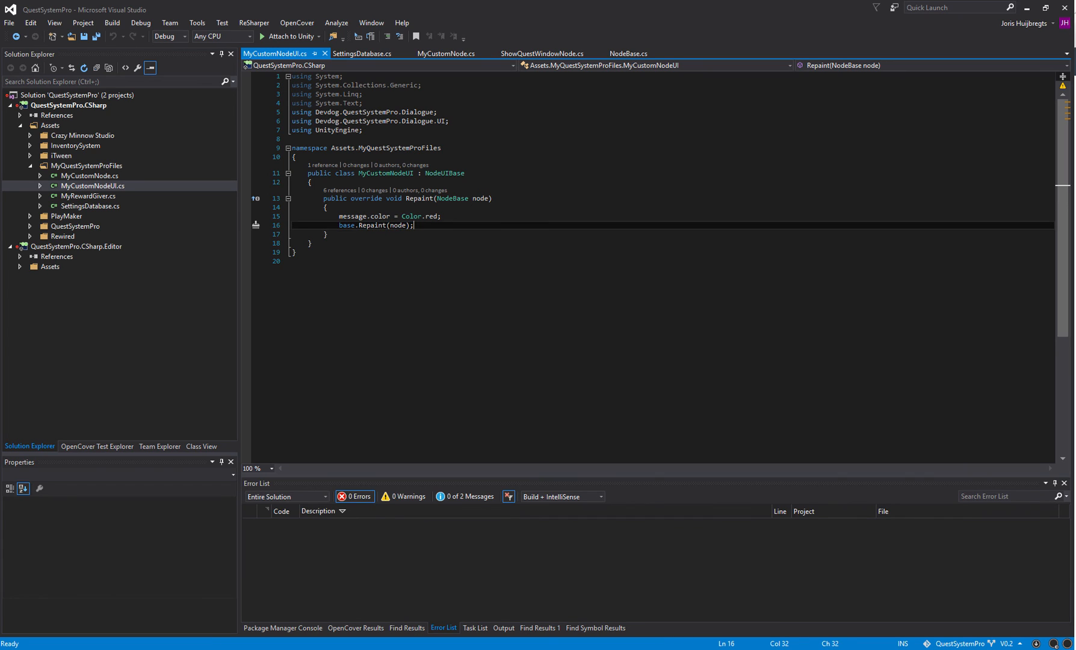